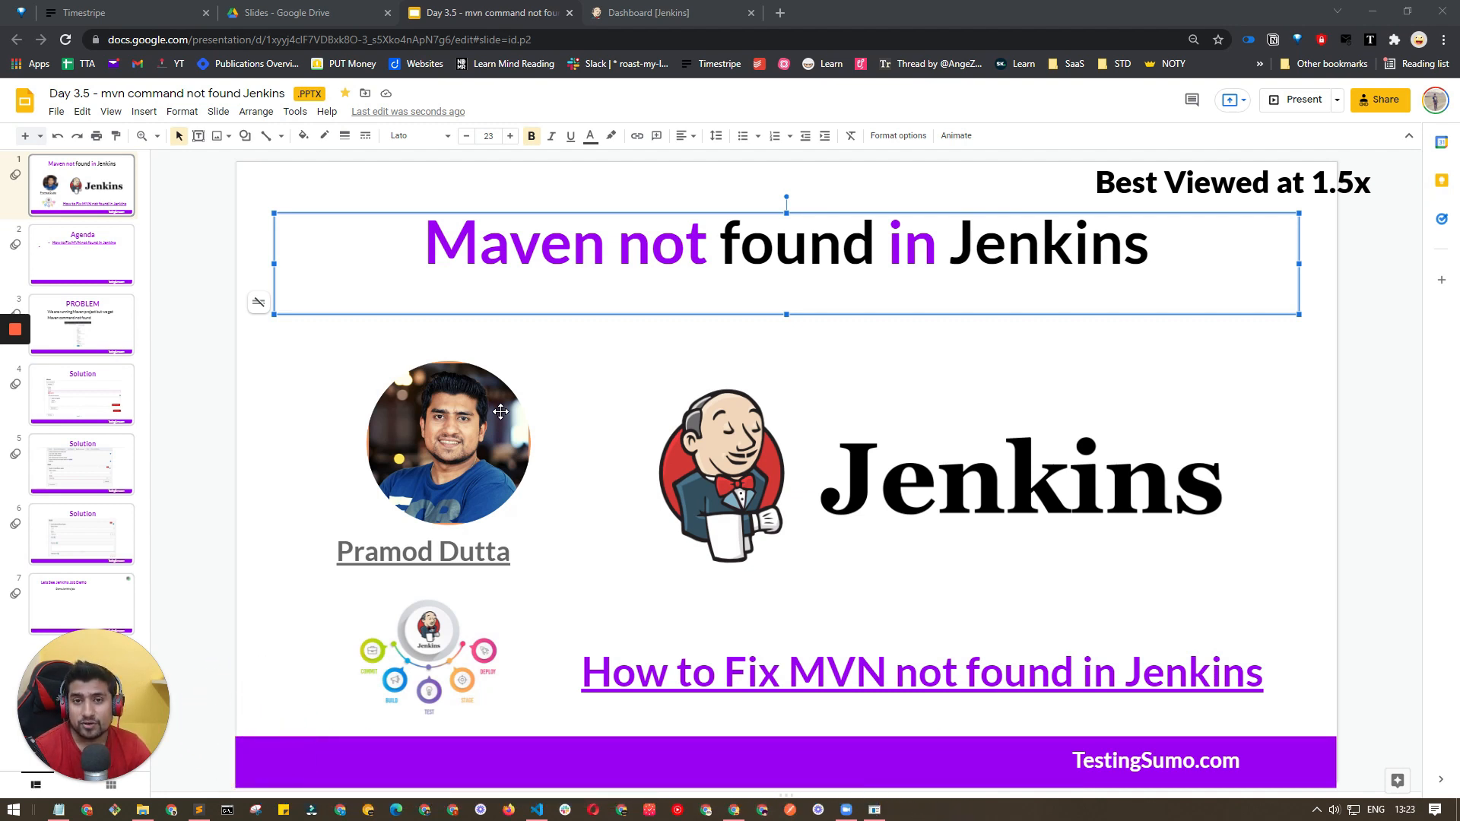
{"action": "mouse_move", "coordinate": [91, 250]}
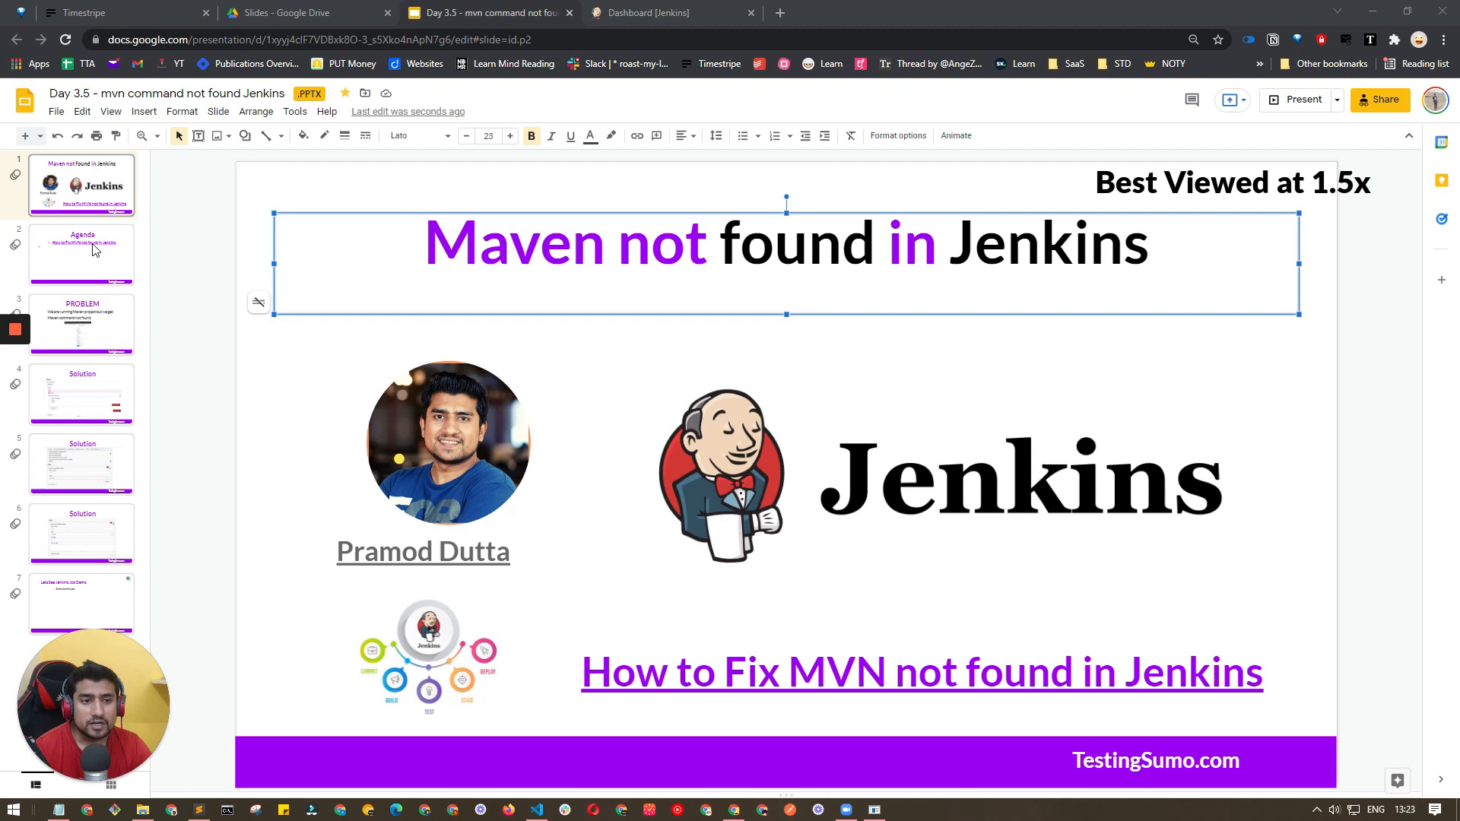
Step through the Agenda slide to the PROBLEM slide about 'mvn: command not found'.
{"action": "left_click", "coordinate": [81, 255]}
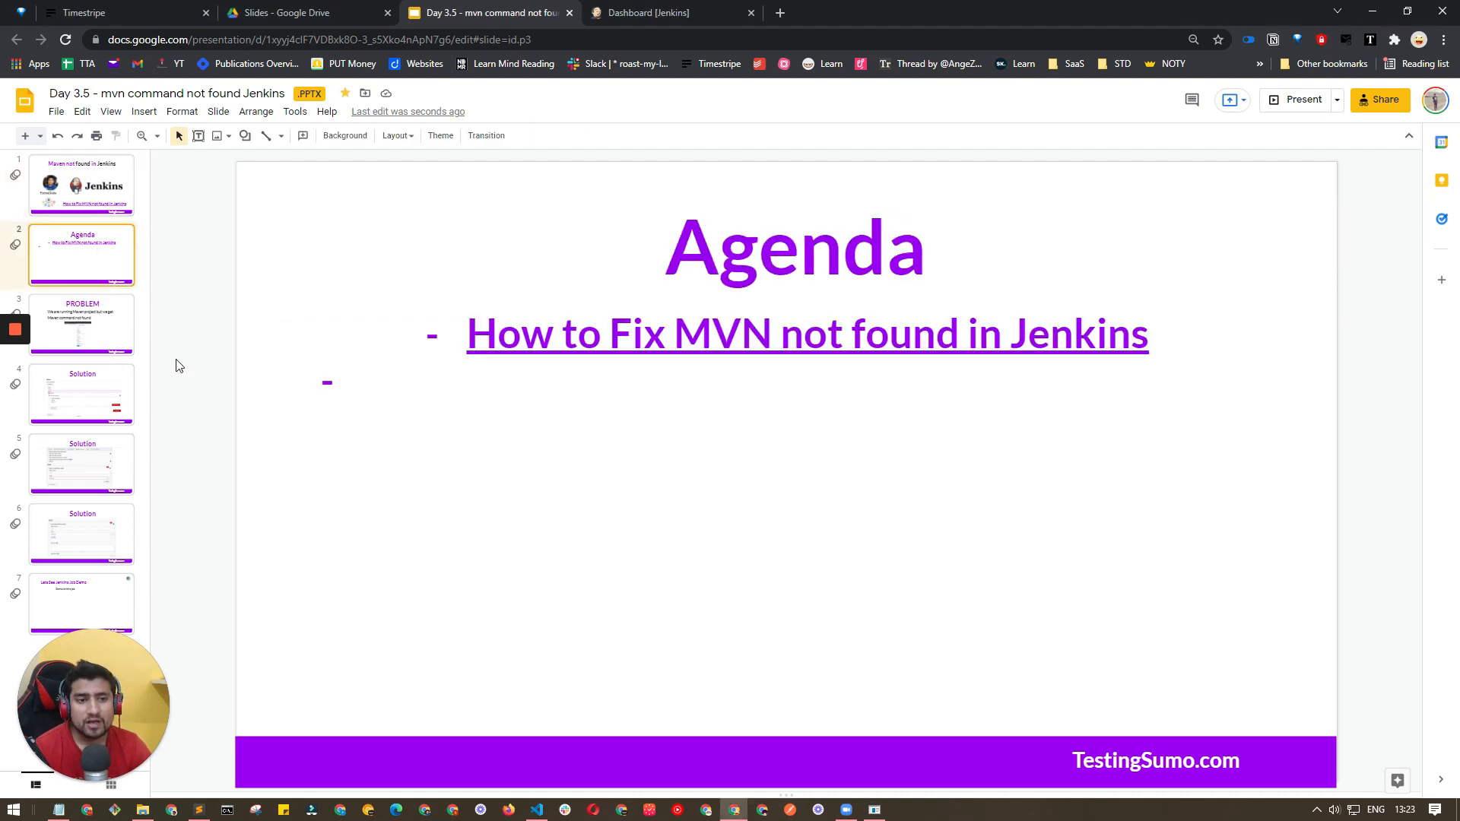
{"action": "left_click", "coordinate": [81, 325]}
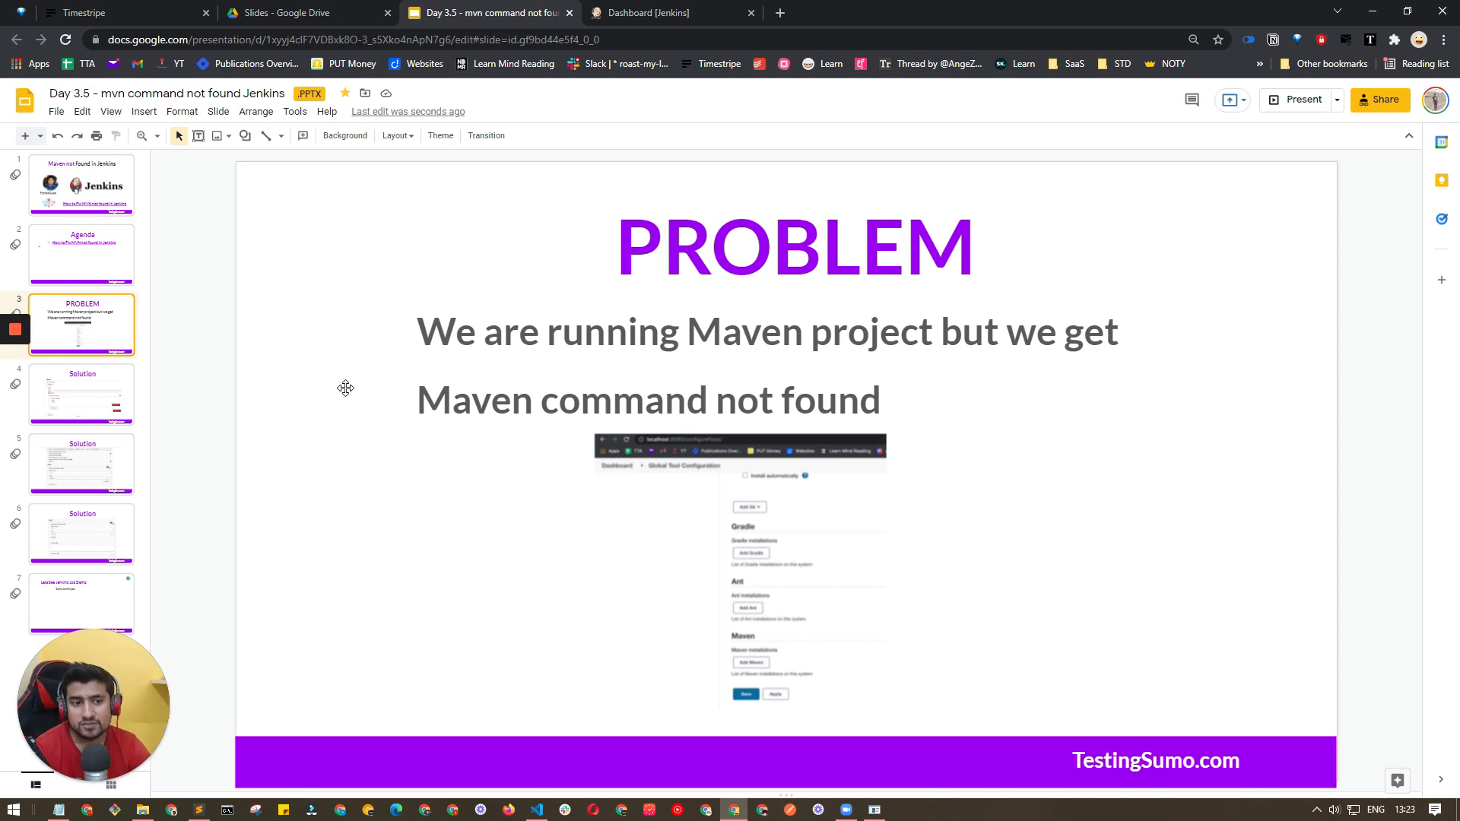
{"action": "left_click", "coordinate": [81, 394]}
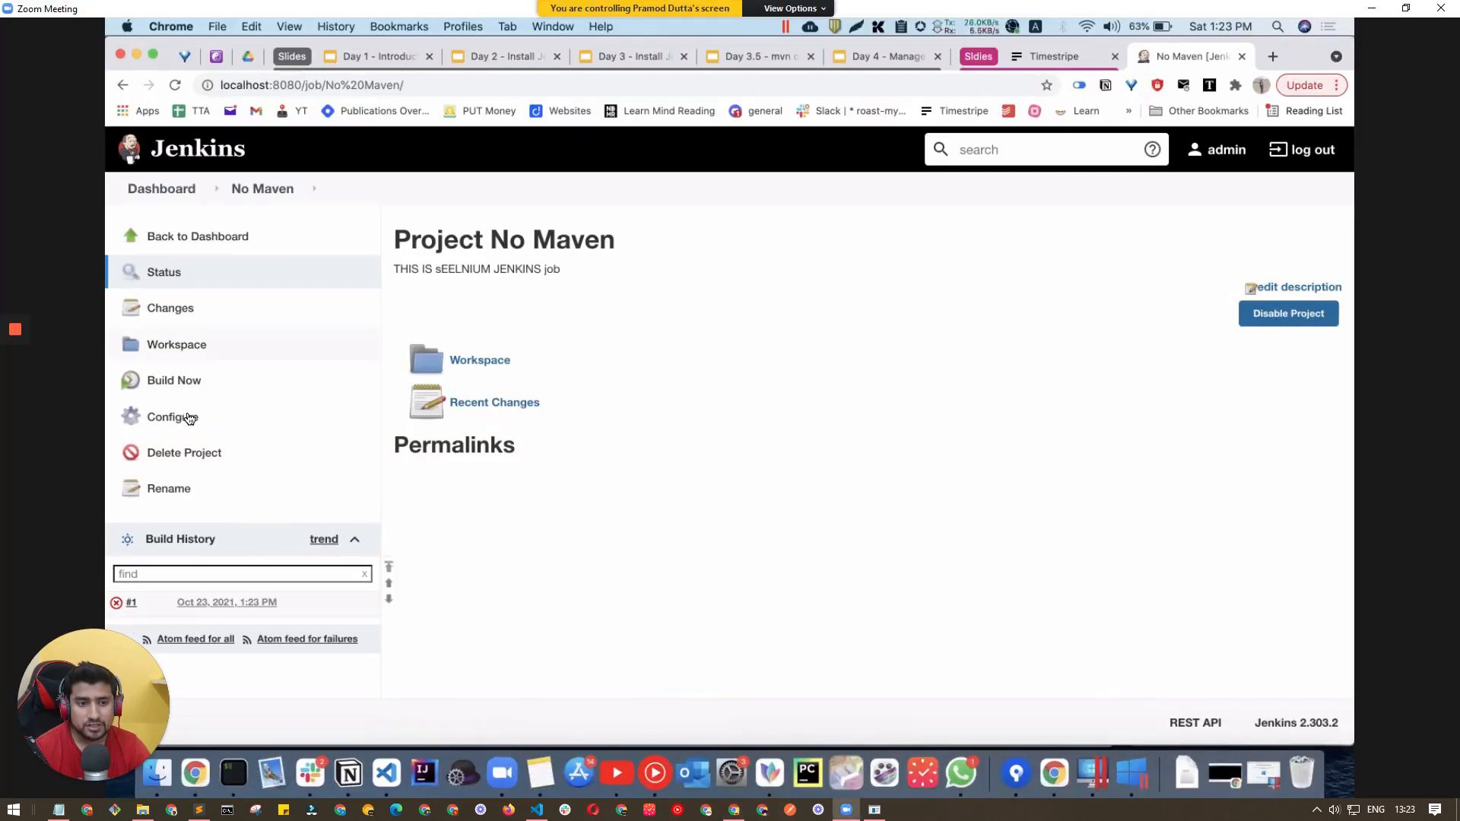
Open the No Maven job's Configure page.
{"action": "left_click", "coordinate": [166, 416]}
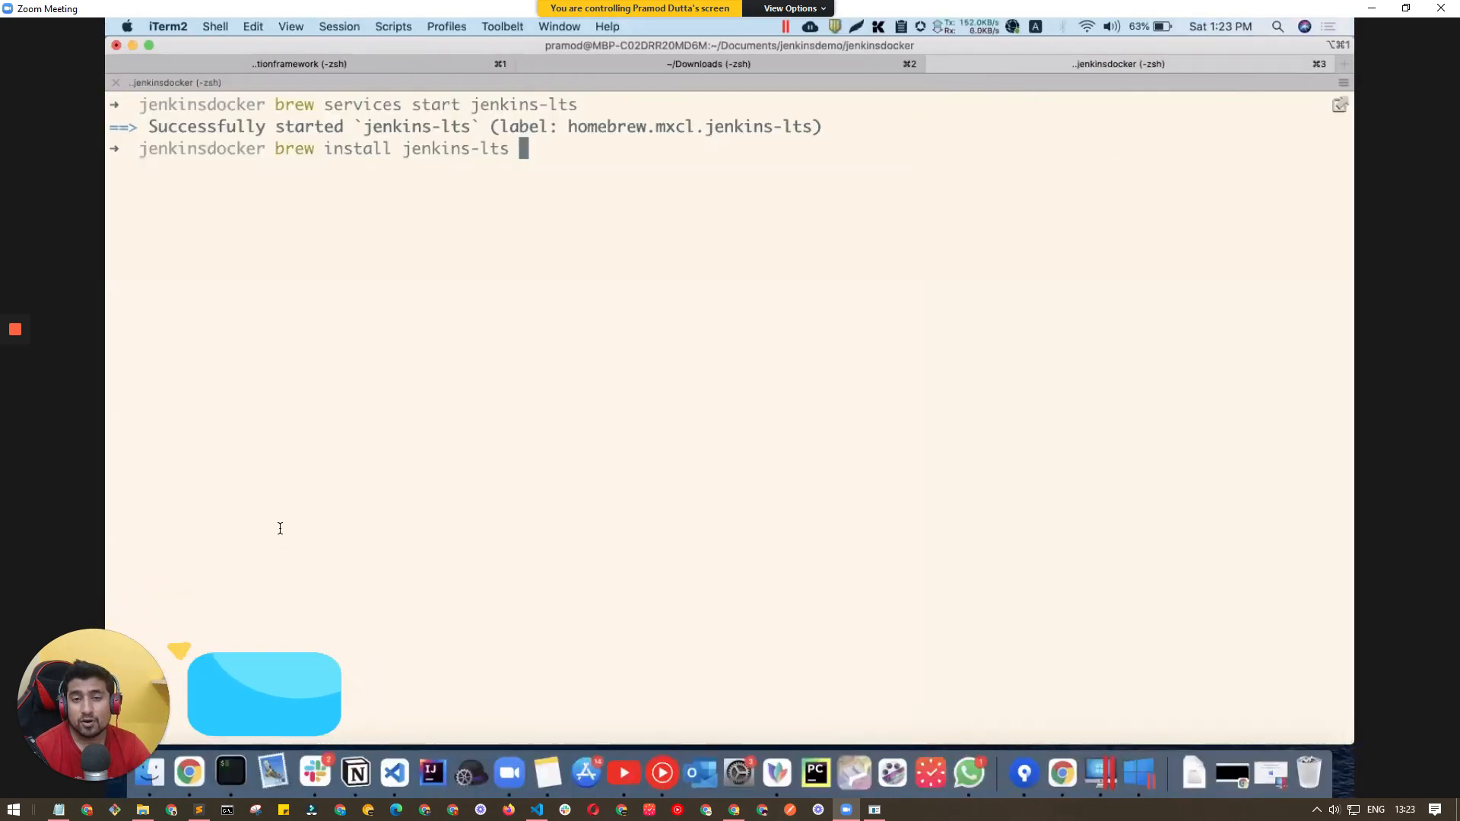
Add mvn to the 'brew install jenkins-lts' command and run it.
{"action": "type", "text": "mvn"}
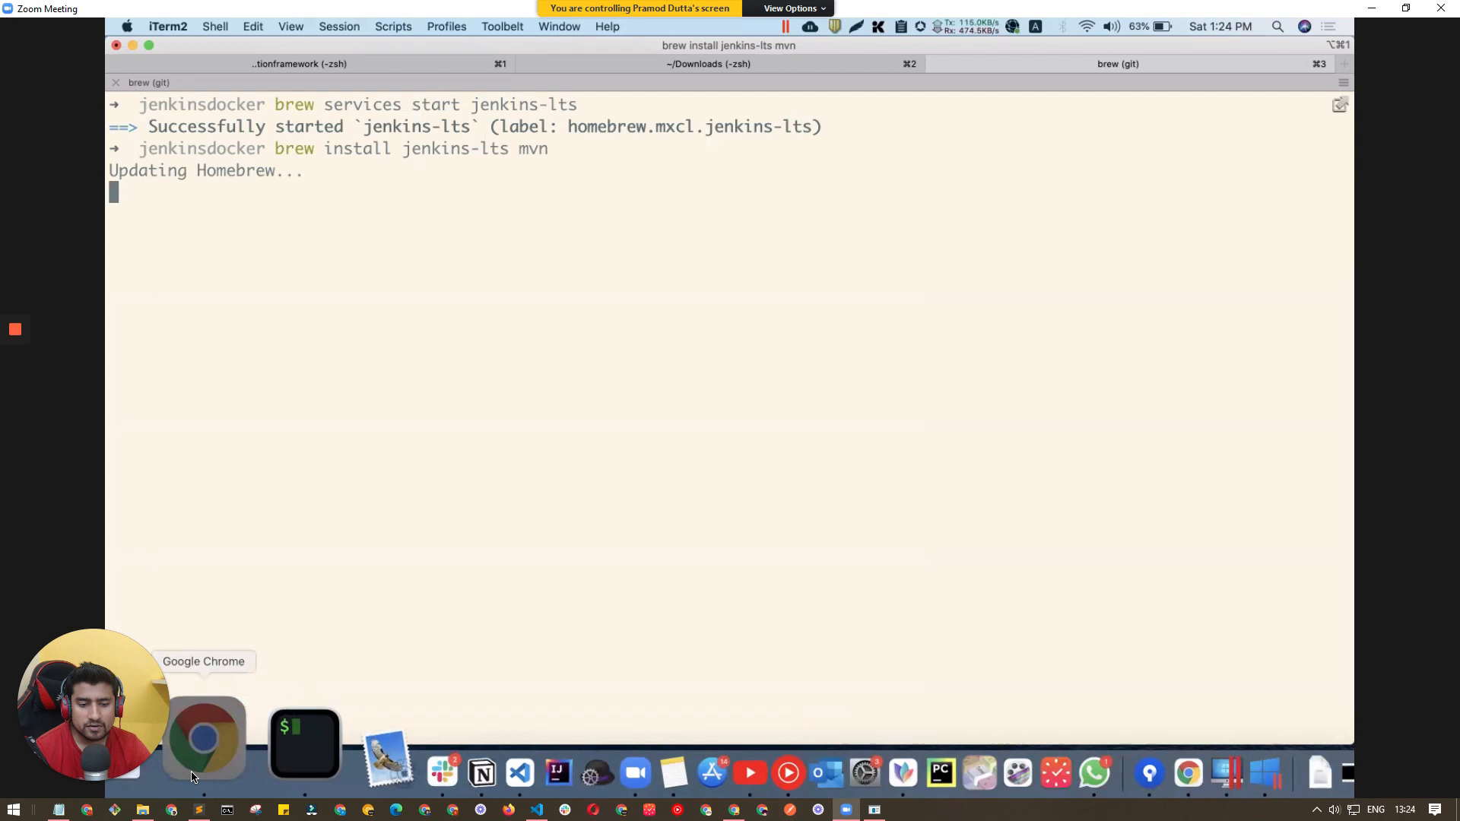
Run No Maven build #2 and confirm its console shows 'mvn: command not found'.
{"action": "left_click", "coordinate": [204, 740]}
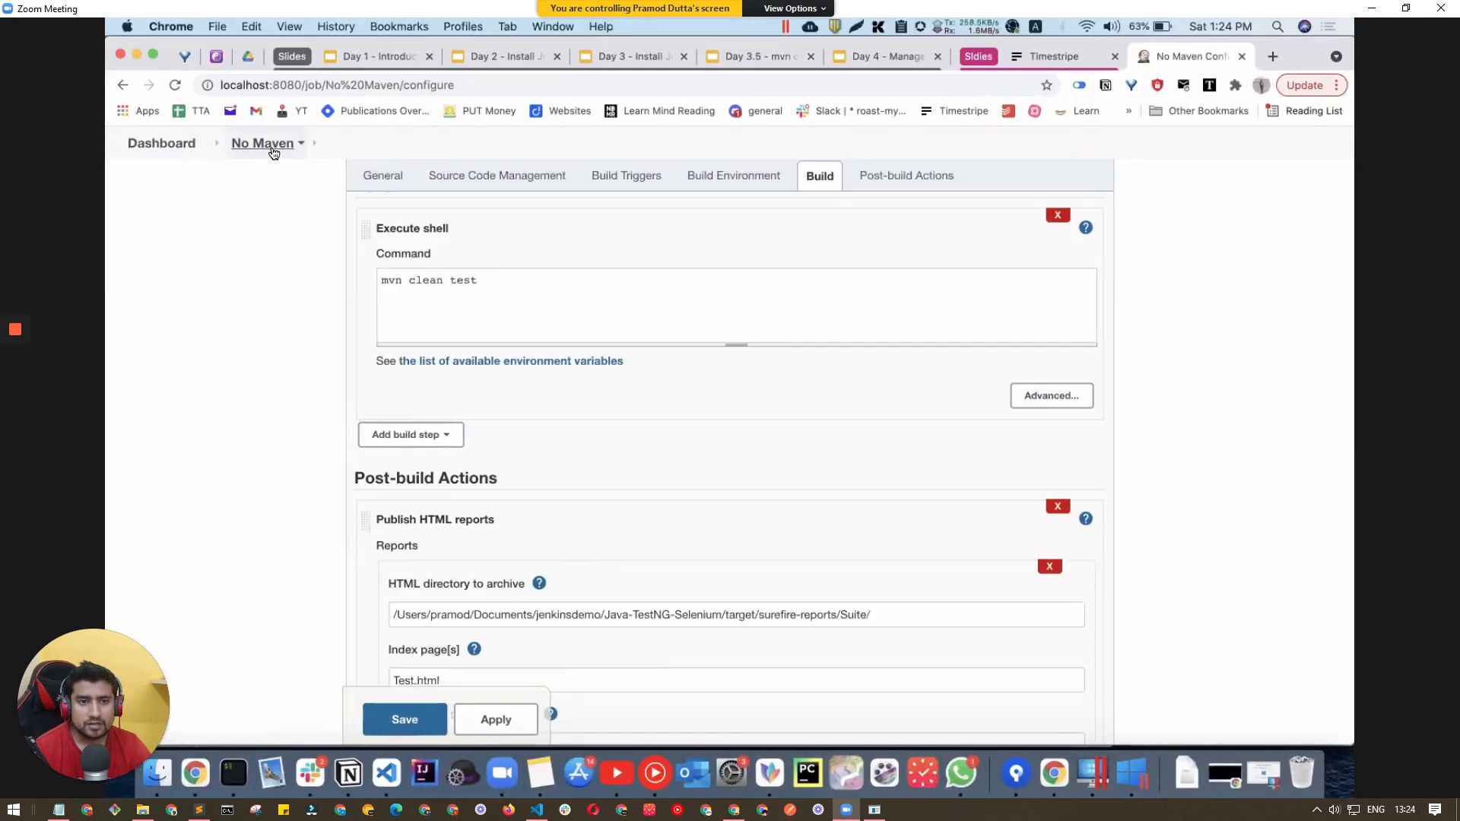
{"action": "left_click", "coordinate": [262, 143]}
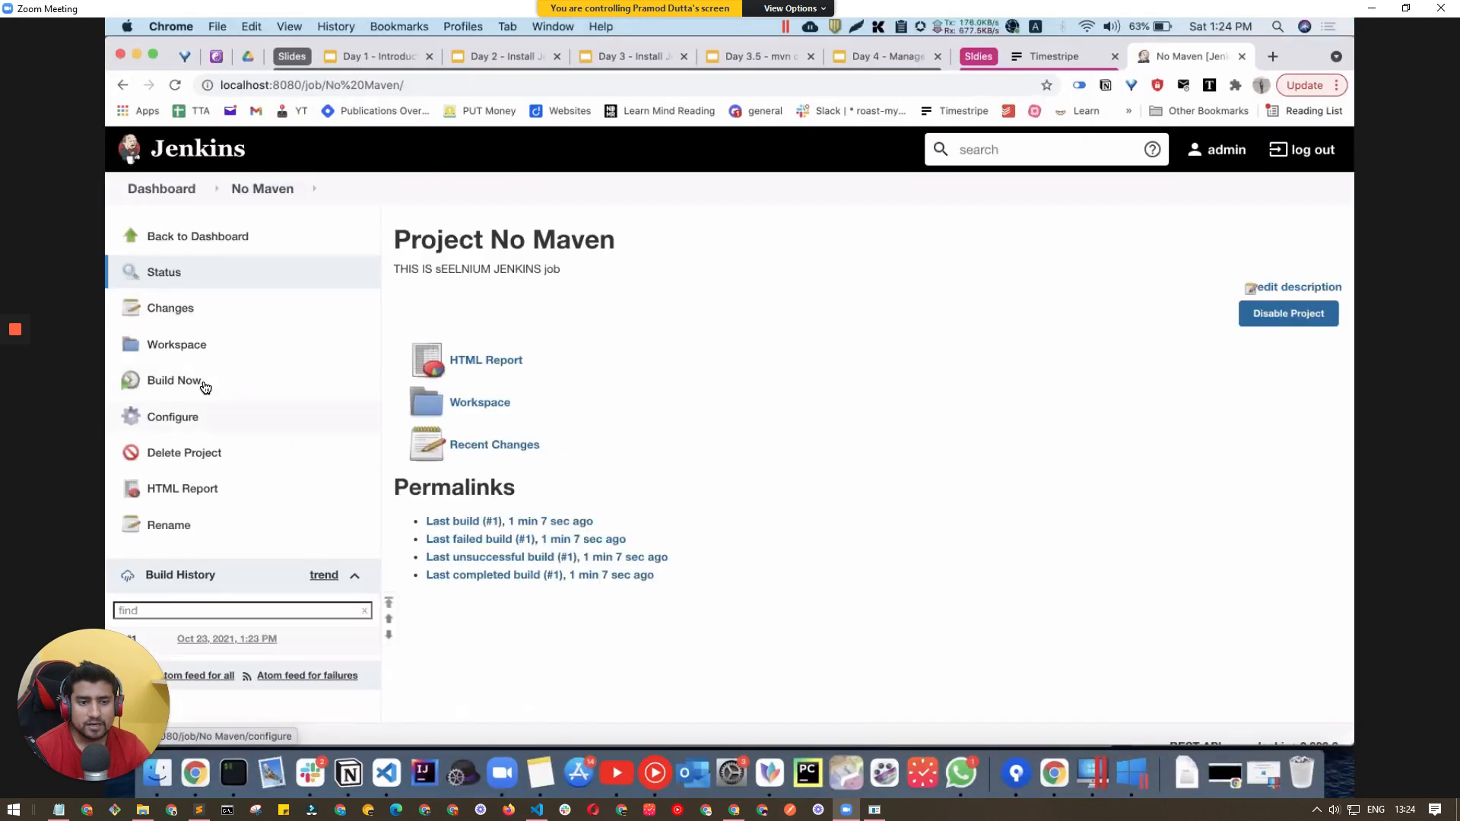
{"action": "left_click", "coordinate": [175, 381]}
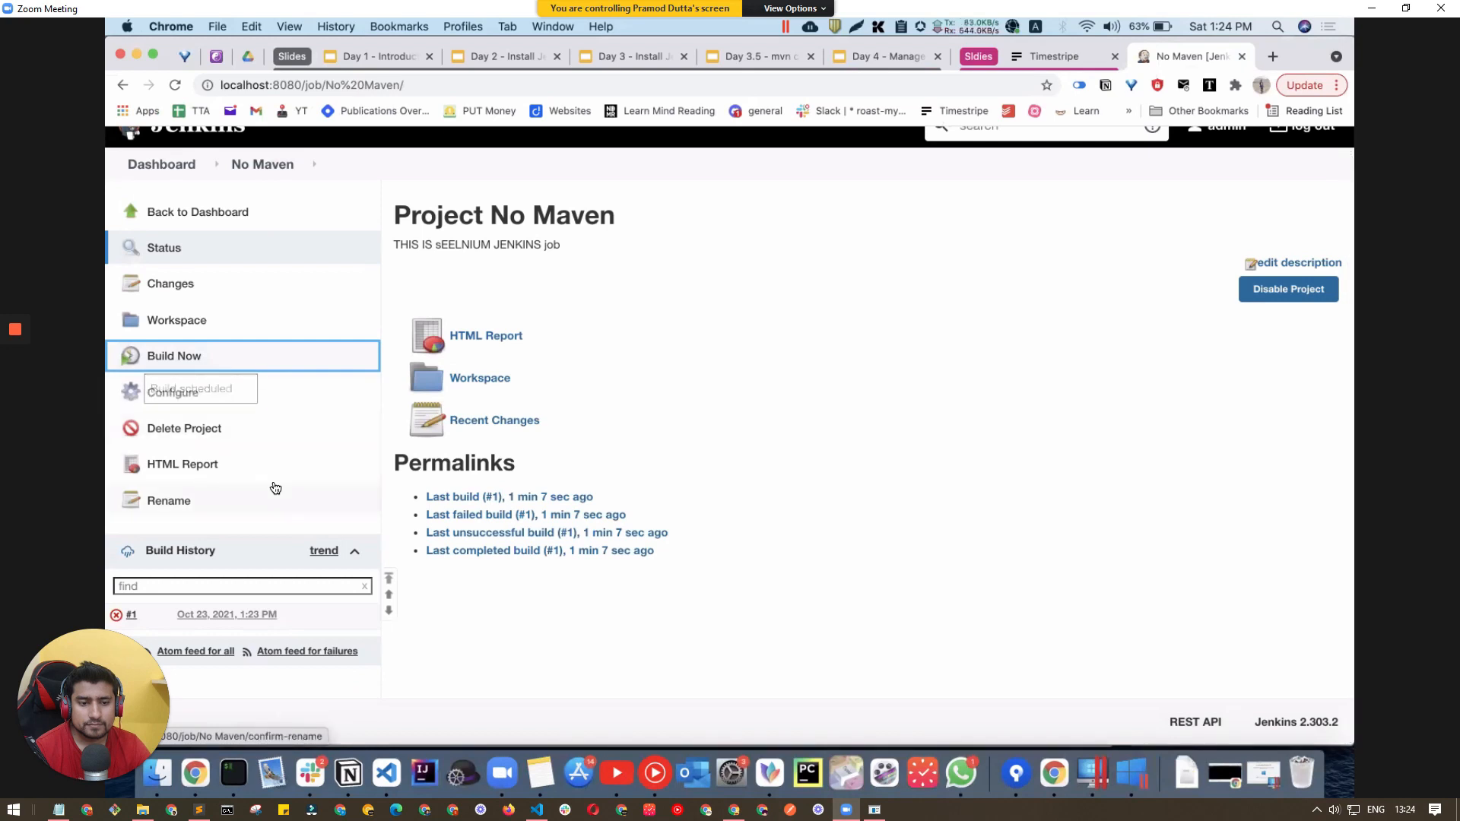
{"action": "left_click", "coordinate": [174, 356]}
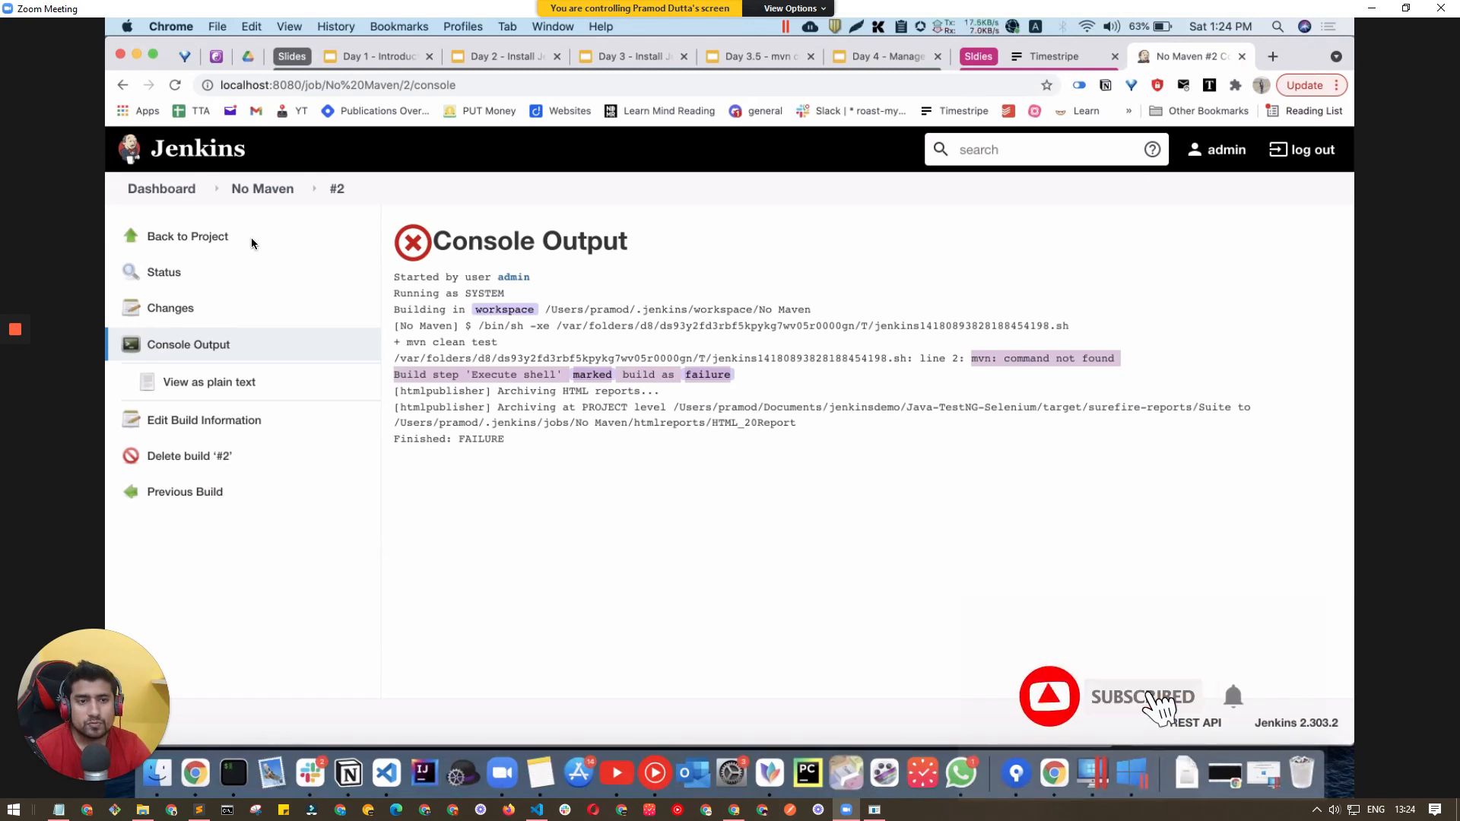
{"action": "left_click", "coordinate": [160, 188]}
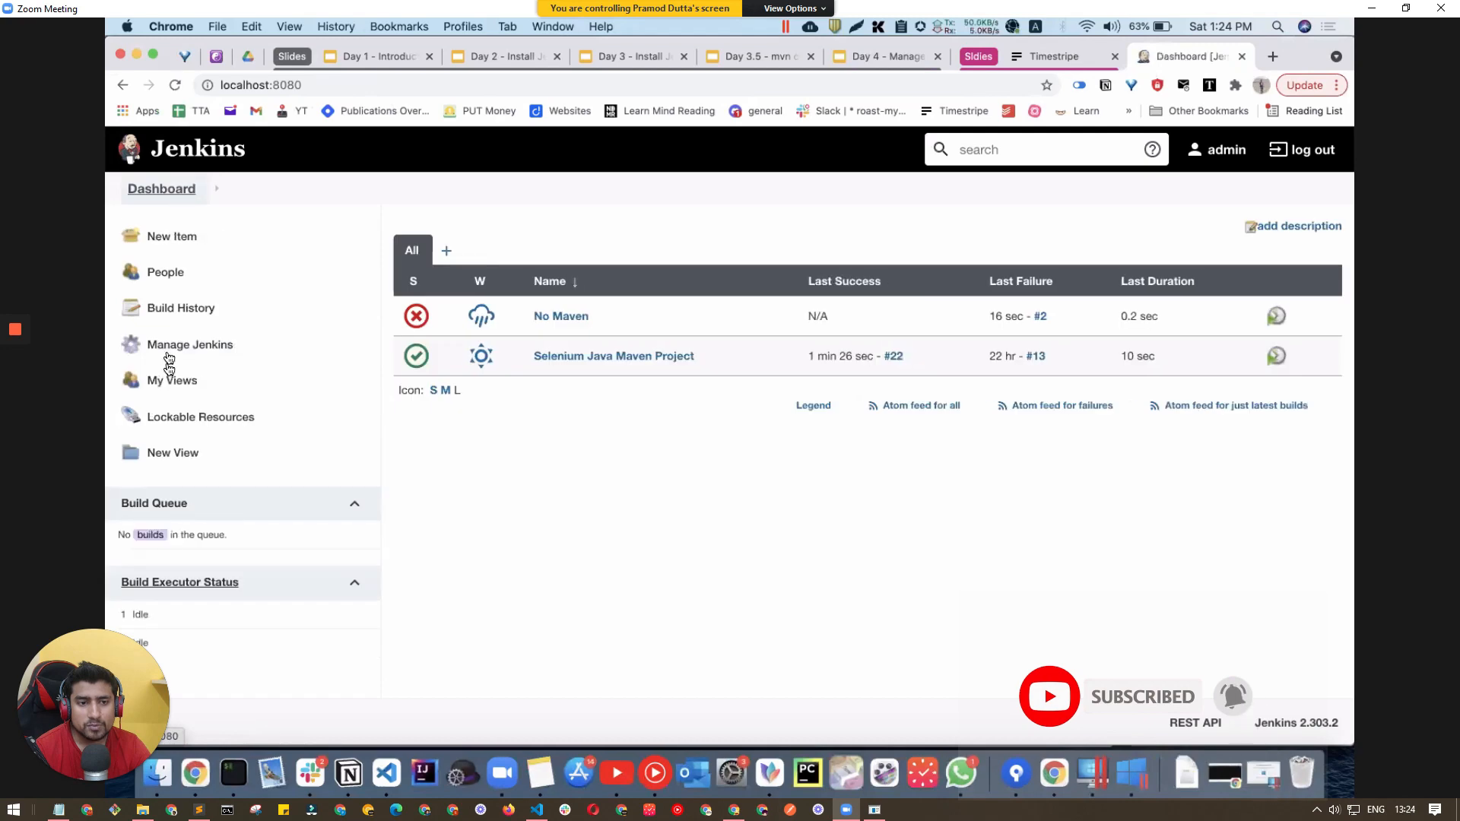
Add a JDK entry named 'jdl' in Global Tool Configuration and scroll to Maven.
{"action": "left_click", "coordinate": [190, 344]}
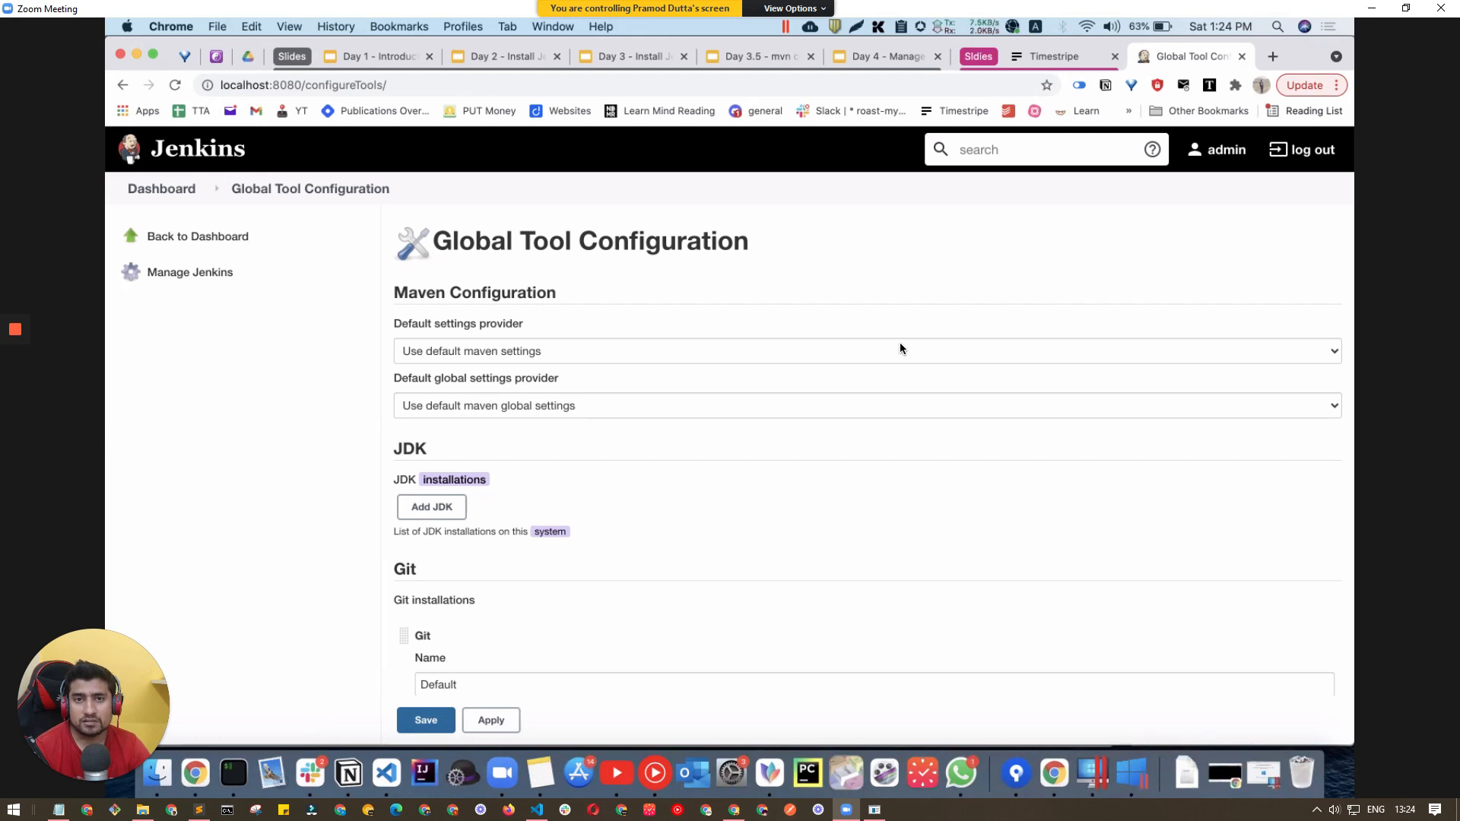
{"action": "mouse_move", "coordinate": [596, 514]}
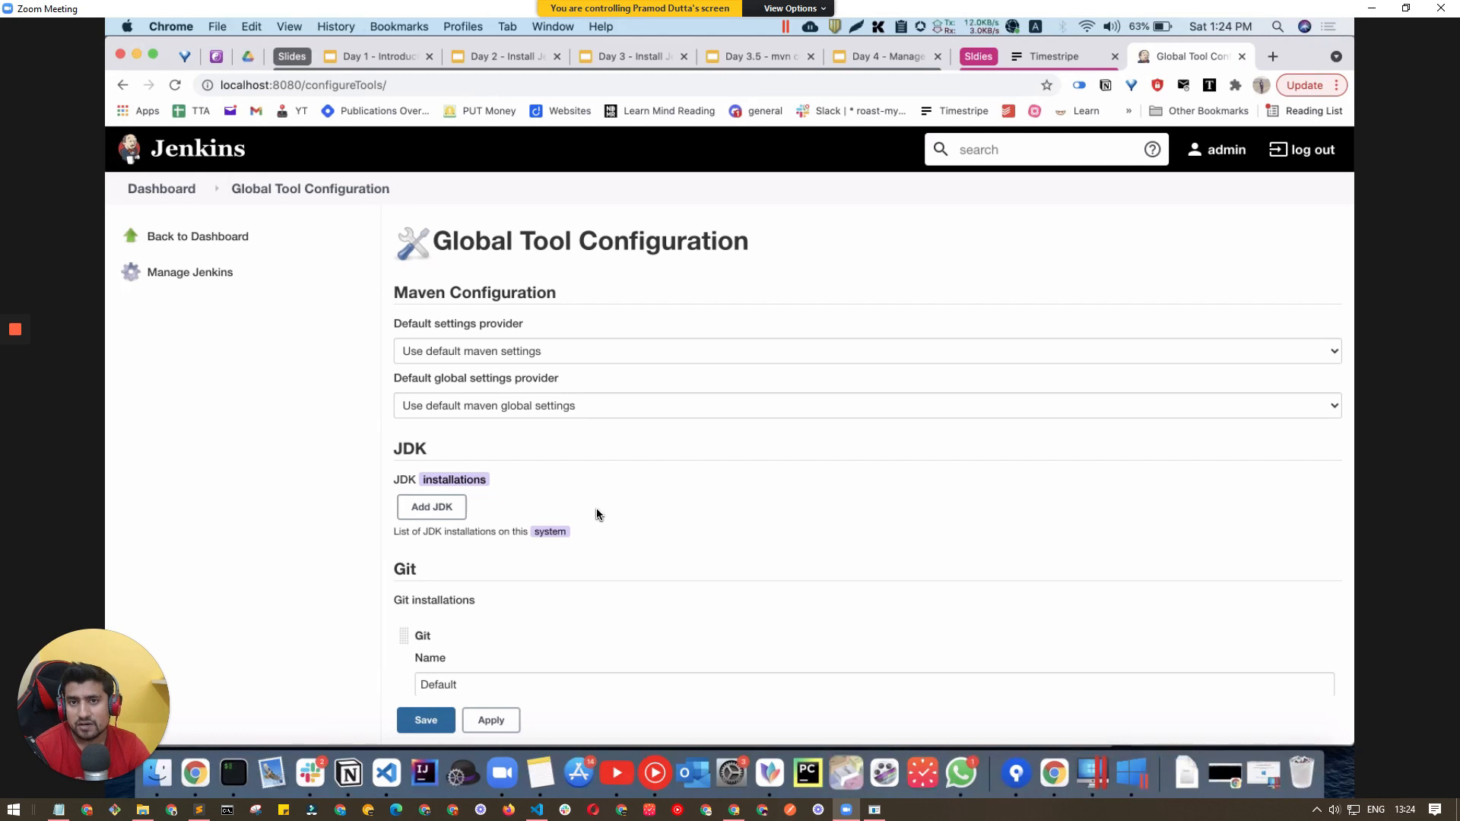
{"action": "left_click", "coordinate": [431, 507]}
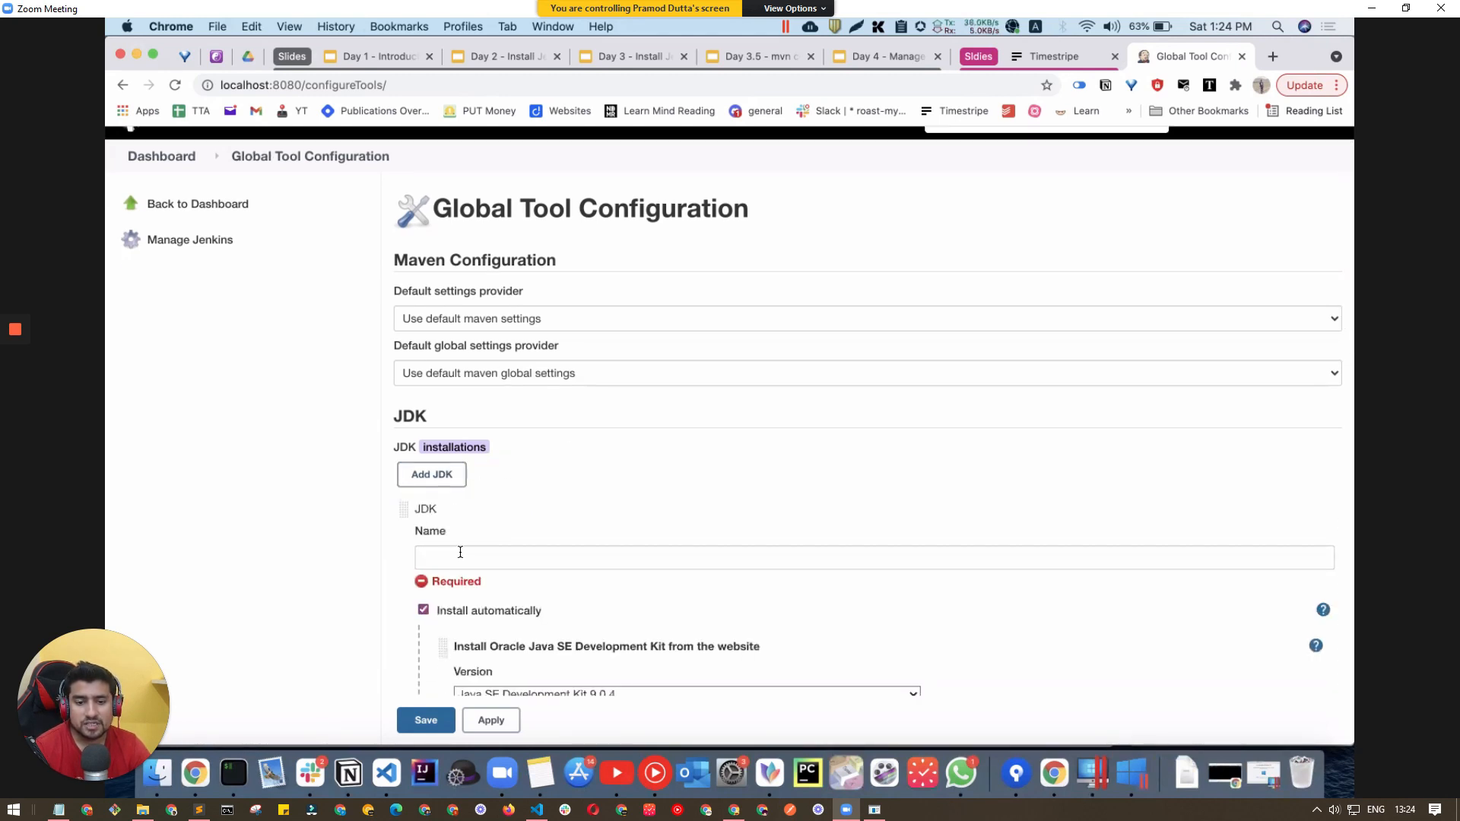
{"action": "type", "text": "jdl"}
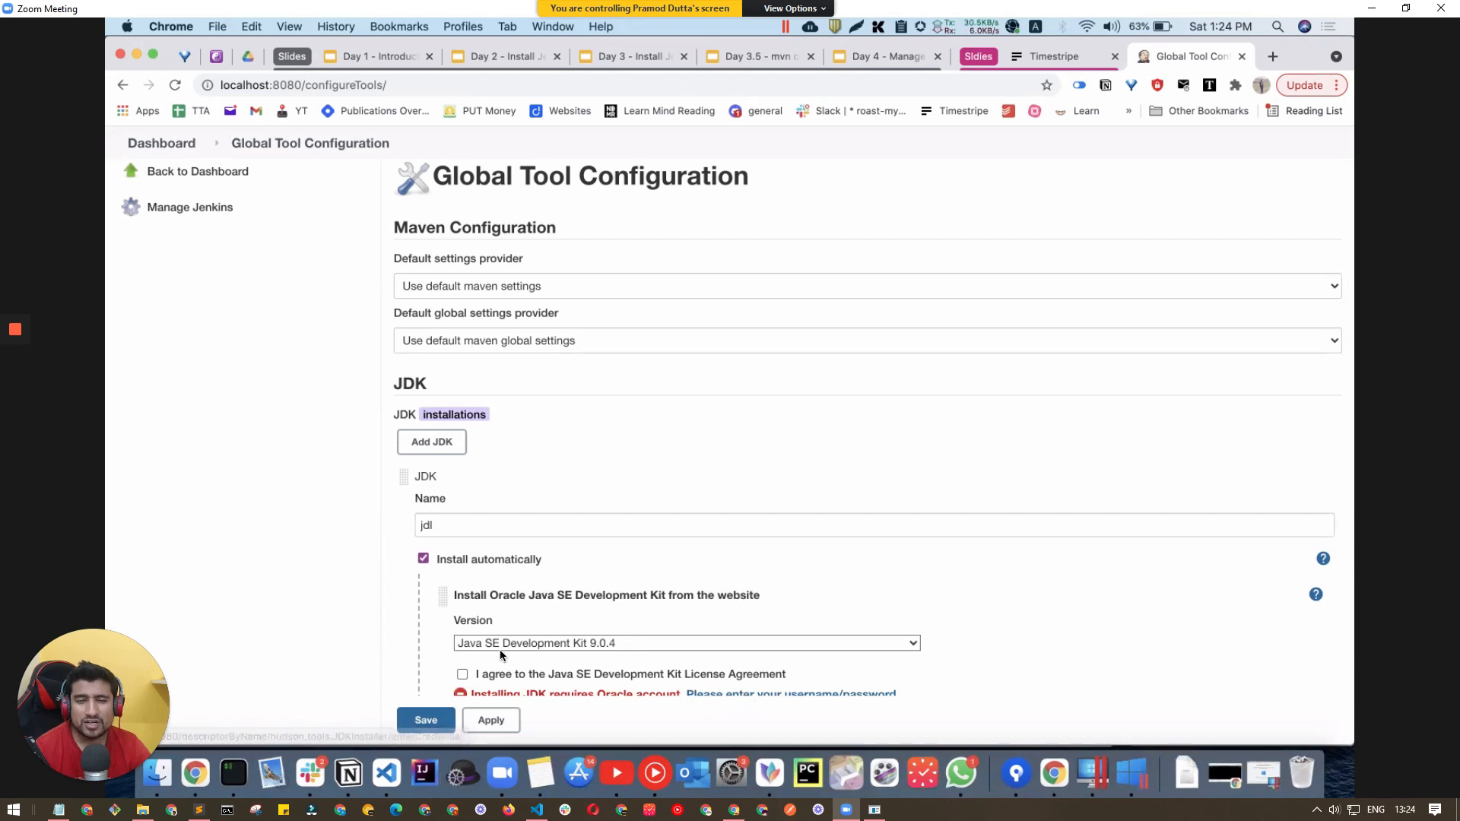
{"action": "scroll", "scroll_direction": "down", "scroll_amount": 3}
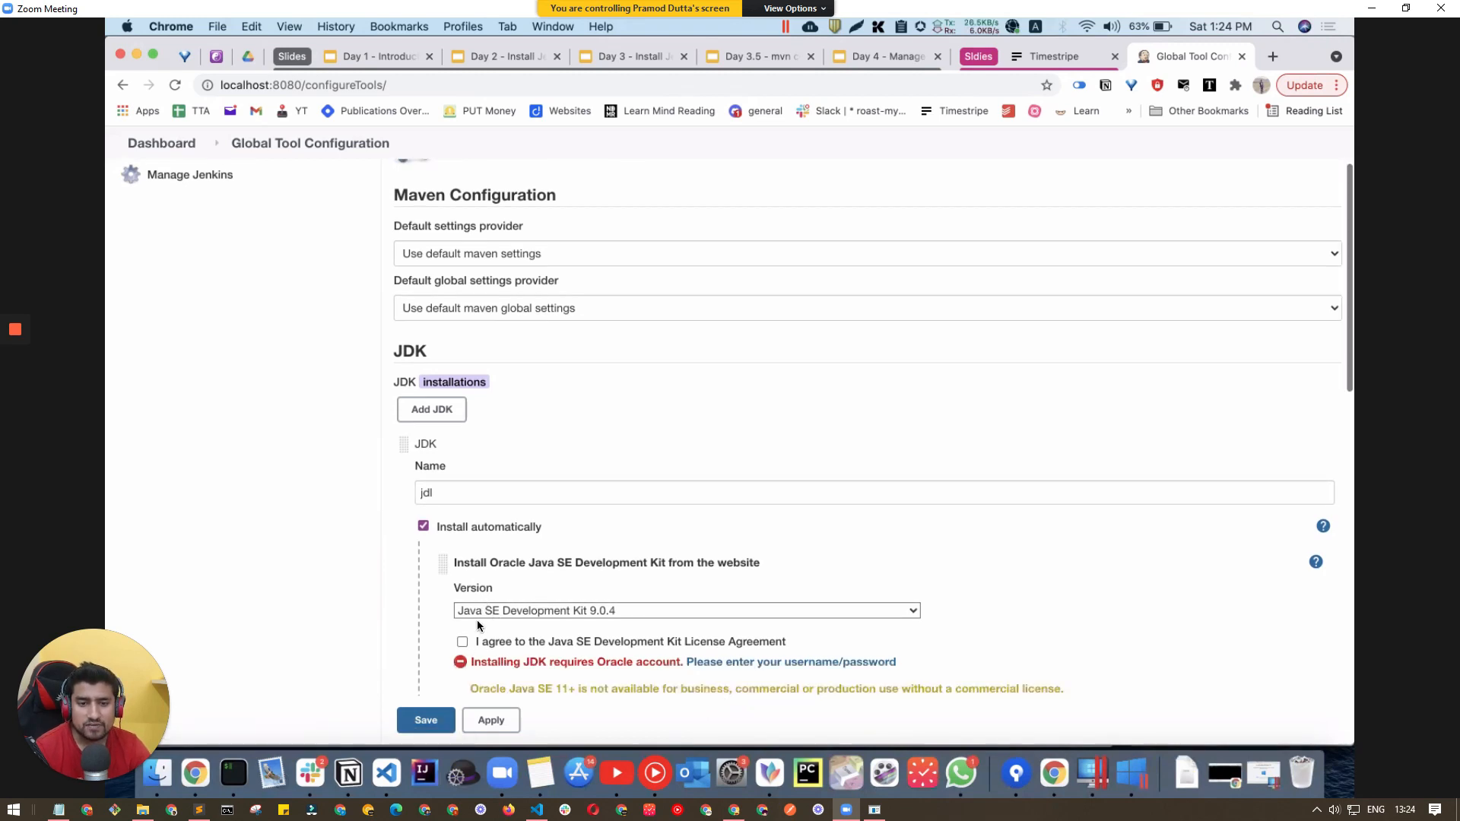
{"action": "scroll", "scroll_direction": "down", "scroll_amount": 3}
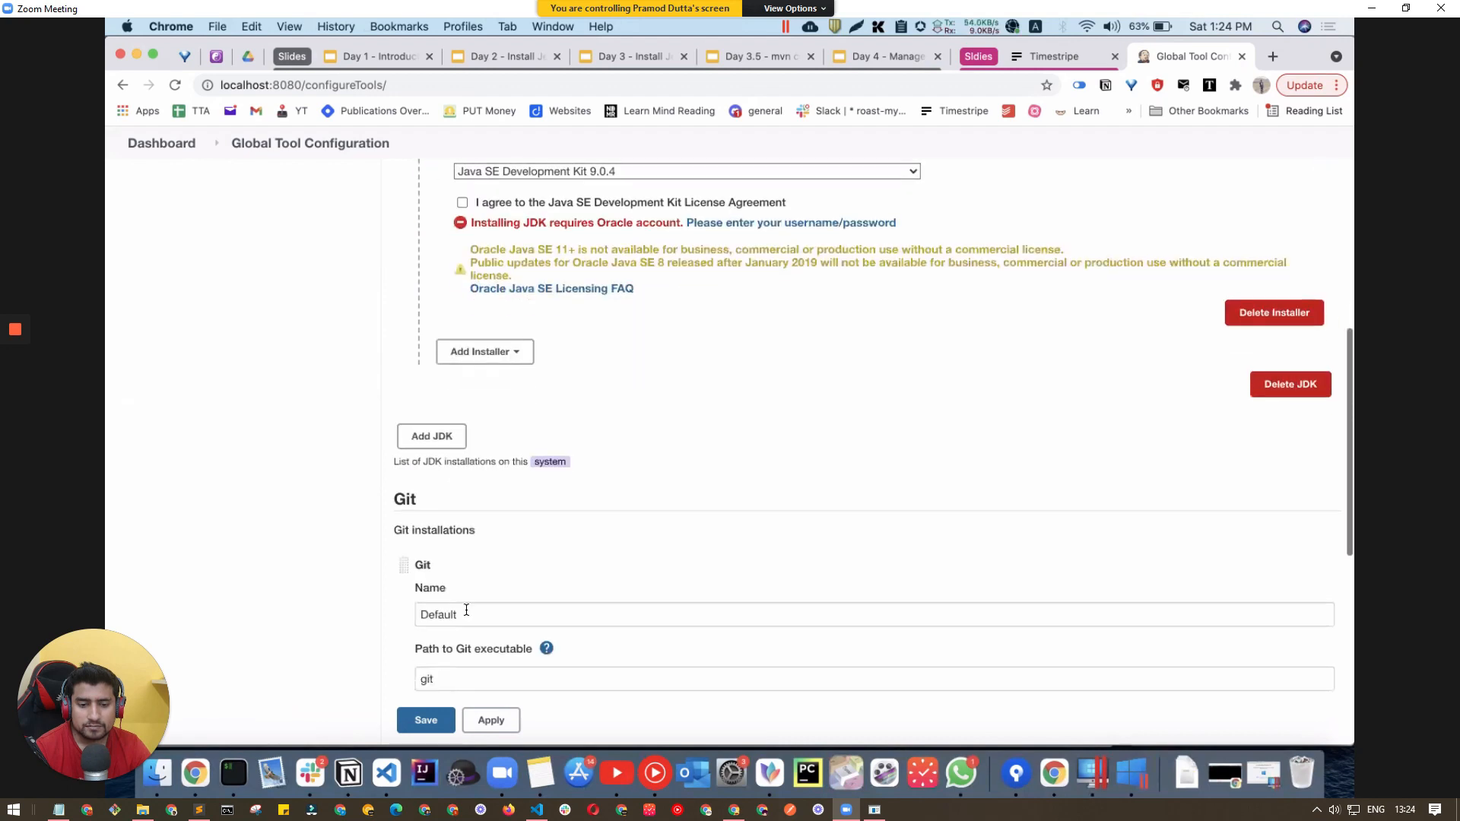
{"action": "scroll", "scroll_direction": "down", "scroll_amount": 3}
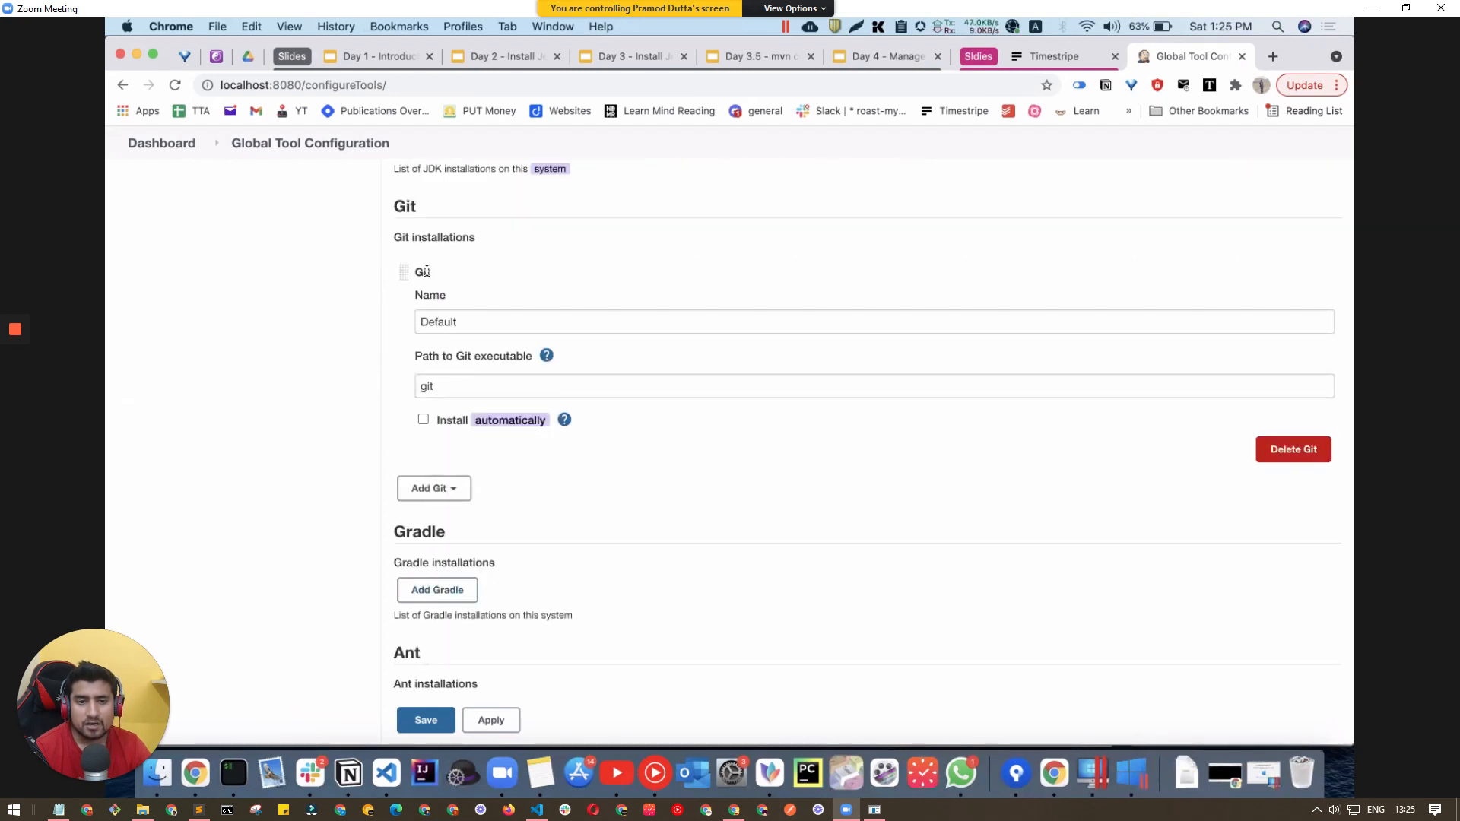
{"action": "mouse_move", "coordinate": [515, 514]}
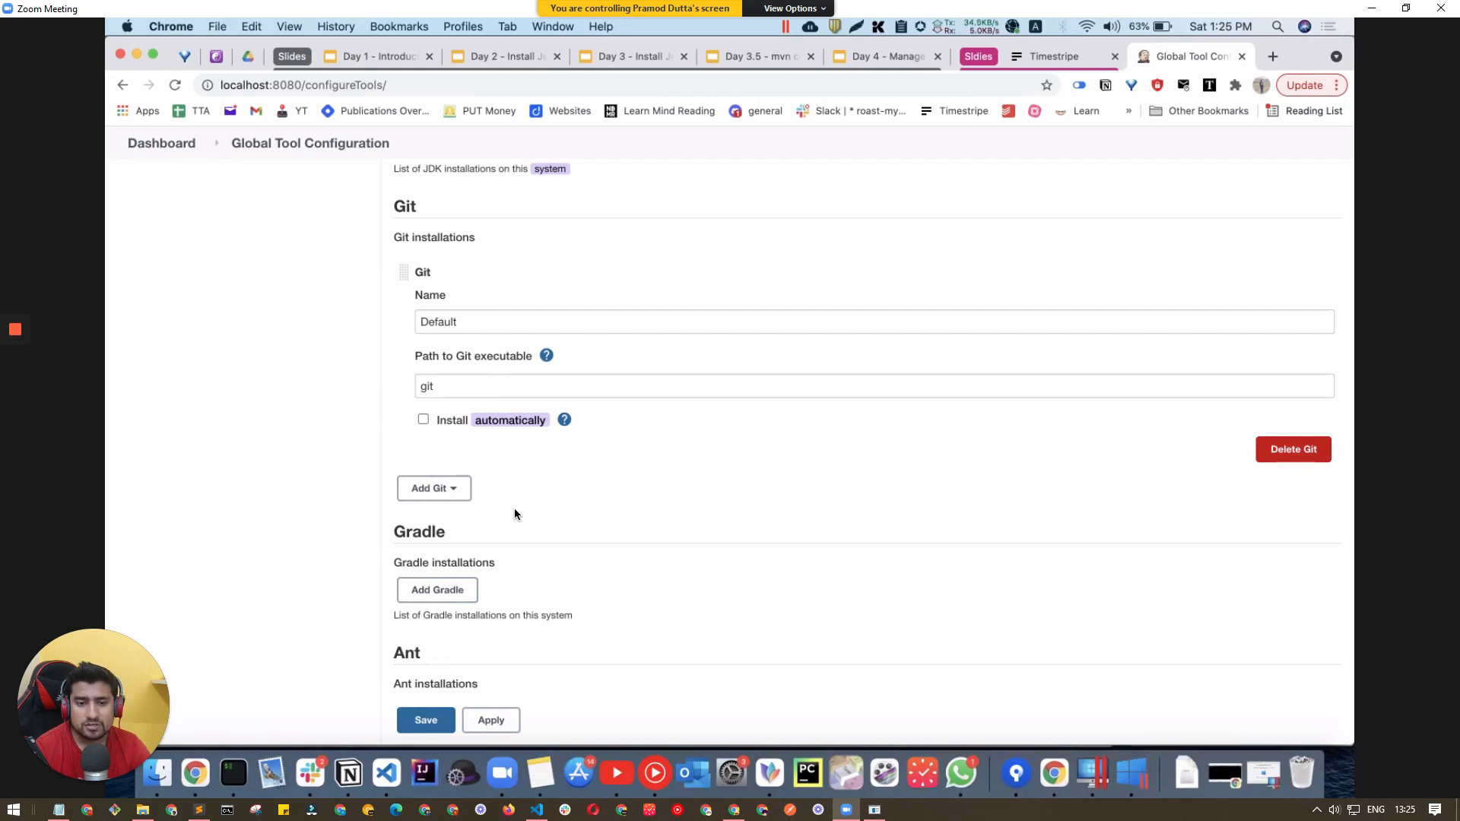
{"action": "scroll", "scroll_direction": "down", "scroll_amount": 3}
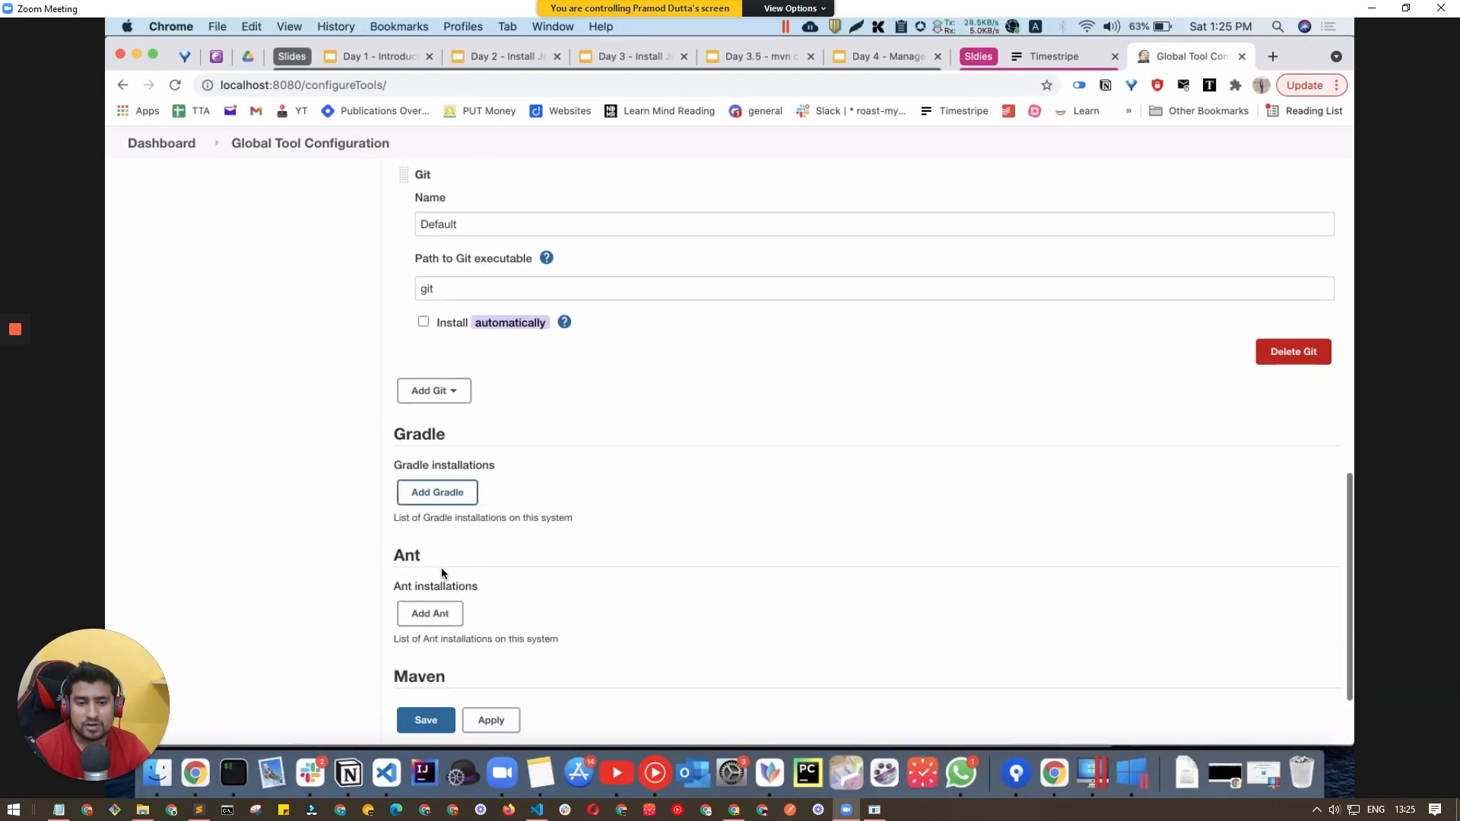
{"action": "scroll", "scroll_direction": "down", "scroll_amount": 3}
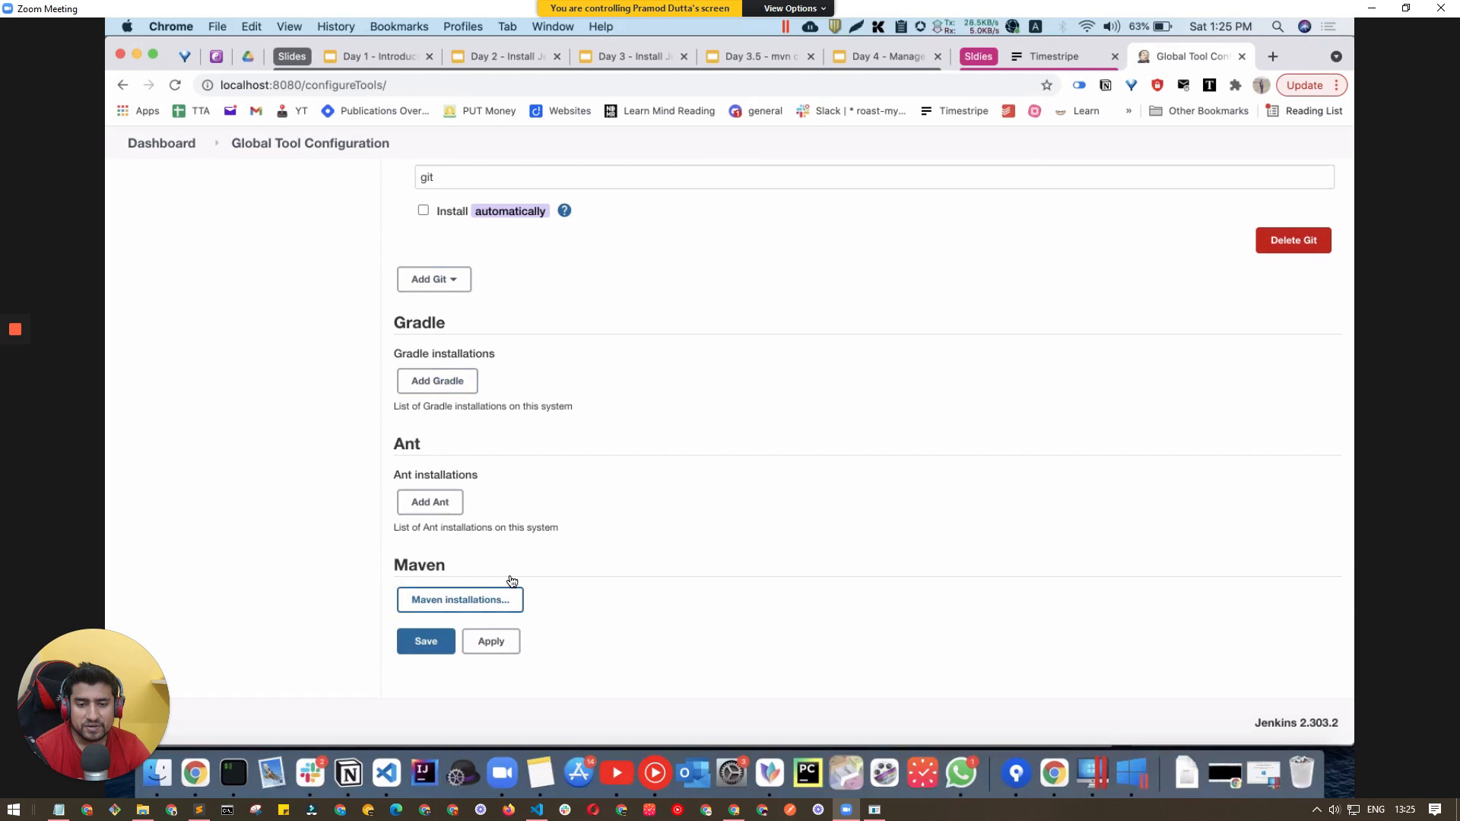
Add Maven installation 'mvn2', installed automatically at version 3.8.3.
{"action": "left_click", "coordinate": [460, 599]}
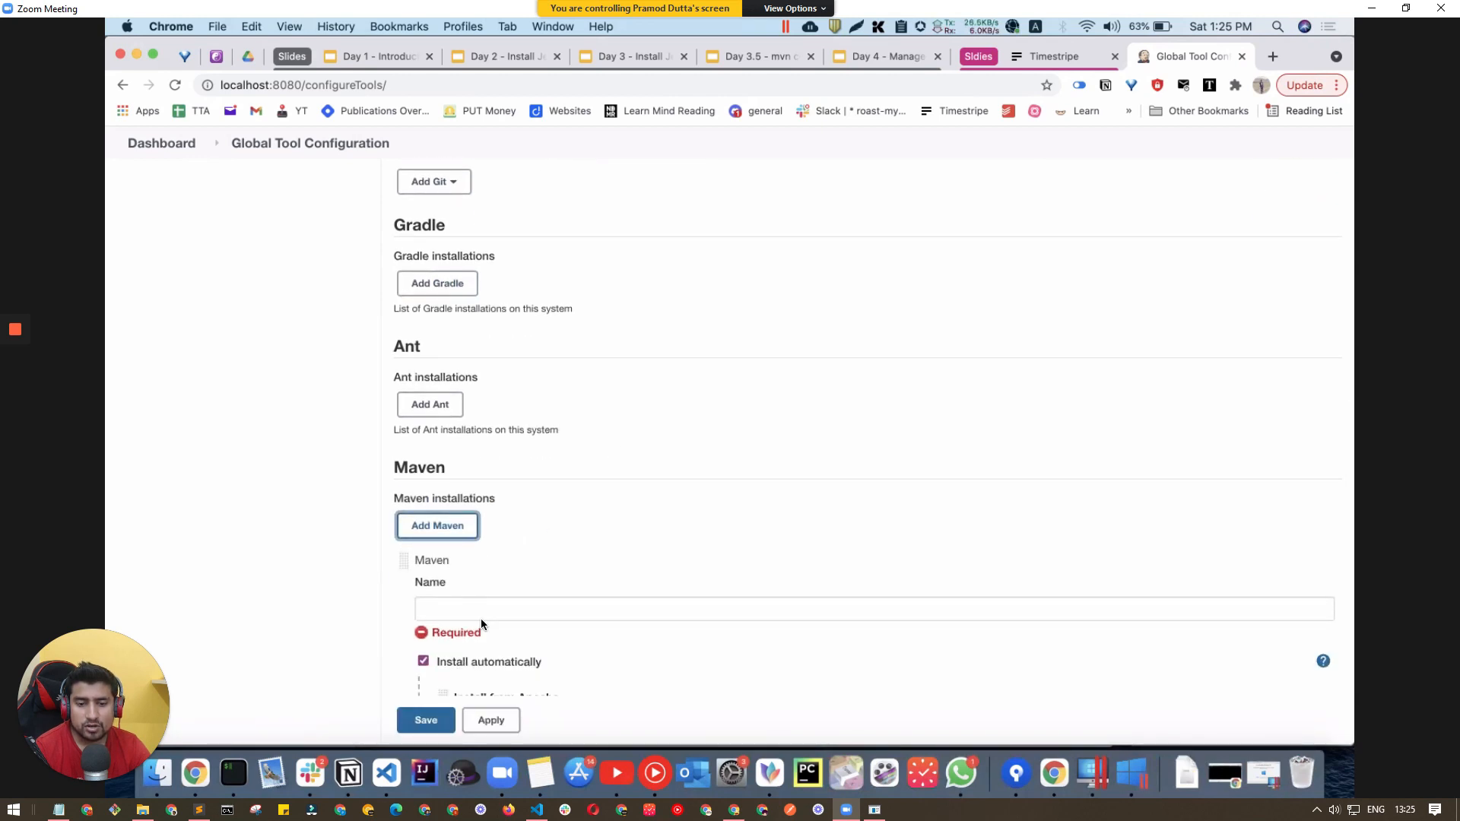
{"action": "left_click", "coordinate": [865, 623]}
{"action": "type", "text": "mvn2"}
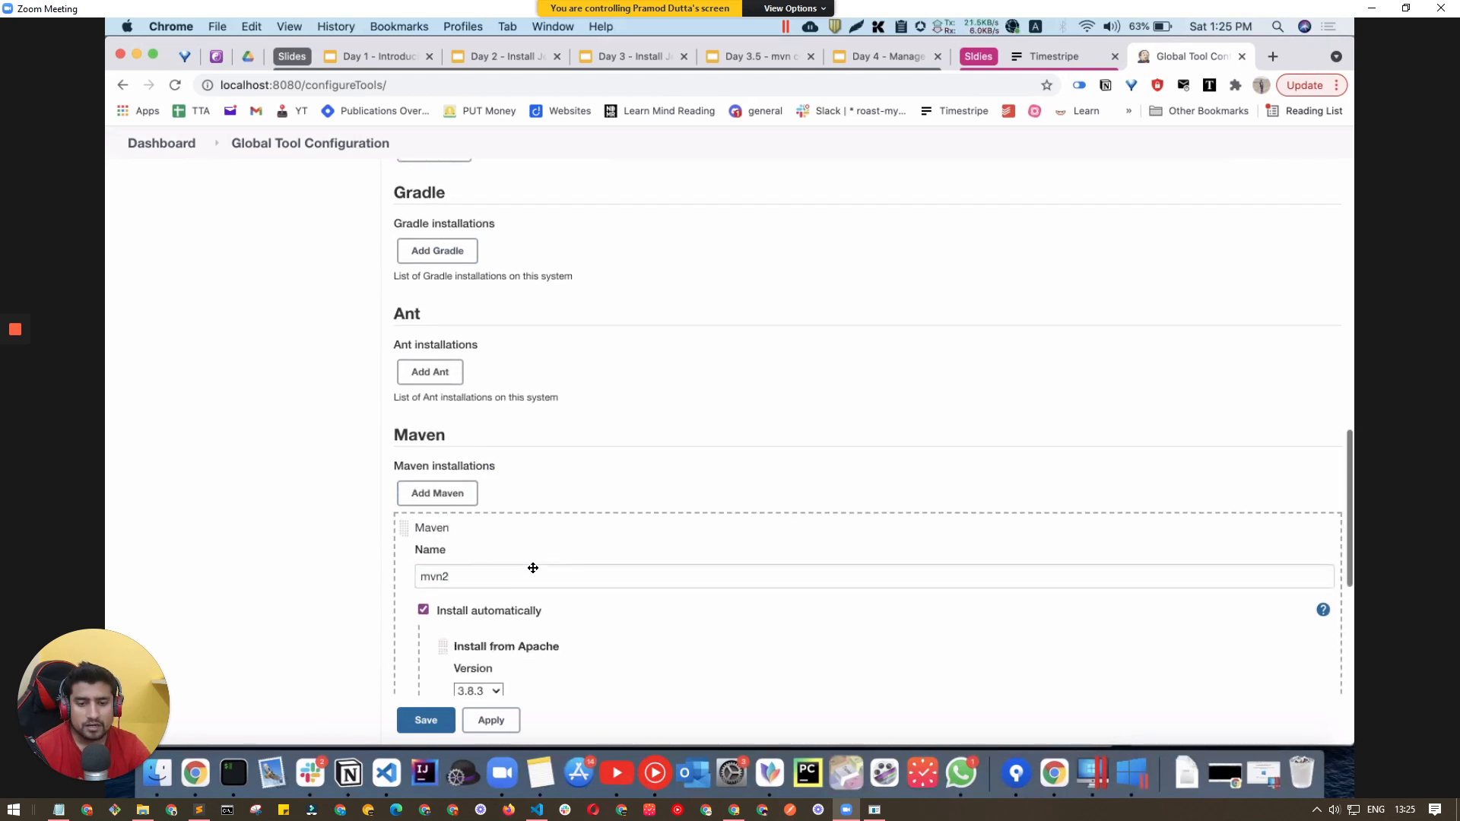
{"action": "scroll", "scroll_direction": "down", "scroll_amount": 3}
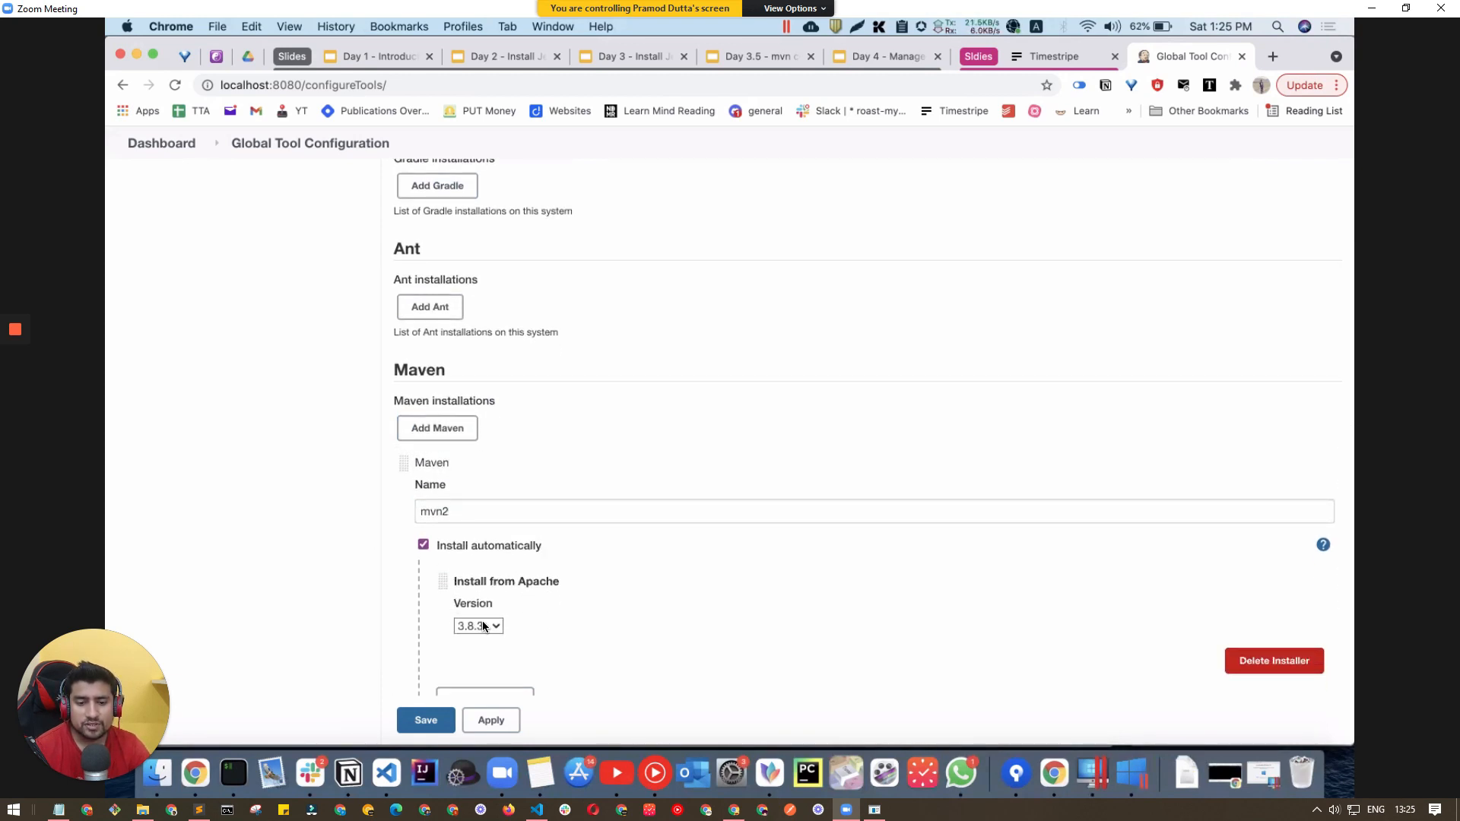
{"action": "left_click", "coordinate": [477, 625]}
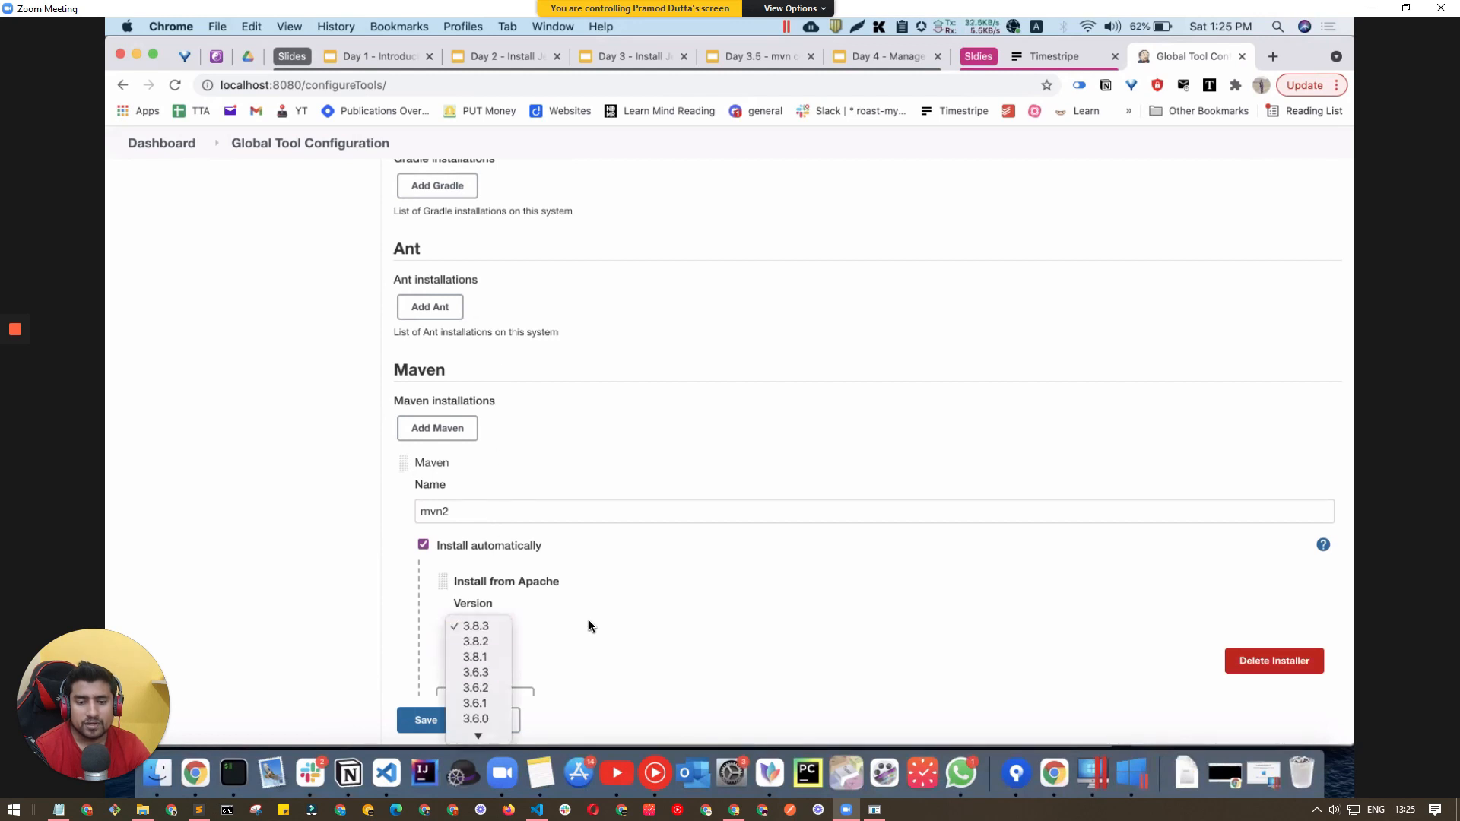
{"action": "left_click", "coordinate": [475, 625]}
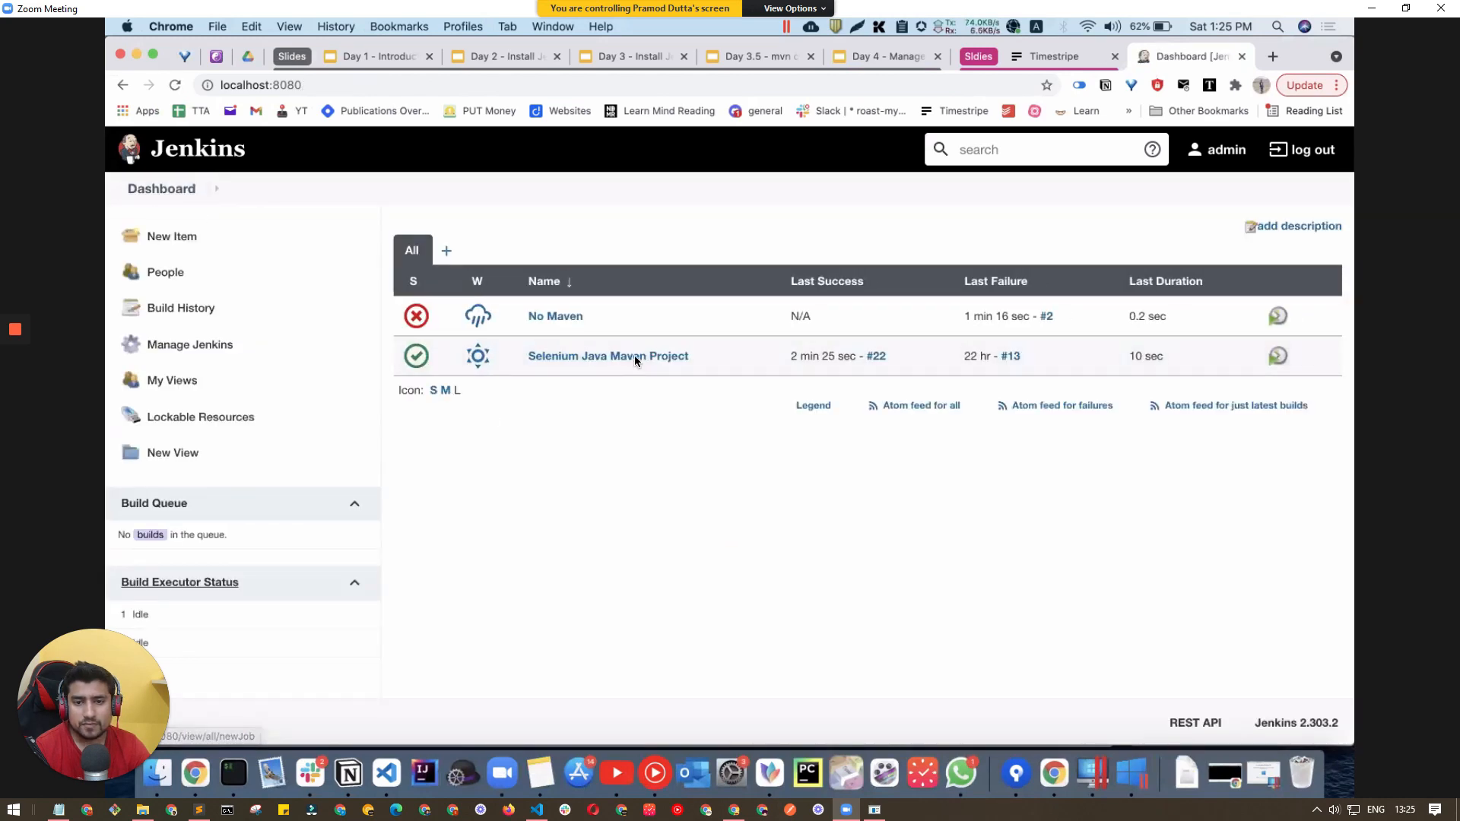
Glance at the Selenium Java Maven Project, then open No Maven's configuration.
{"action": "left_click", "coordinate": [608, 355]}
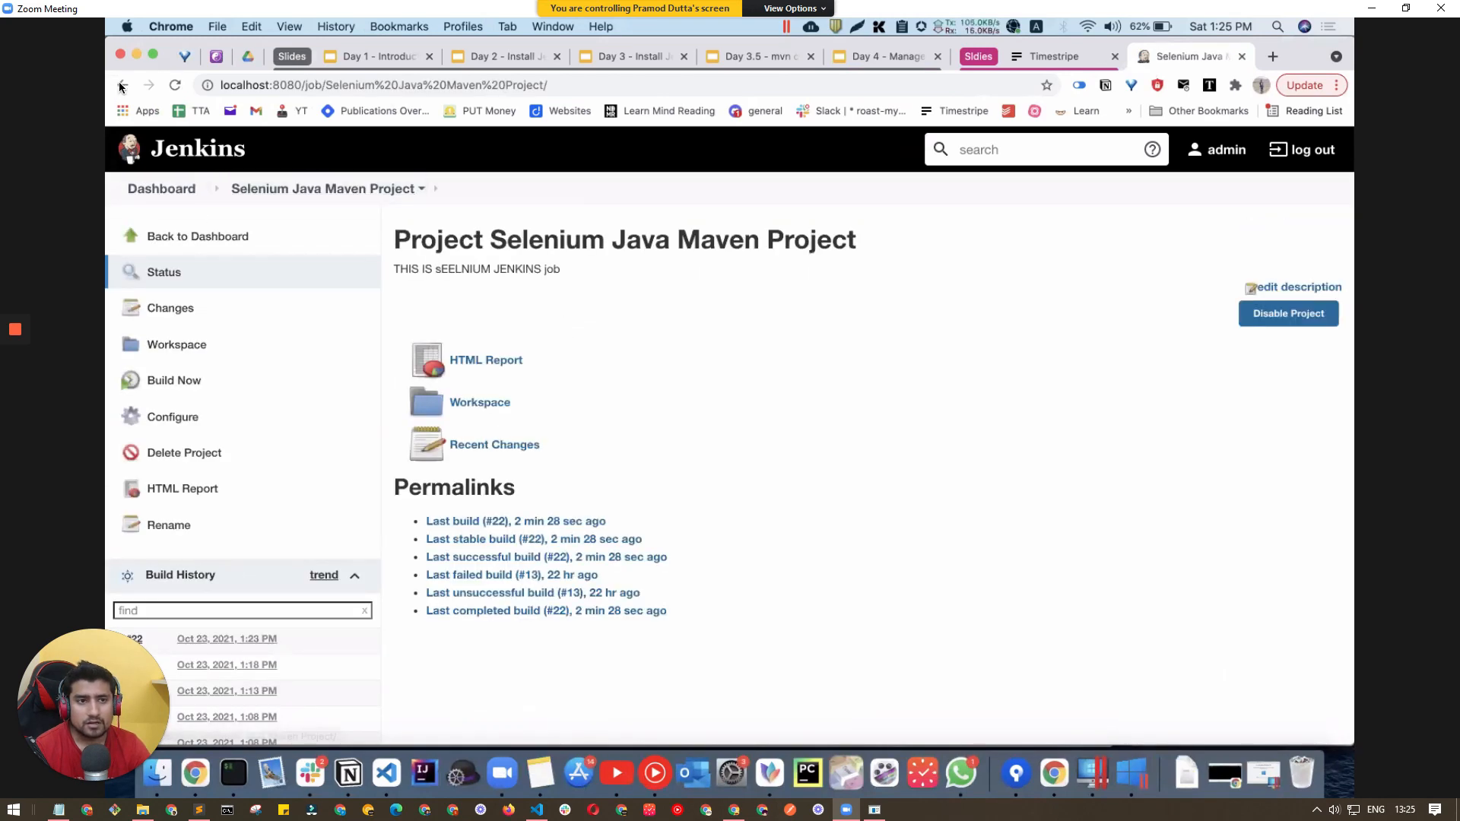
{"action": "left_click", "coordinate": [121, 84]}
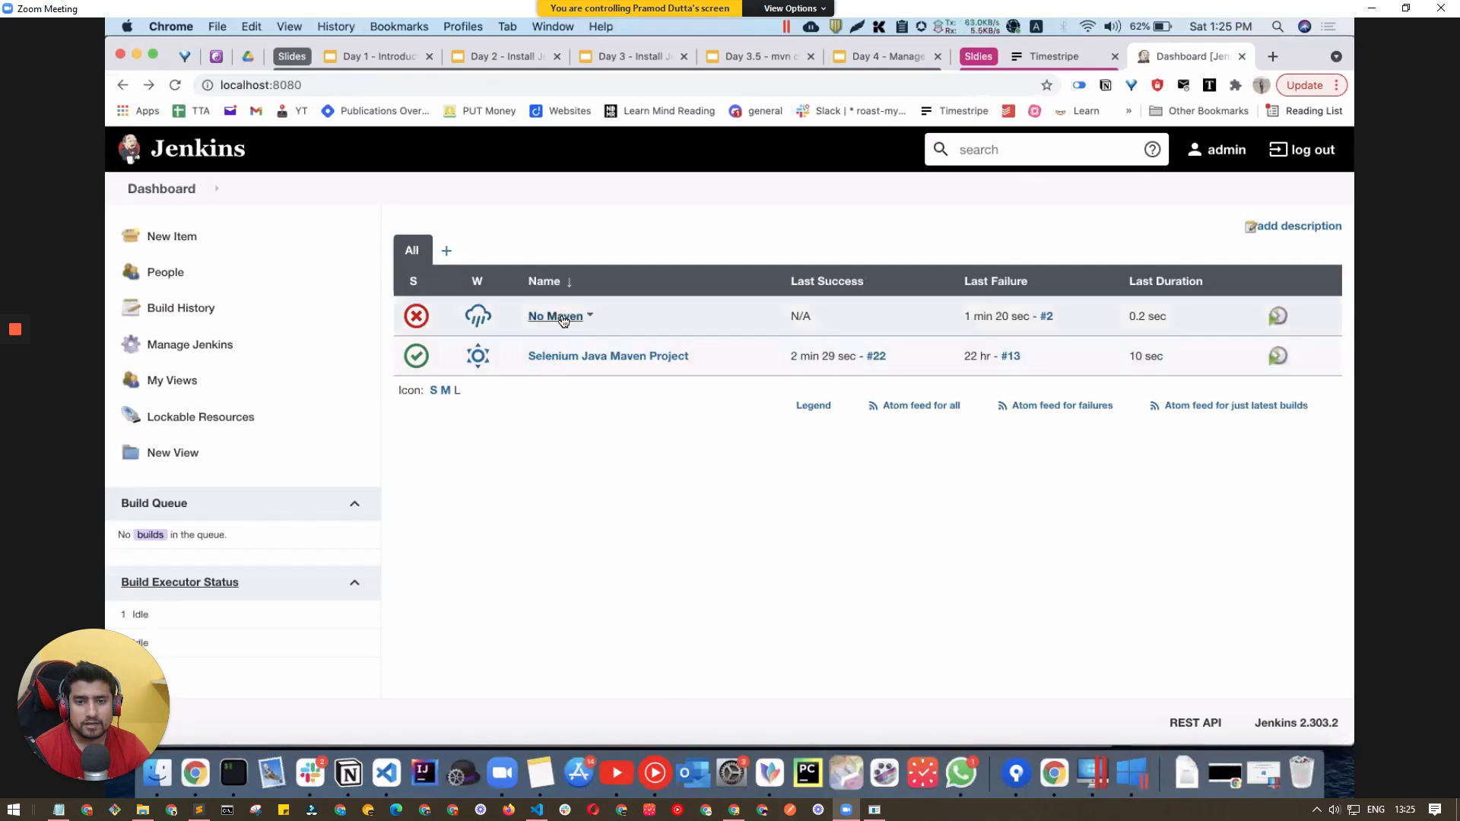
{"action": "left_click", "coordinate": [555, 316]}
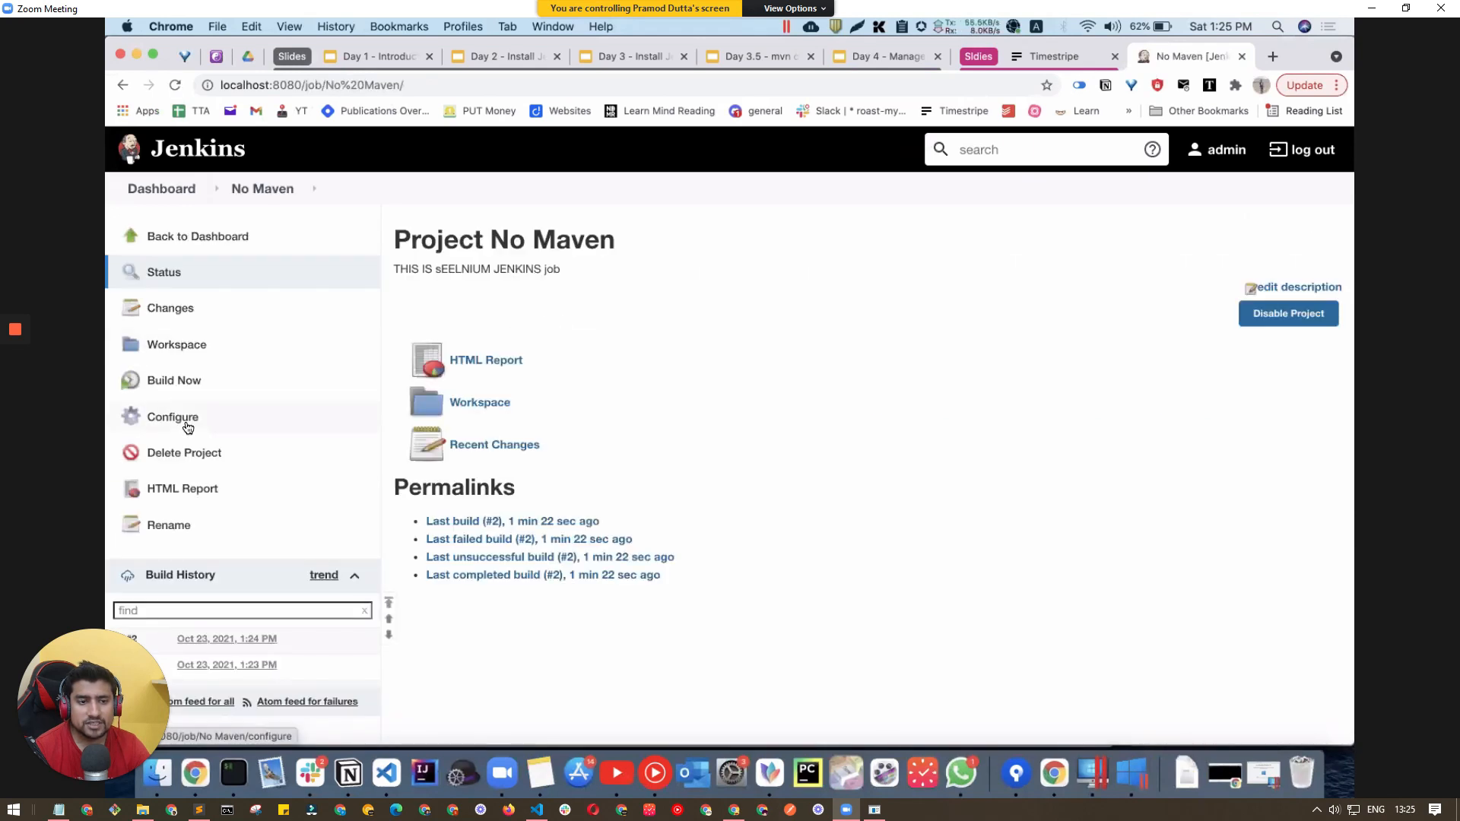
{"action": "left_click", "coordinate": [173, 417]}
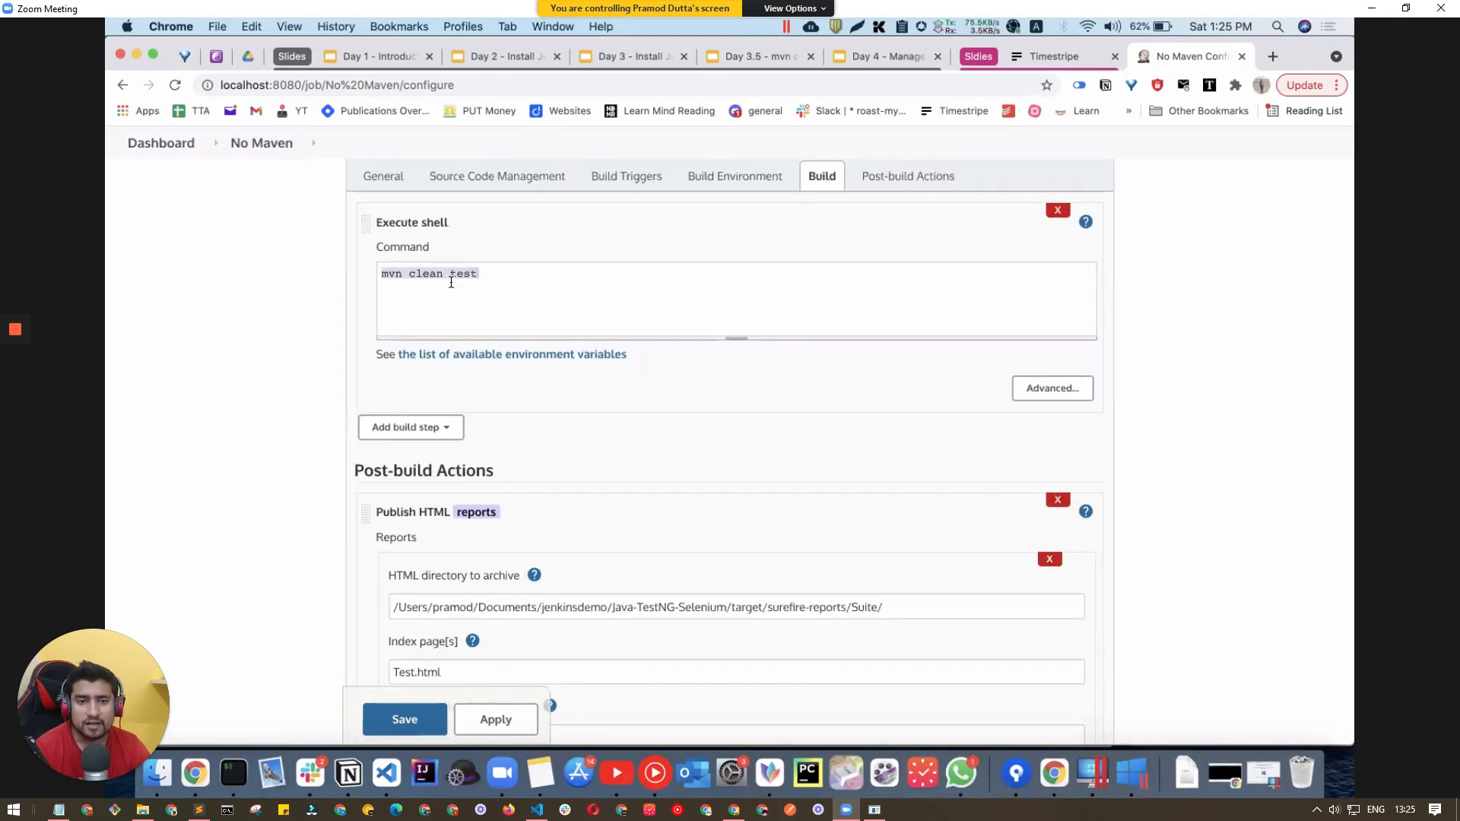
Add an 'Invoke top-level Maven targets' build step using the mvn2 installation.
{"action": "scroll", "scroll_direction": "down", "scroll_amount": 3}
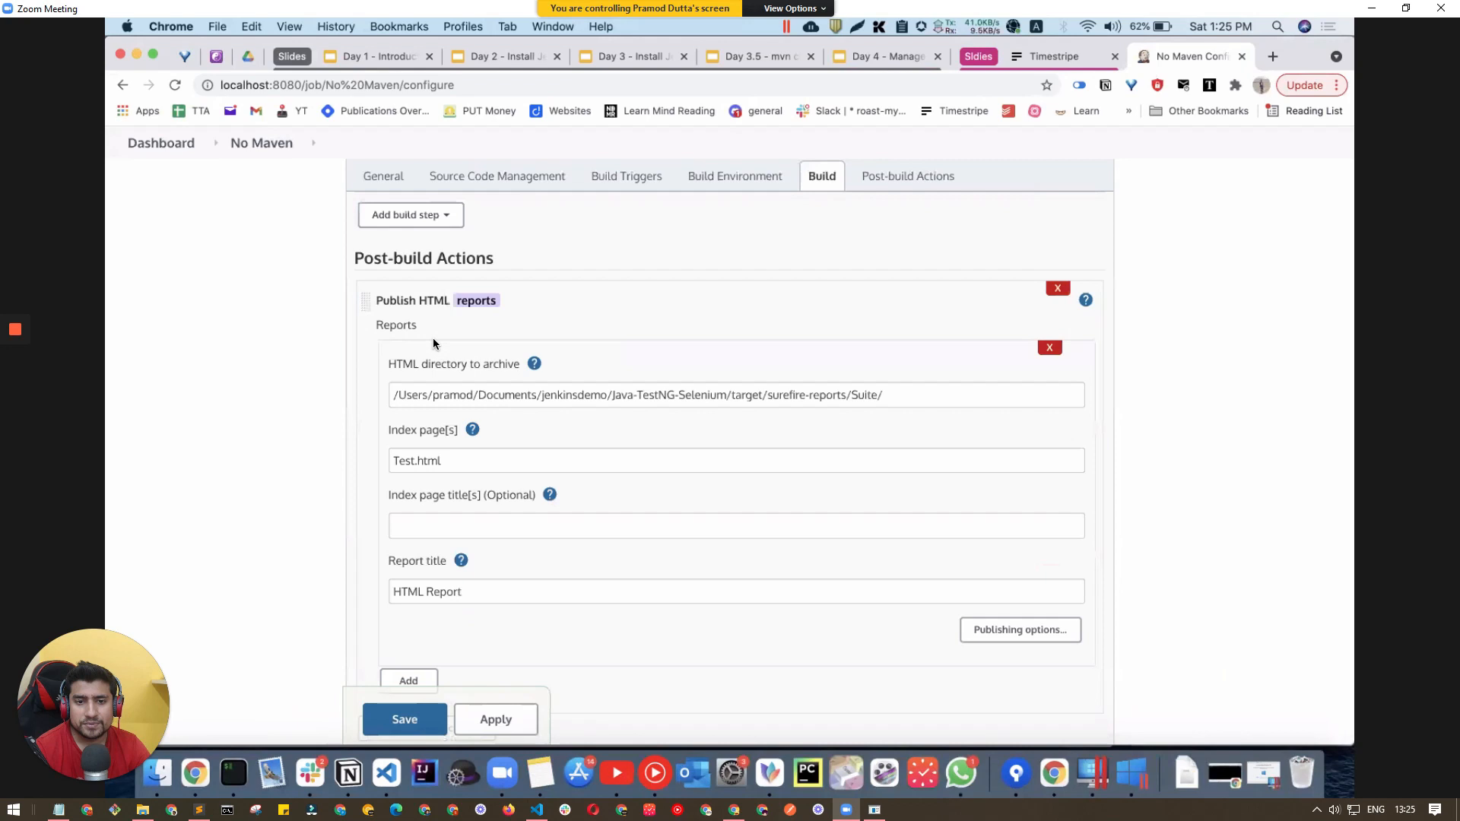
{"action": "left_click", "coordinate": [410, 215]}
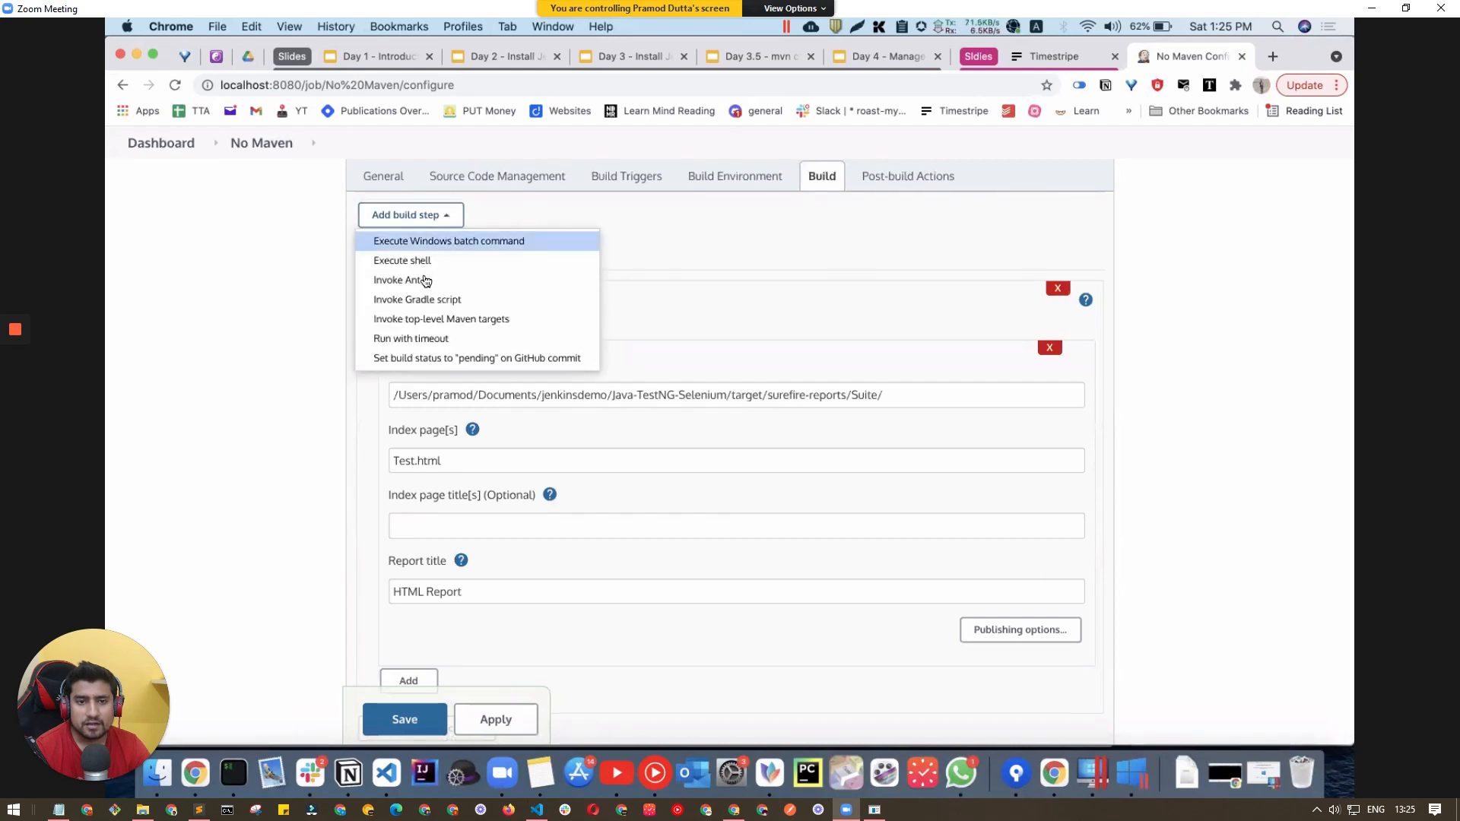
{"action": "left_click", "coordinate": [441, 318]}
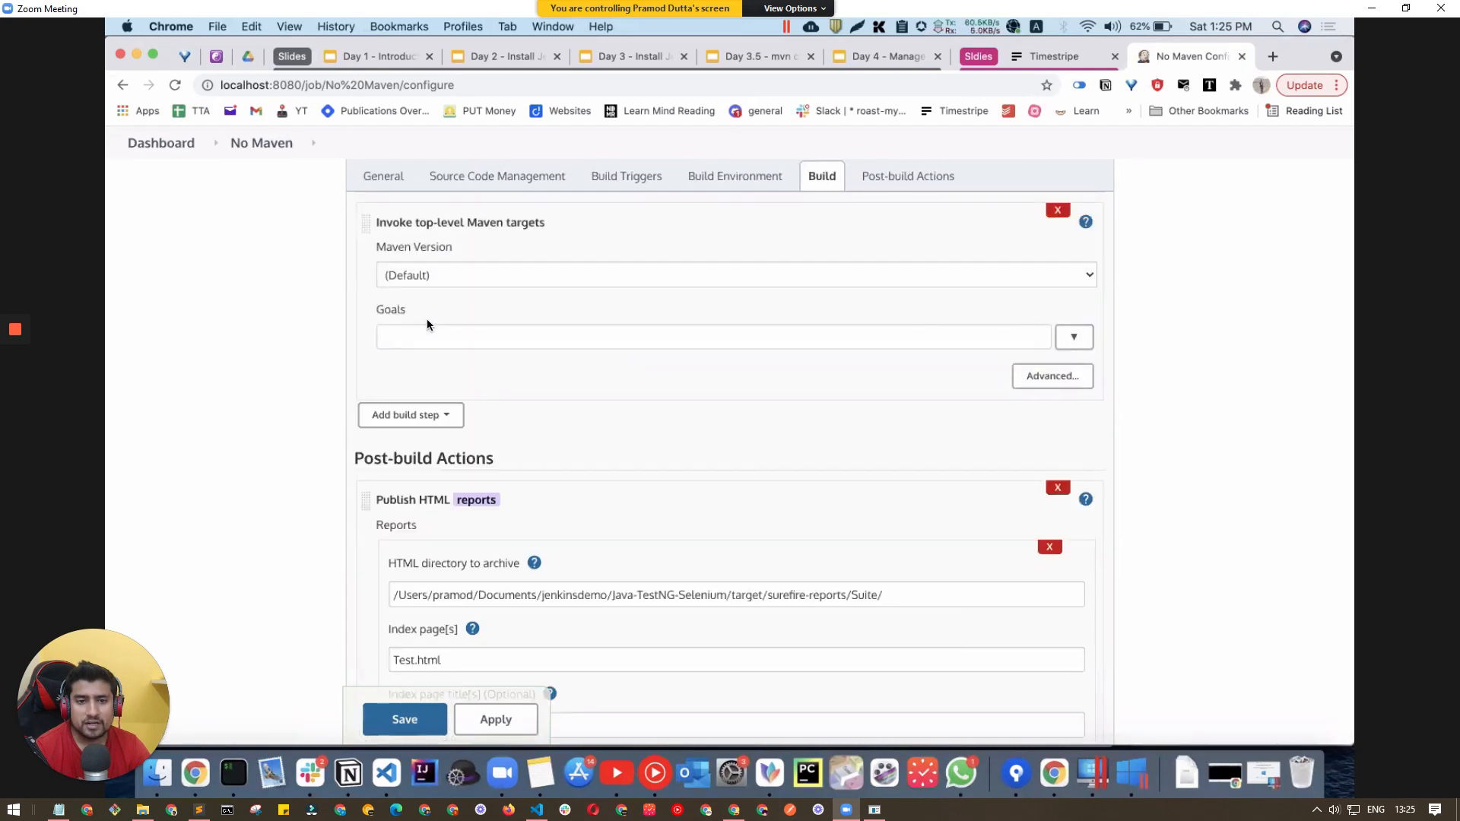
{"action": "left_click", "coordinate": [734, 284]}
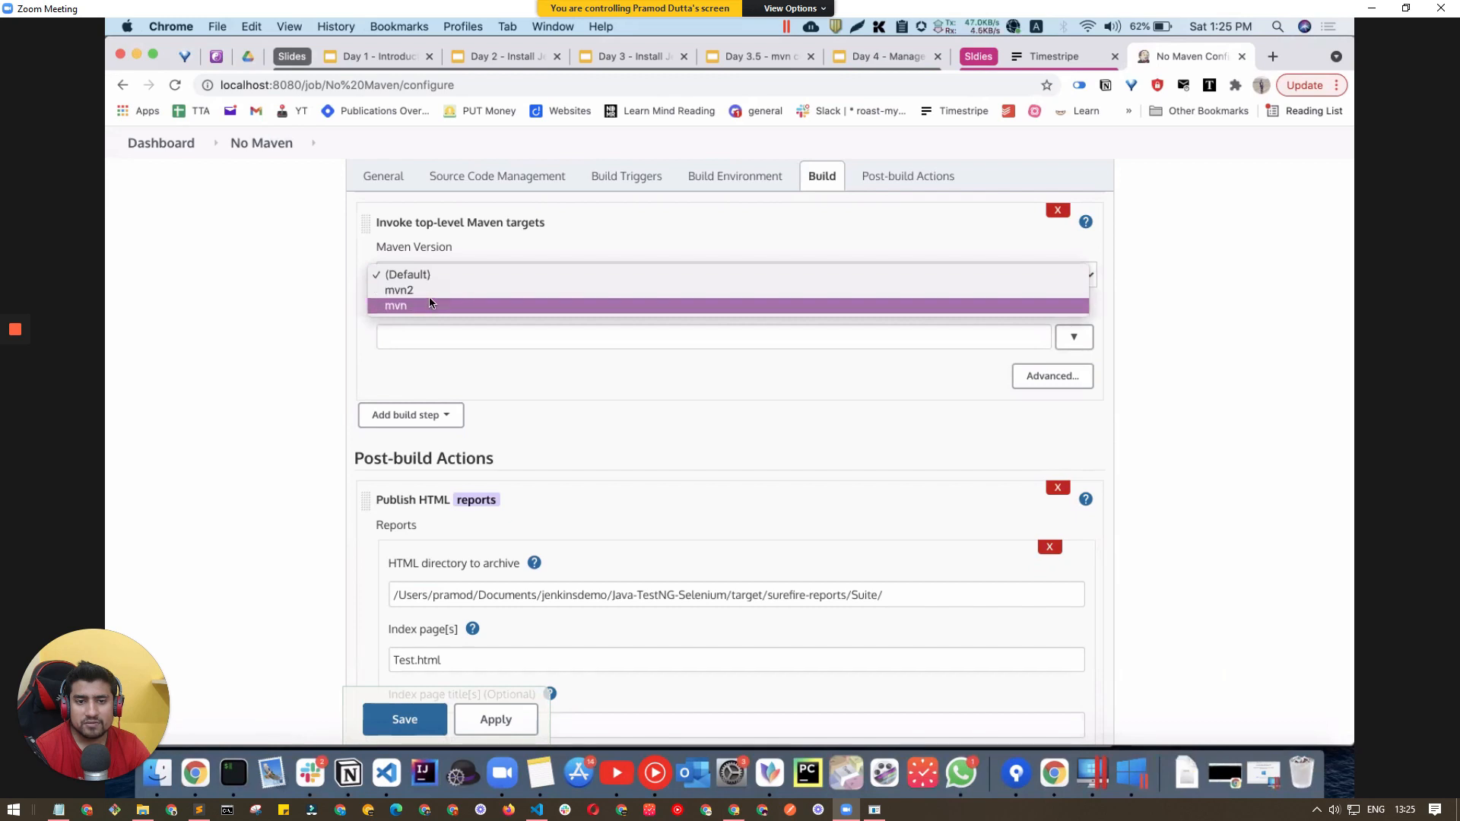
{"action": "left_click", "coordinate": [398, 290]}
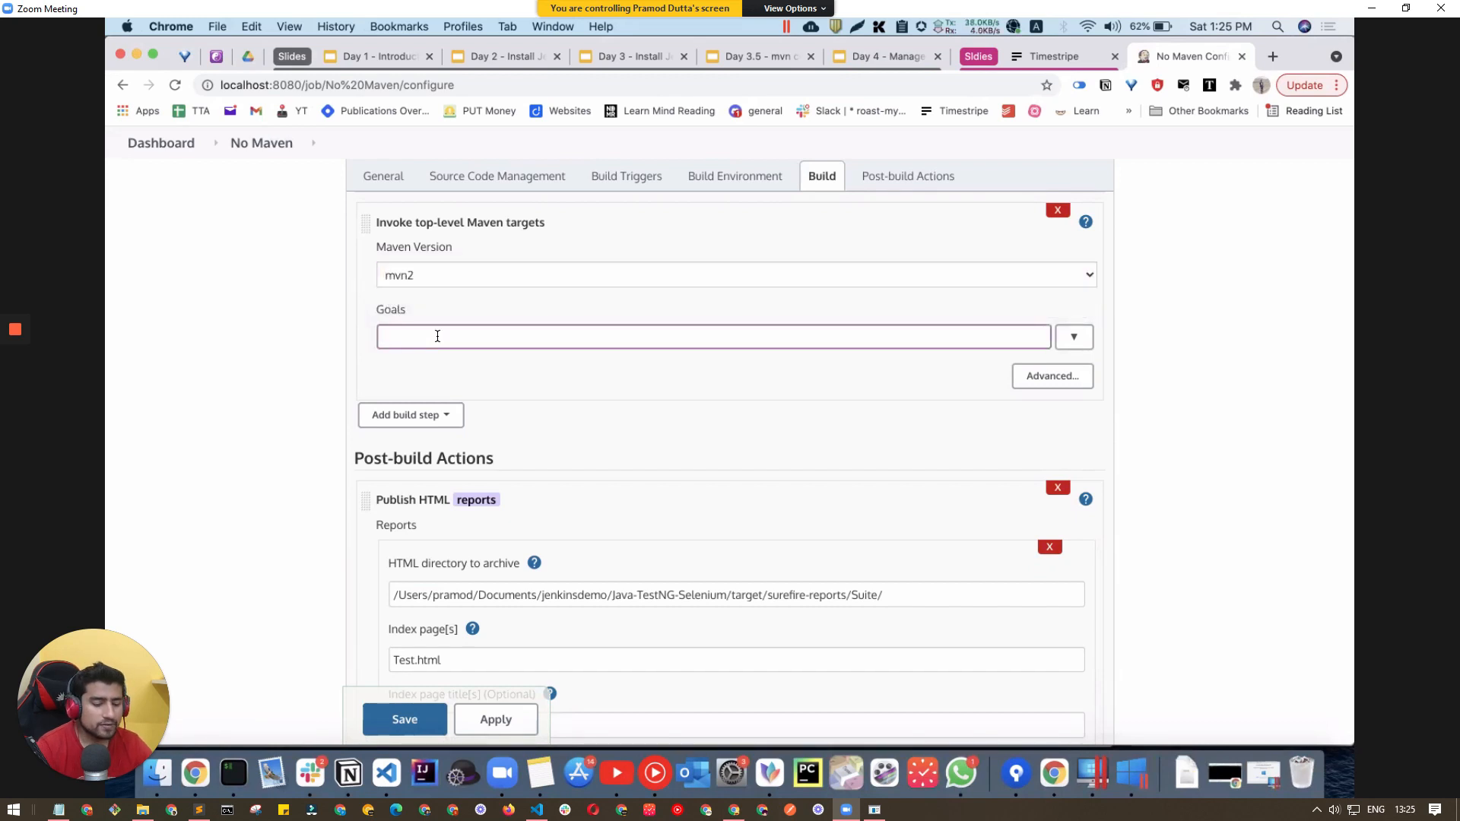
Enter the Maven goals and trim 'clean test' down to 'clean'.
{"action": "type", "text": "clean test"}
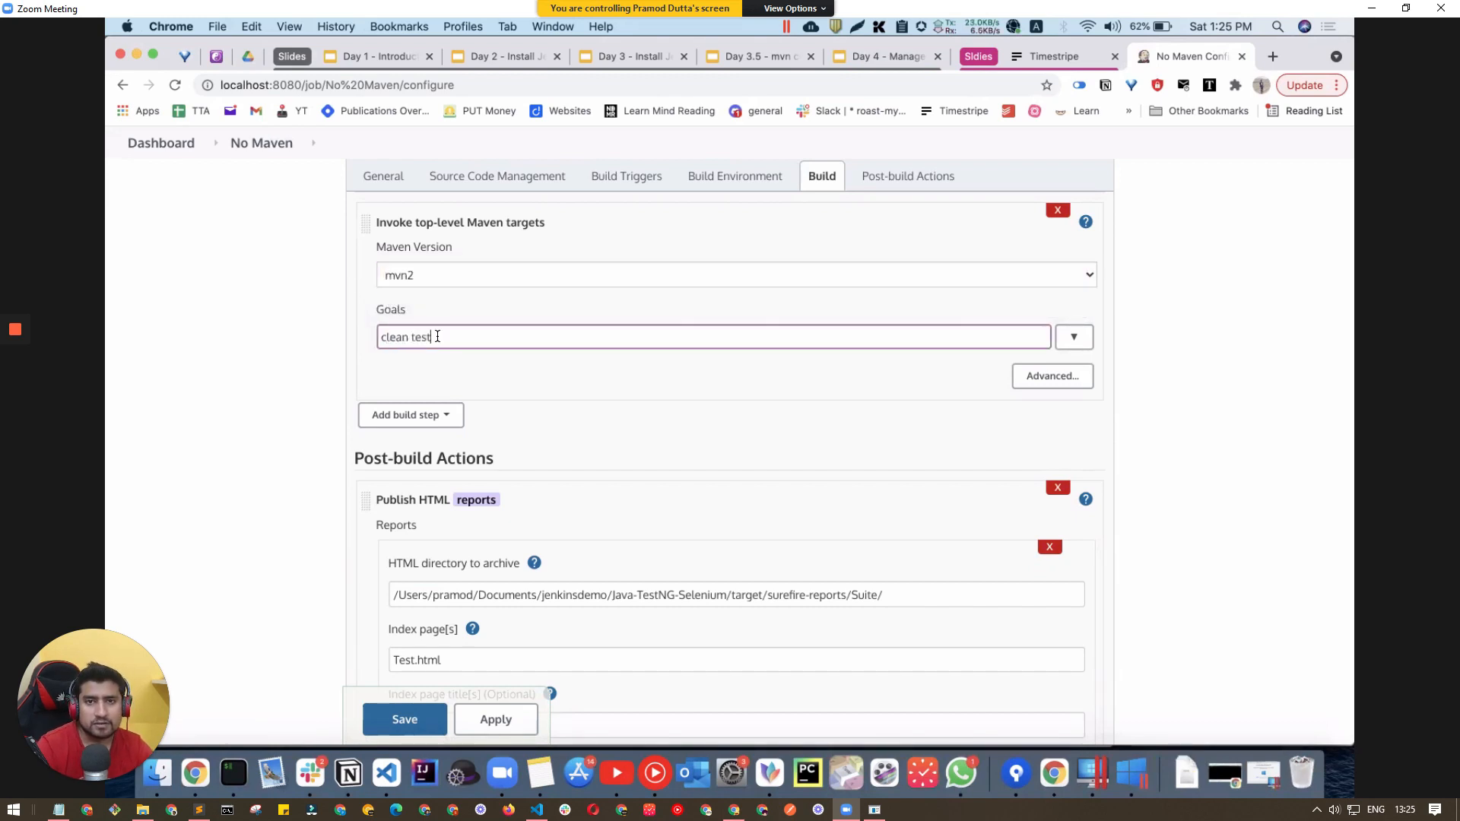
{"action": "left_click", "coordinate": [1052, 376]}
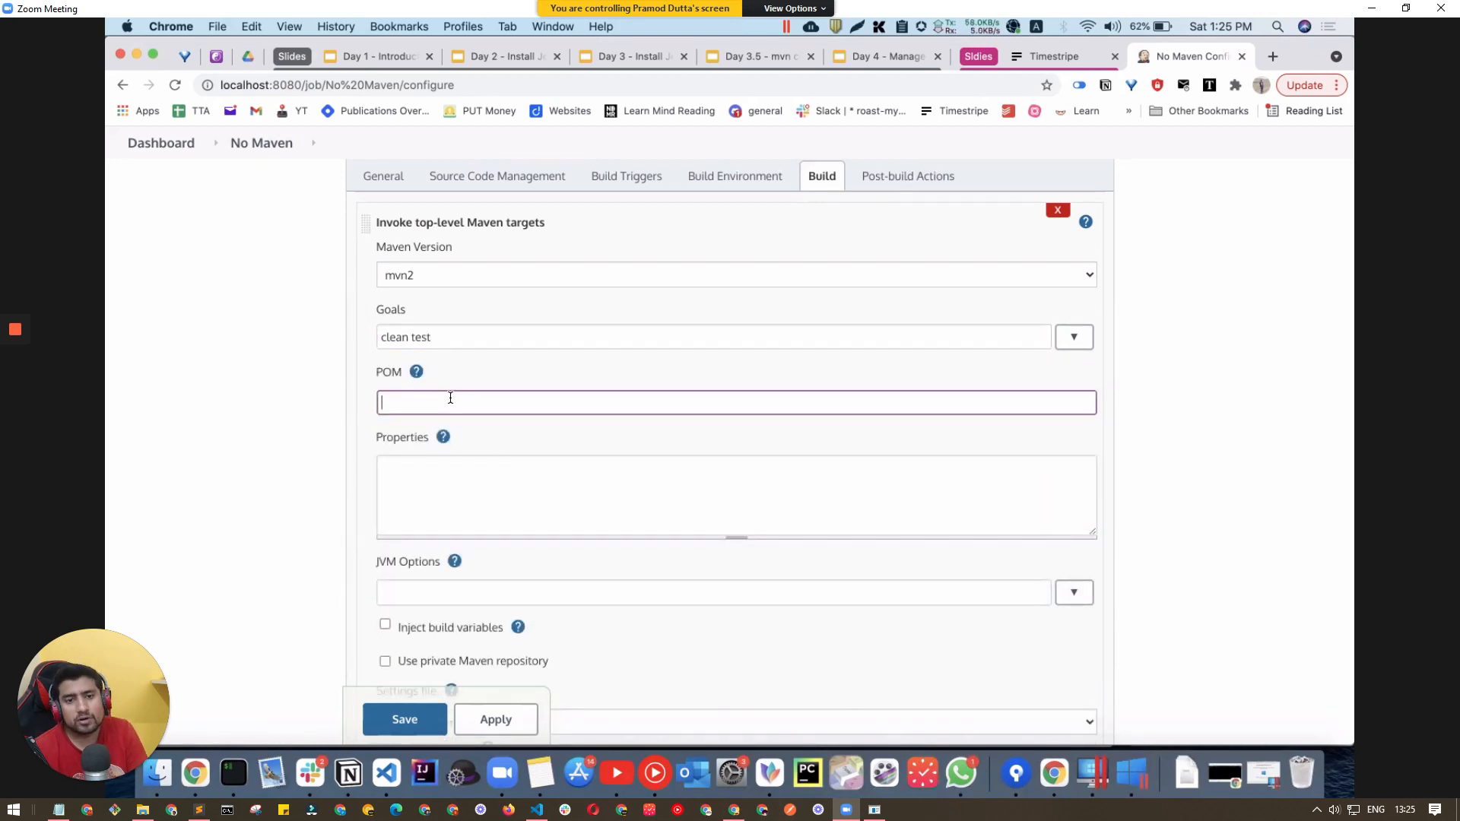
{"action": "double_click", "coordinate": [418, 337]}
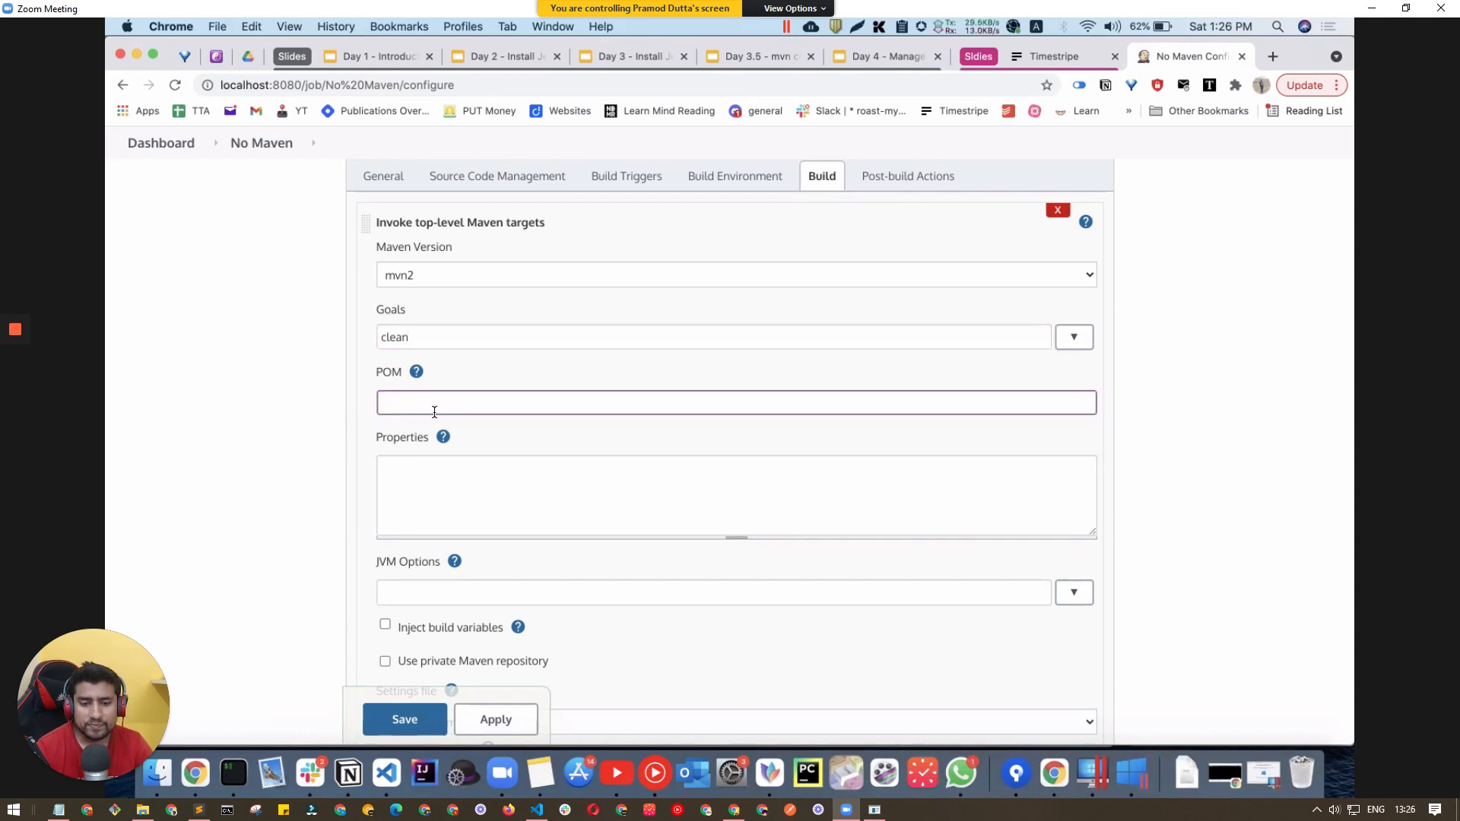
{"action": "mouse_move", "coordinate": [222, 755]}
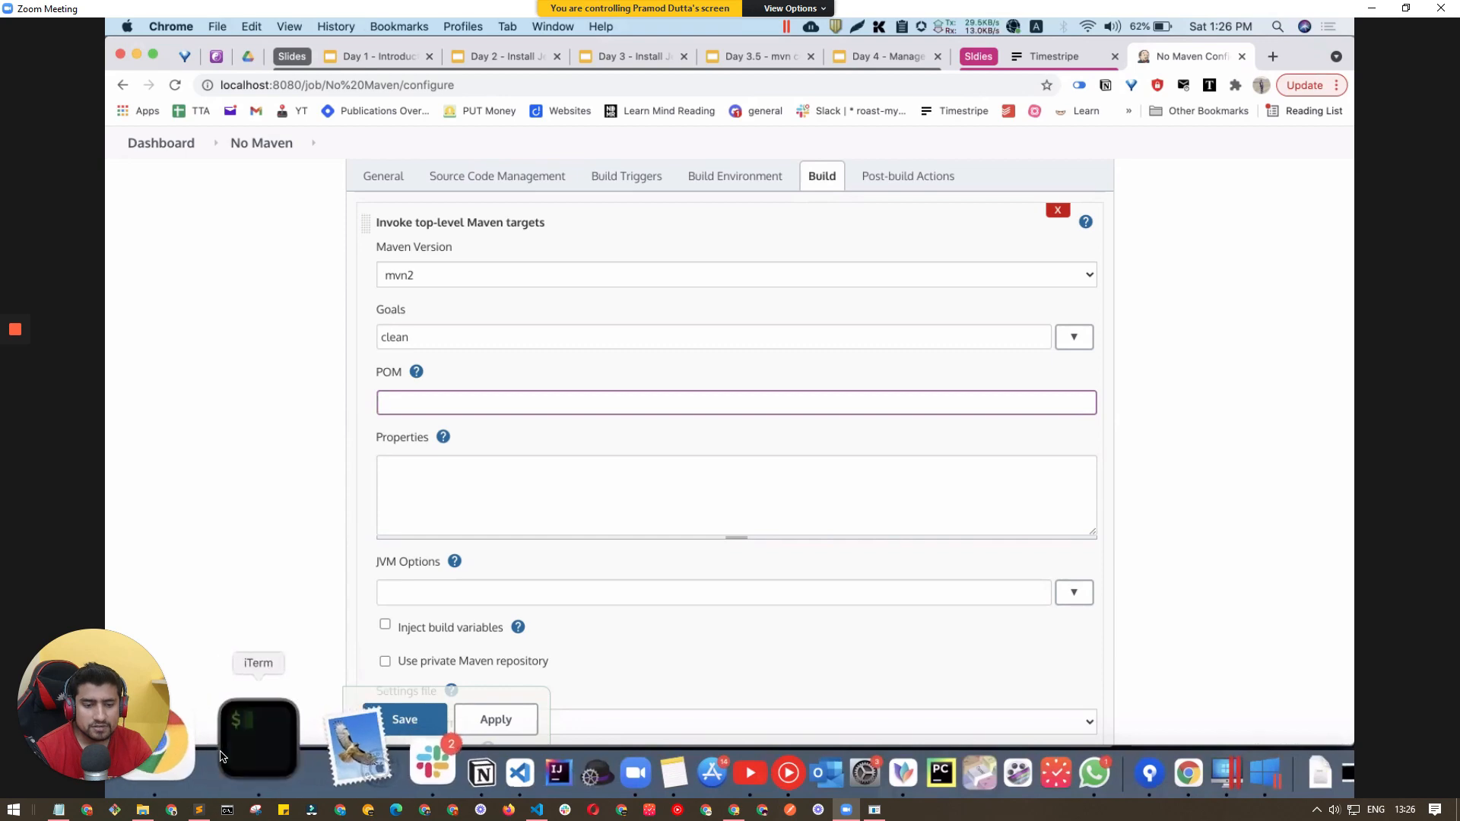
{"action": "left_click", "coordinate": [258, 736]}
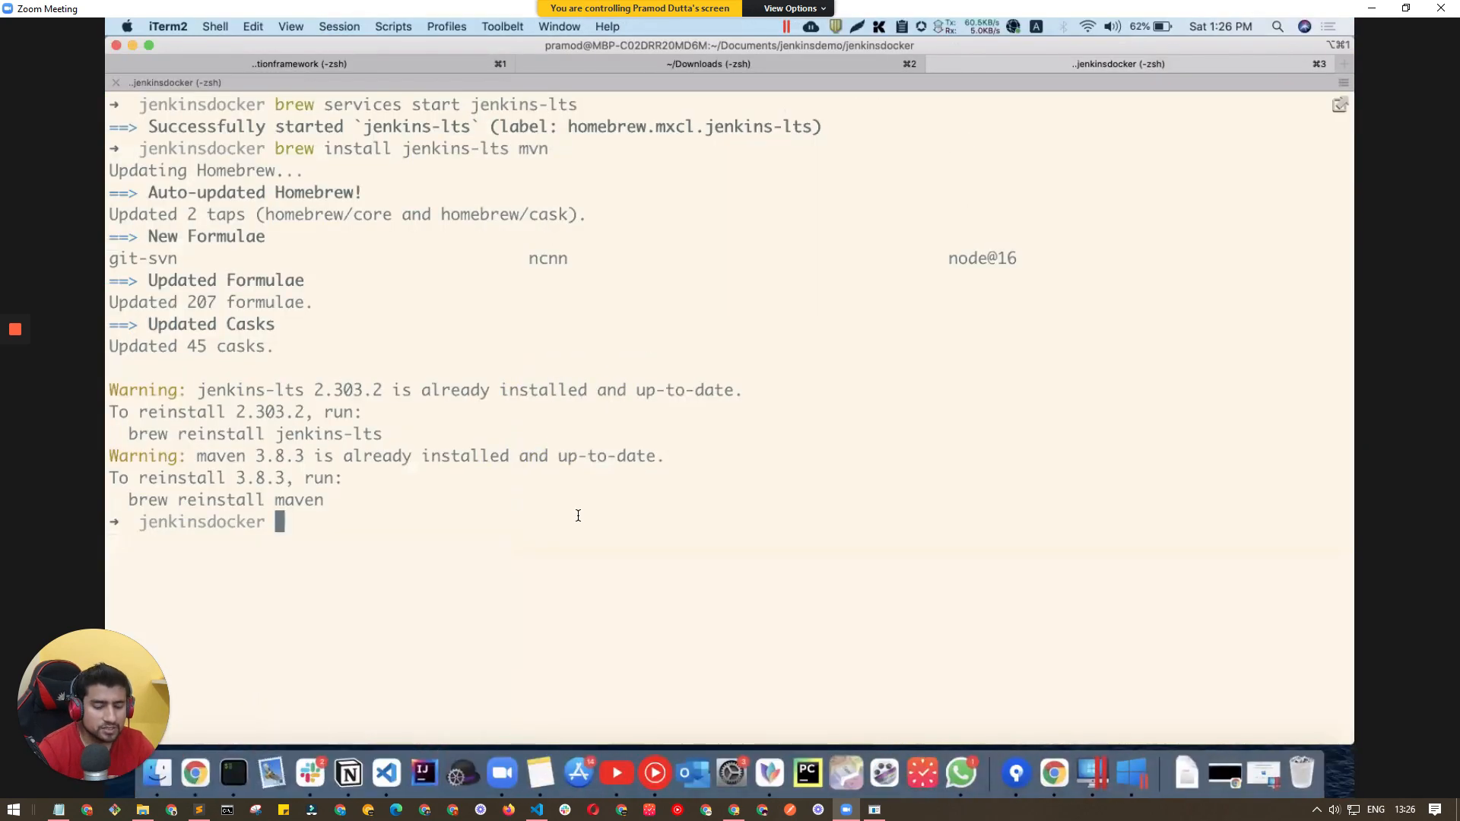
Print the jenkinsdocker folder path with pwd, then open a new Jenkins browser tab.
{"action": "type", "text": "pwd"}
{"action": "type", "text": "ls"}
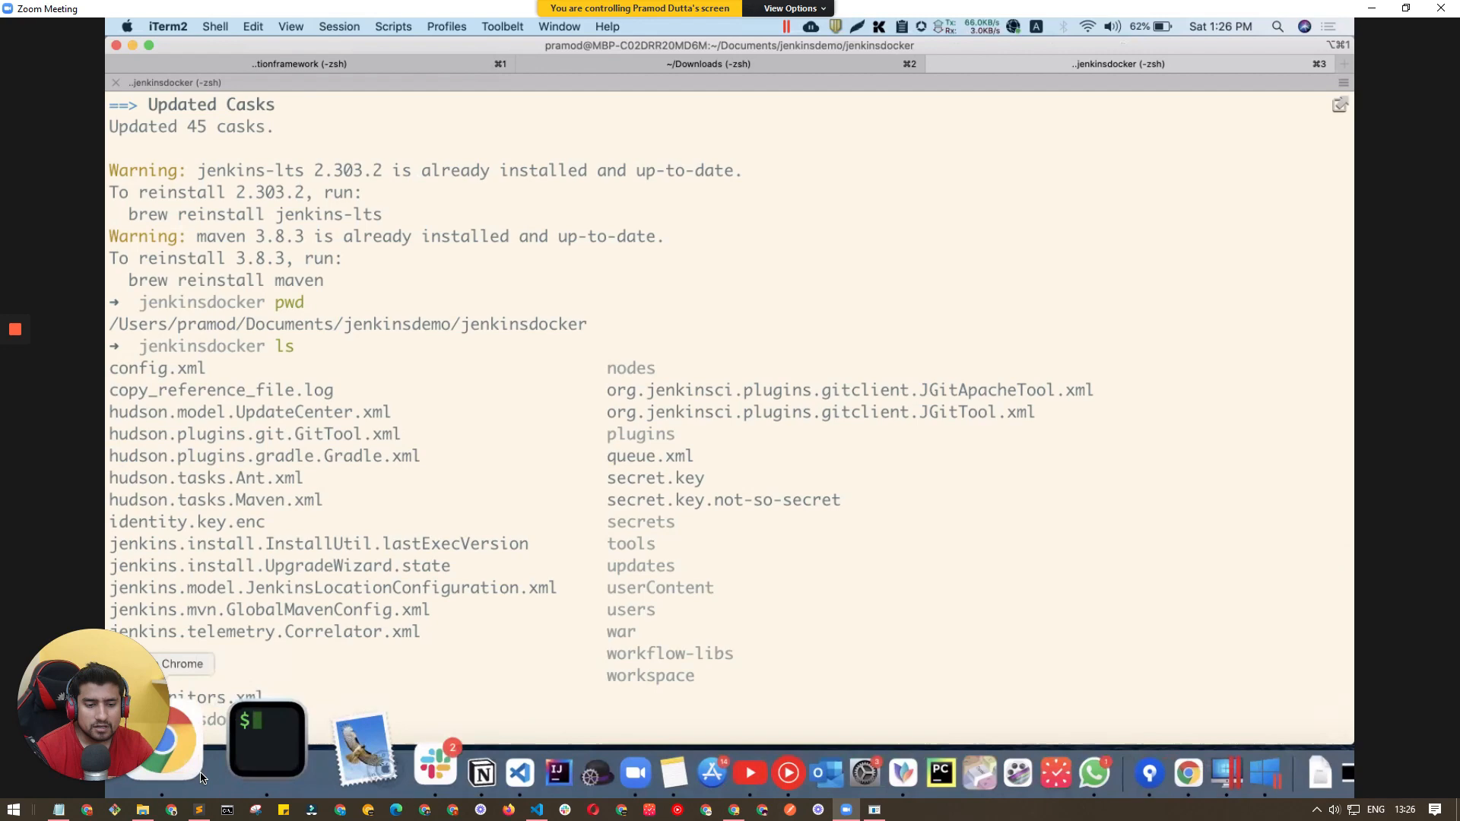
{"action": "left_click", "coordinate": [169, 743]}
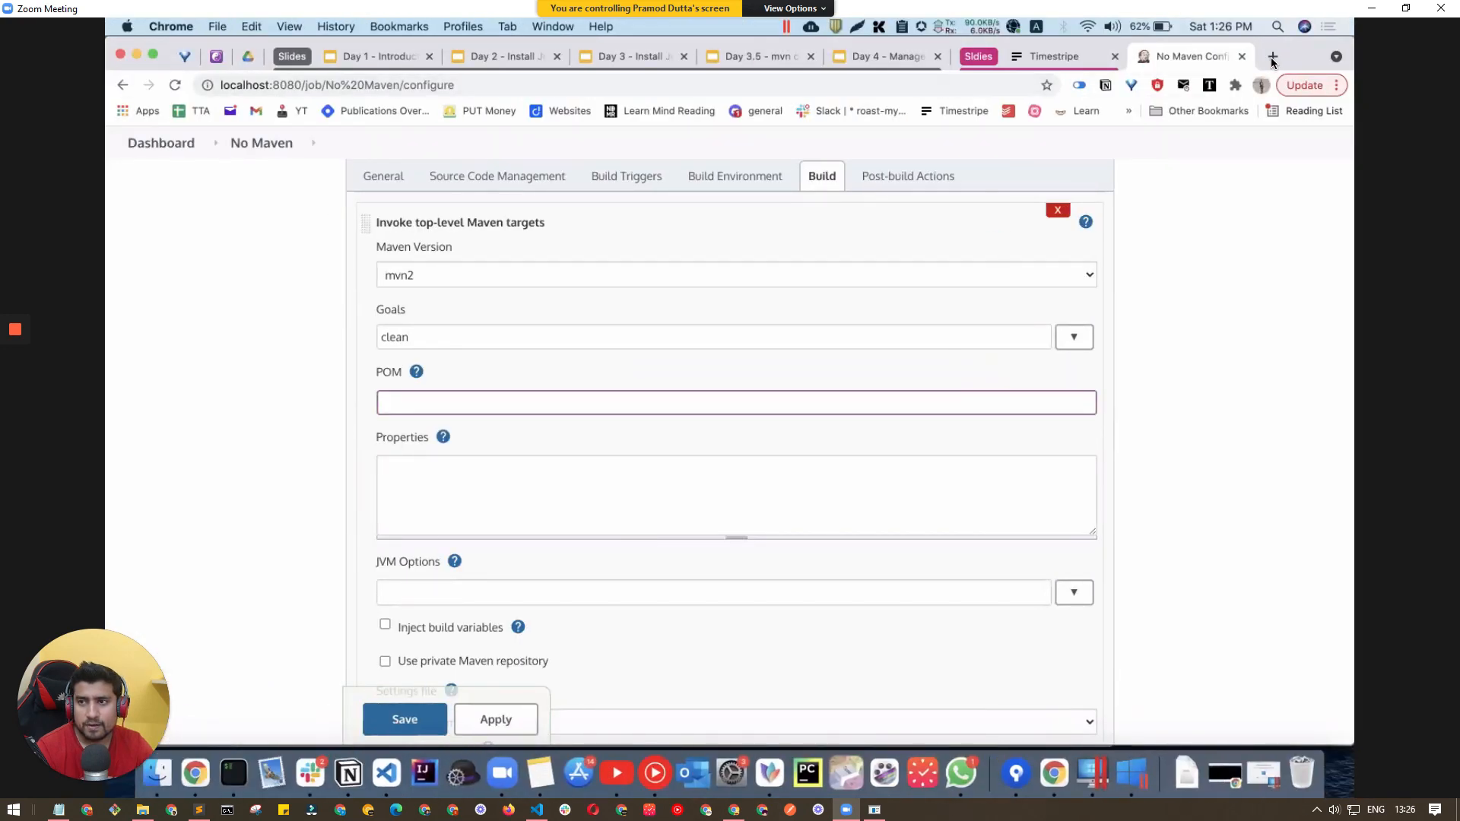
{"action": "left_click", "coordinate": [1272, 57]}
{"action": "type", "text": "localhost:8080"}
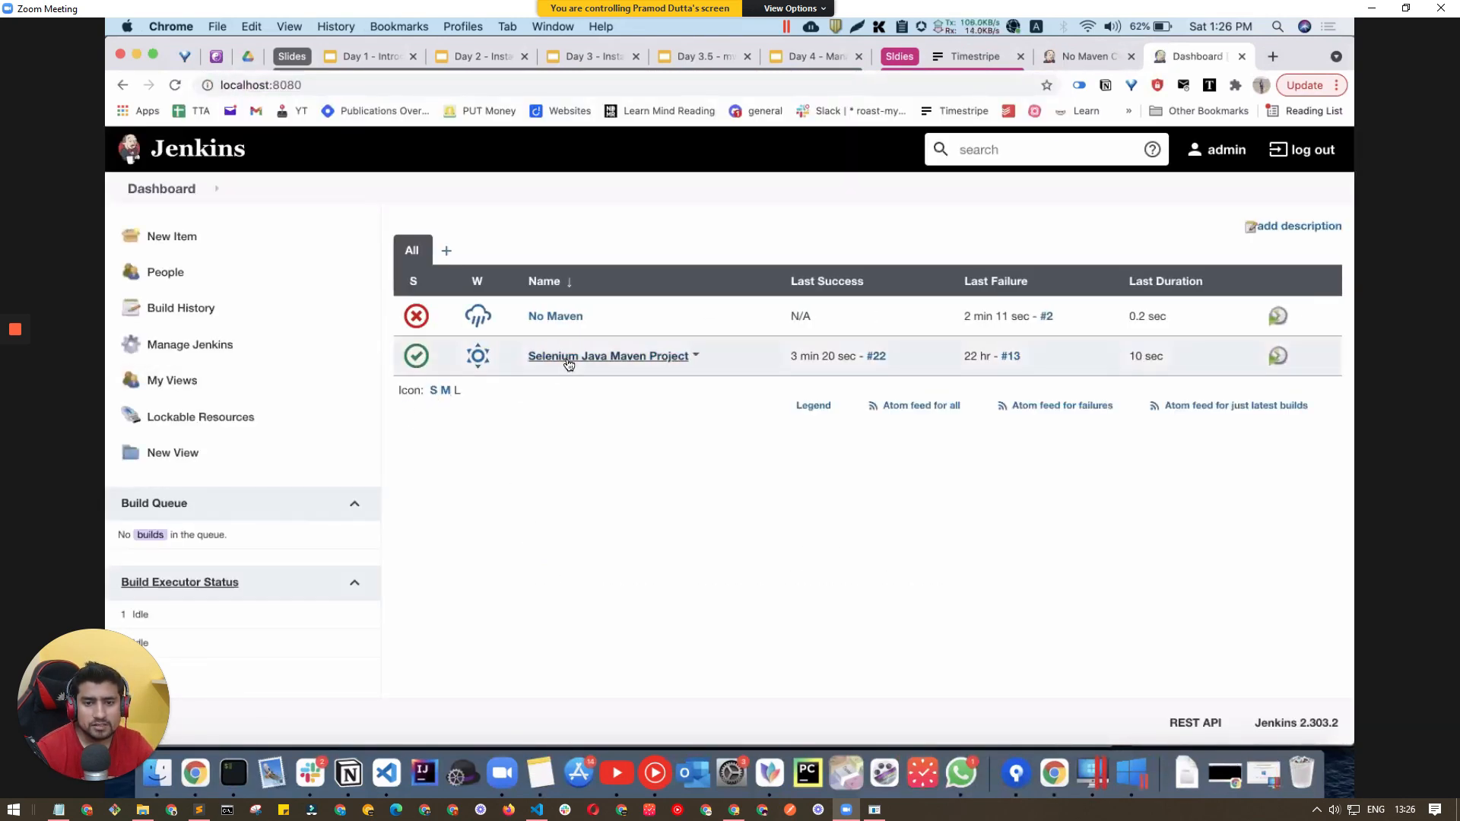
Copy the Selenium project's pom.xml path into No Maven's POM field and save.
{"action": "left_click", "coordinate": [603, 356]}
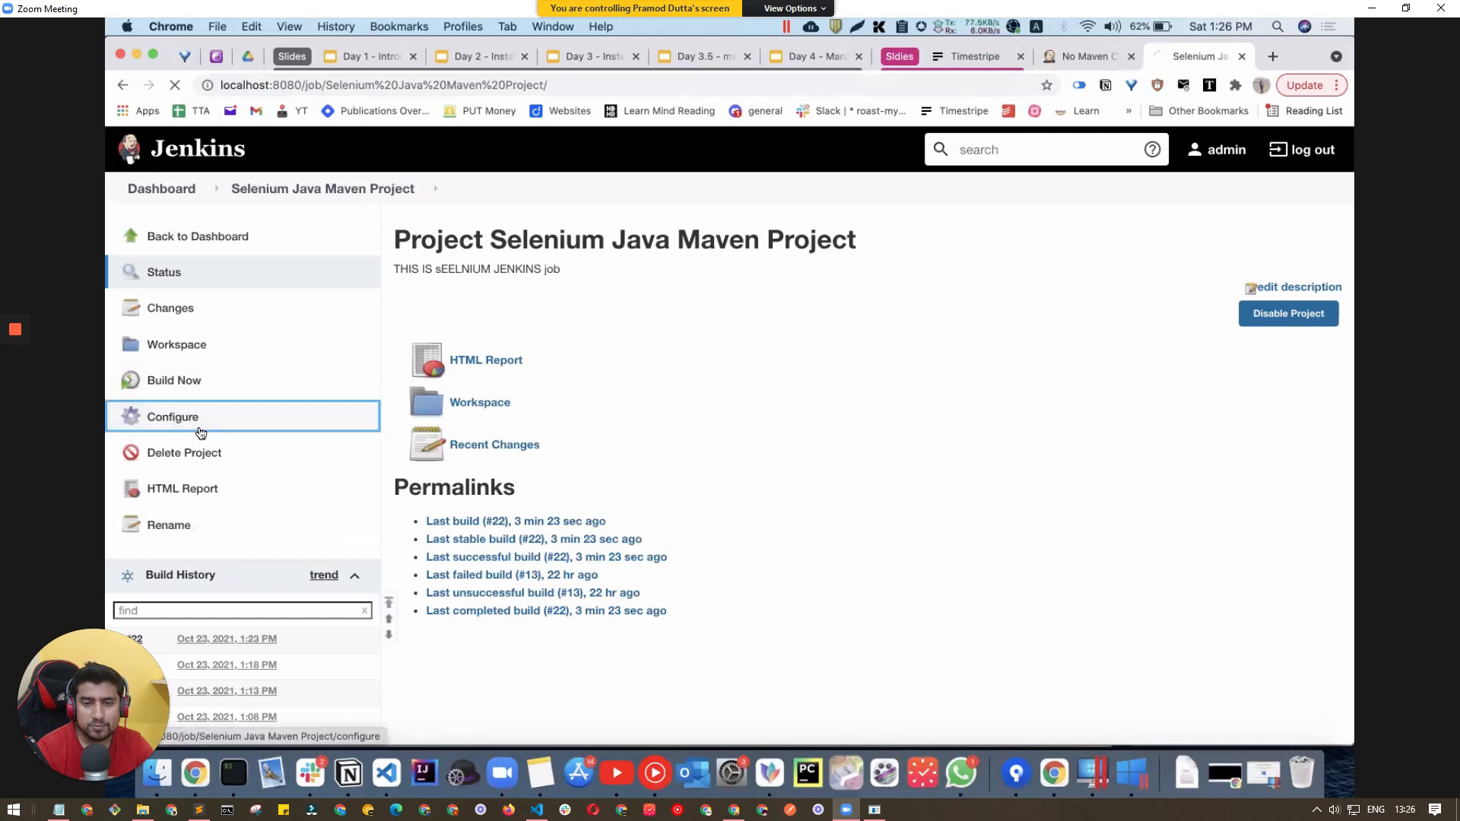
{"action": "left_click", "coordinate": [172, 417]}
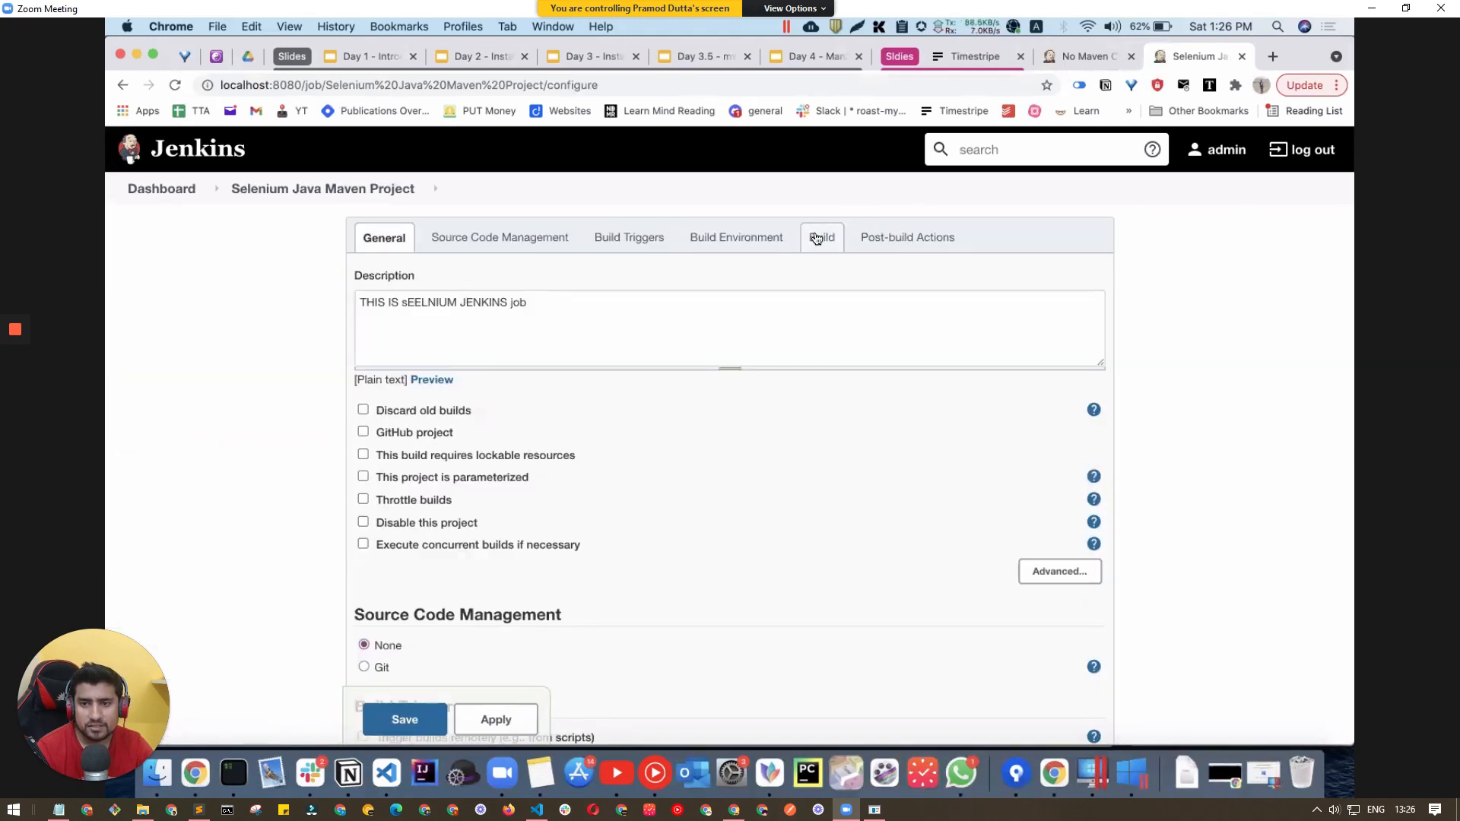
{"action": "left_click", "coordinate": [819, 237]}
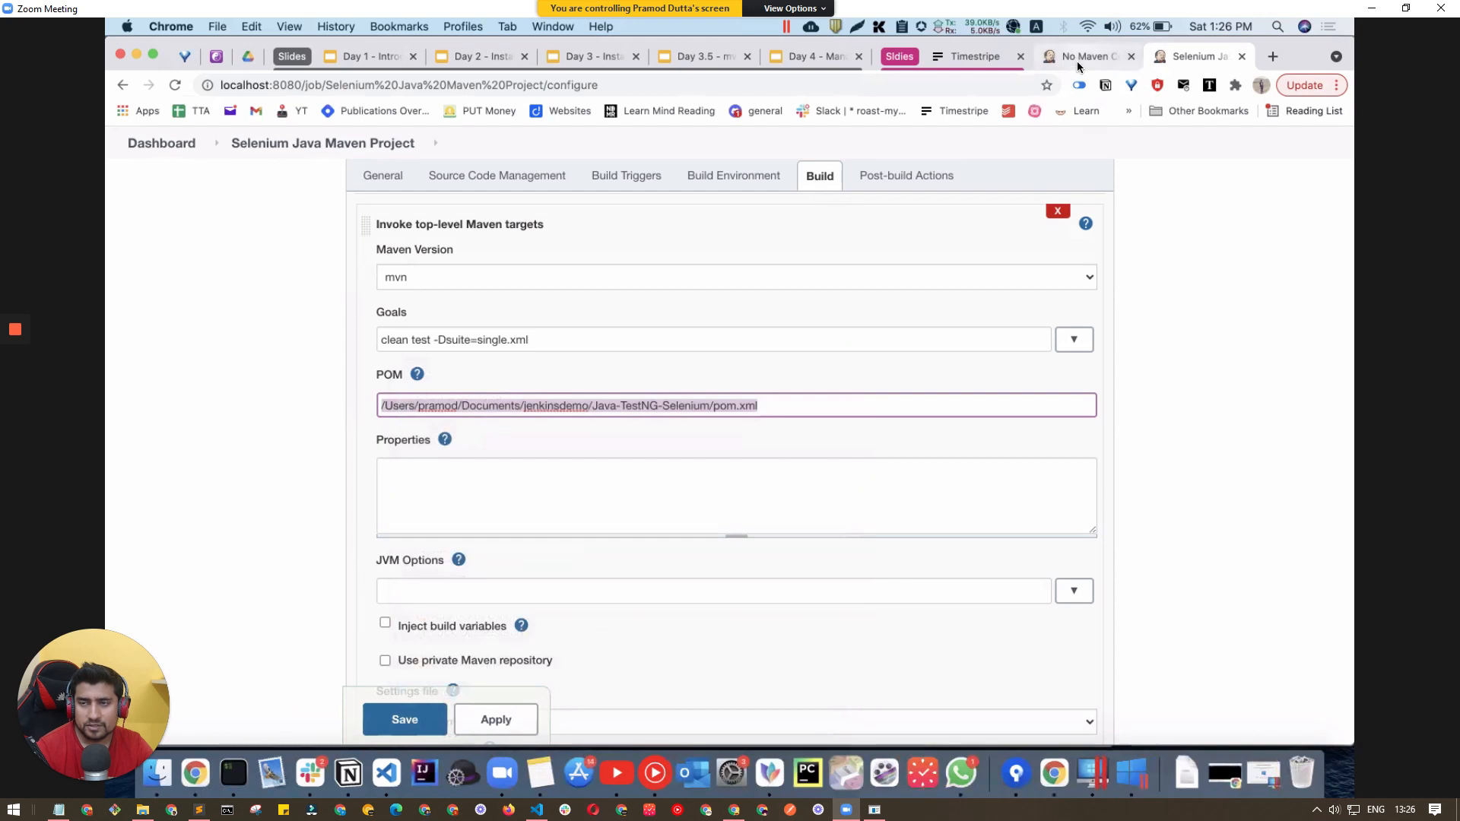
{"action": "left_click", "coordinate": [1085, 57]}
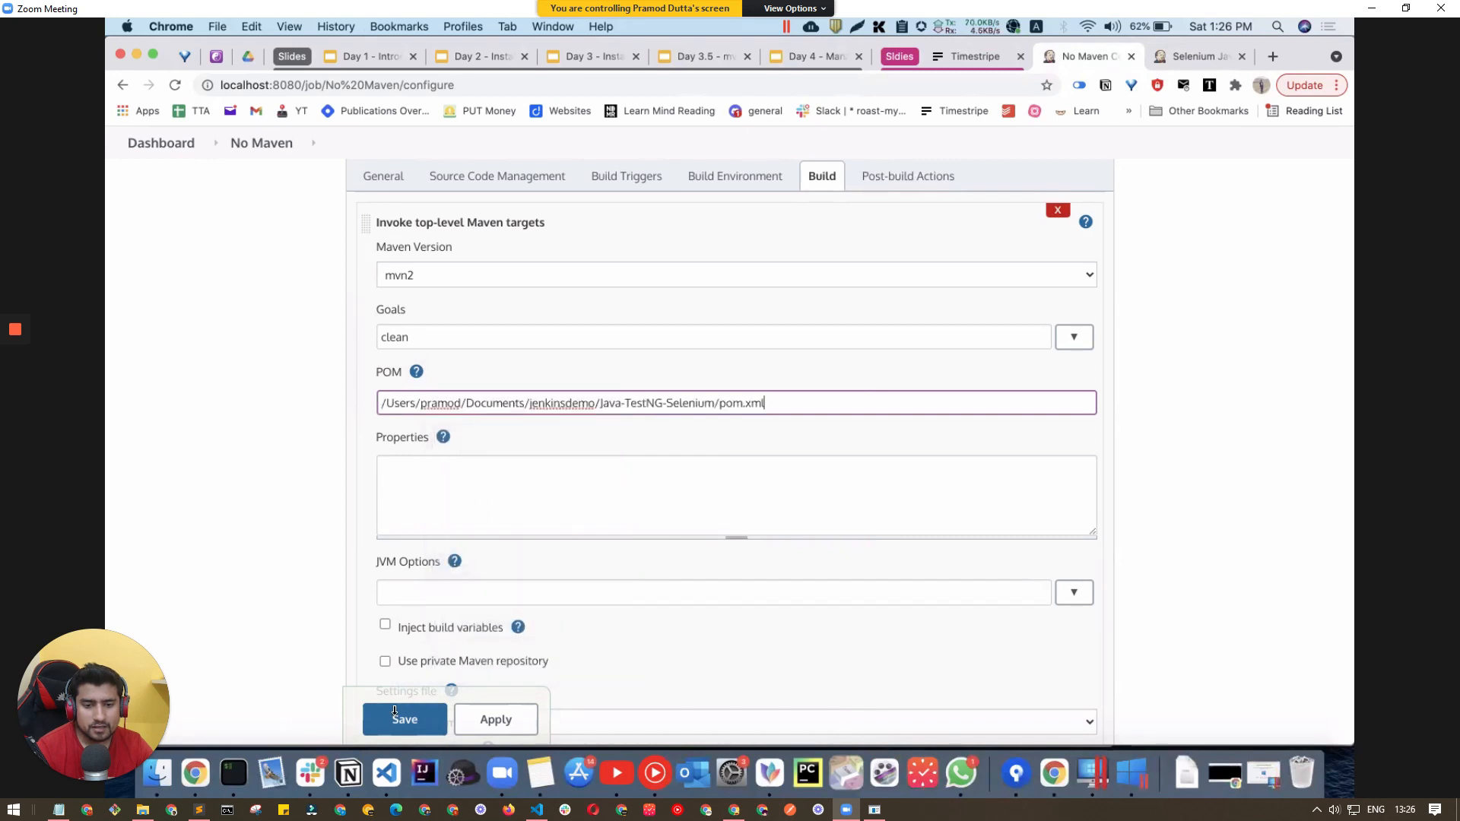
{"action": "left_click", "coordinate": [404, 719]}
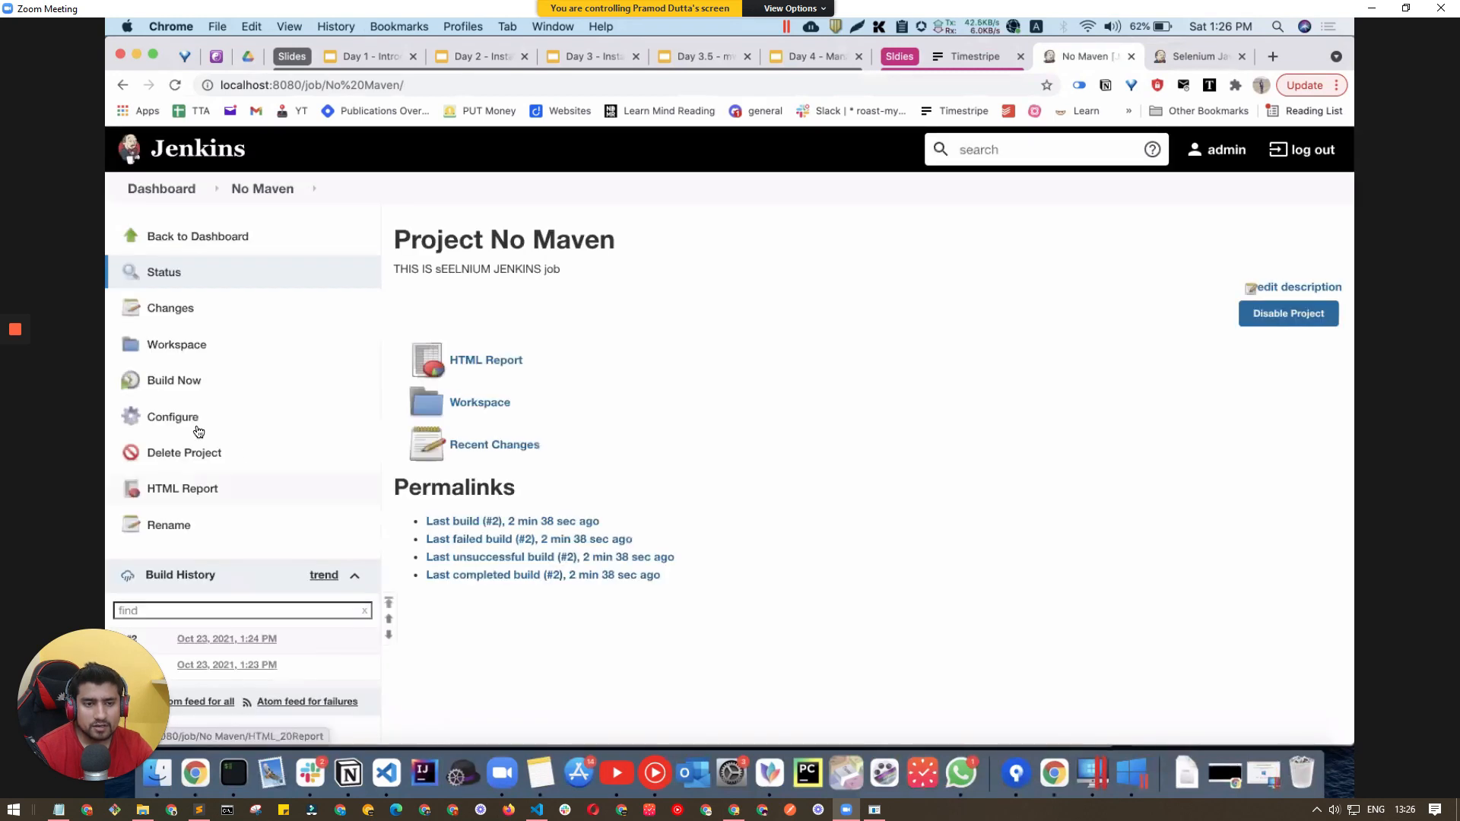
Run No Maven build #3 and read its console failure: JAVA_HOME is not defined.
{"action": "left_click", "coordinate": [174, 380]}
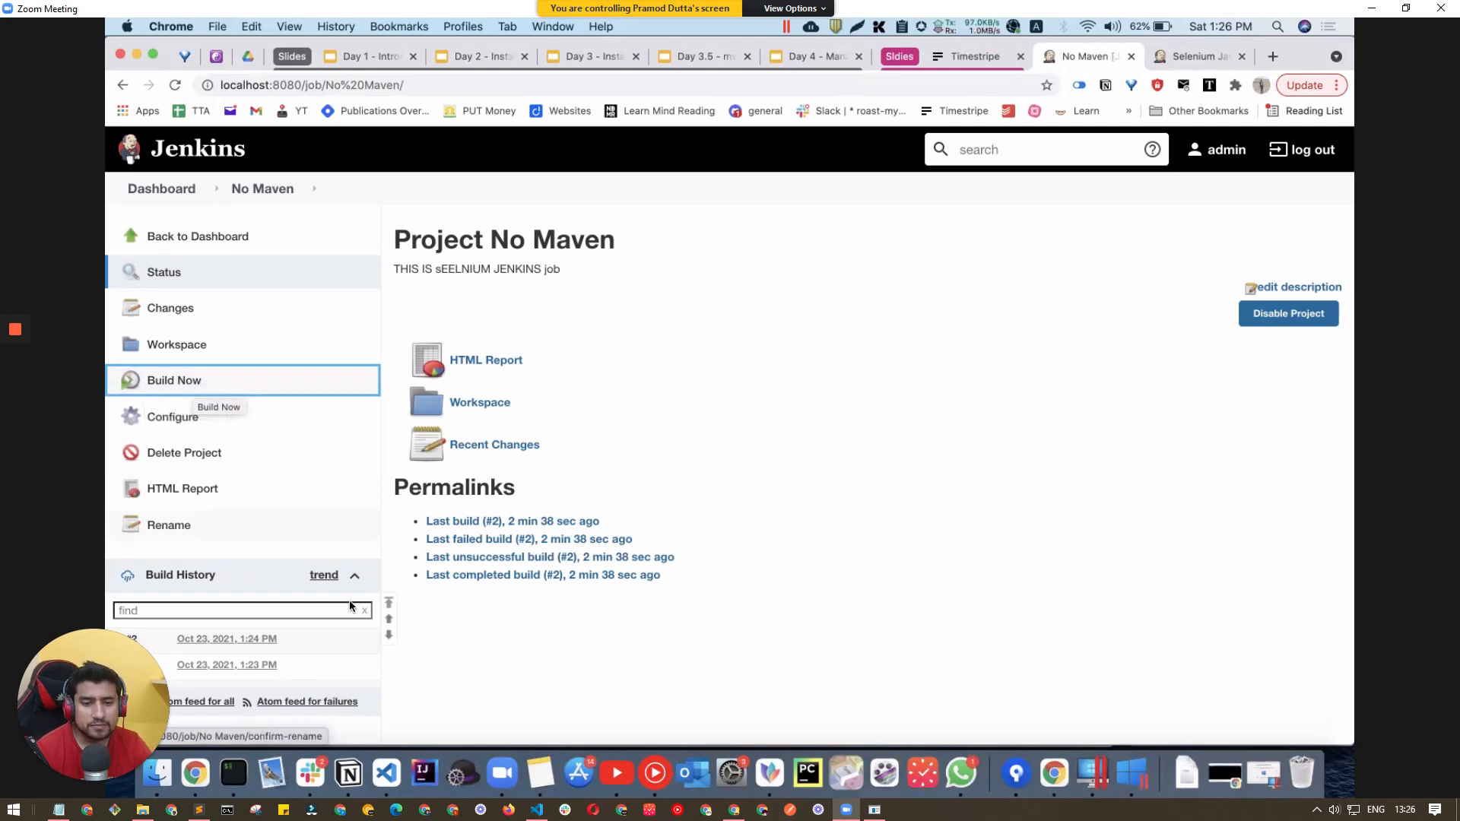
{"action": "left_click", "coordinate": [173, 380]}
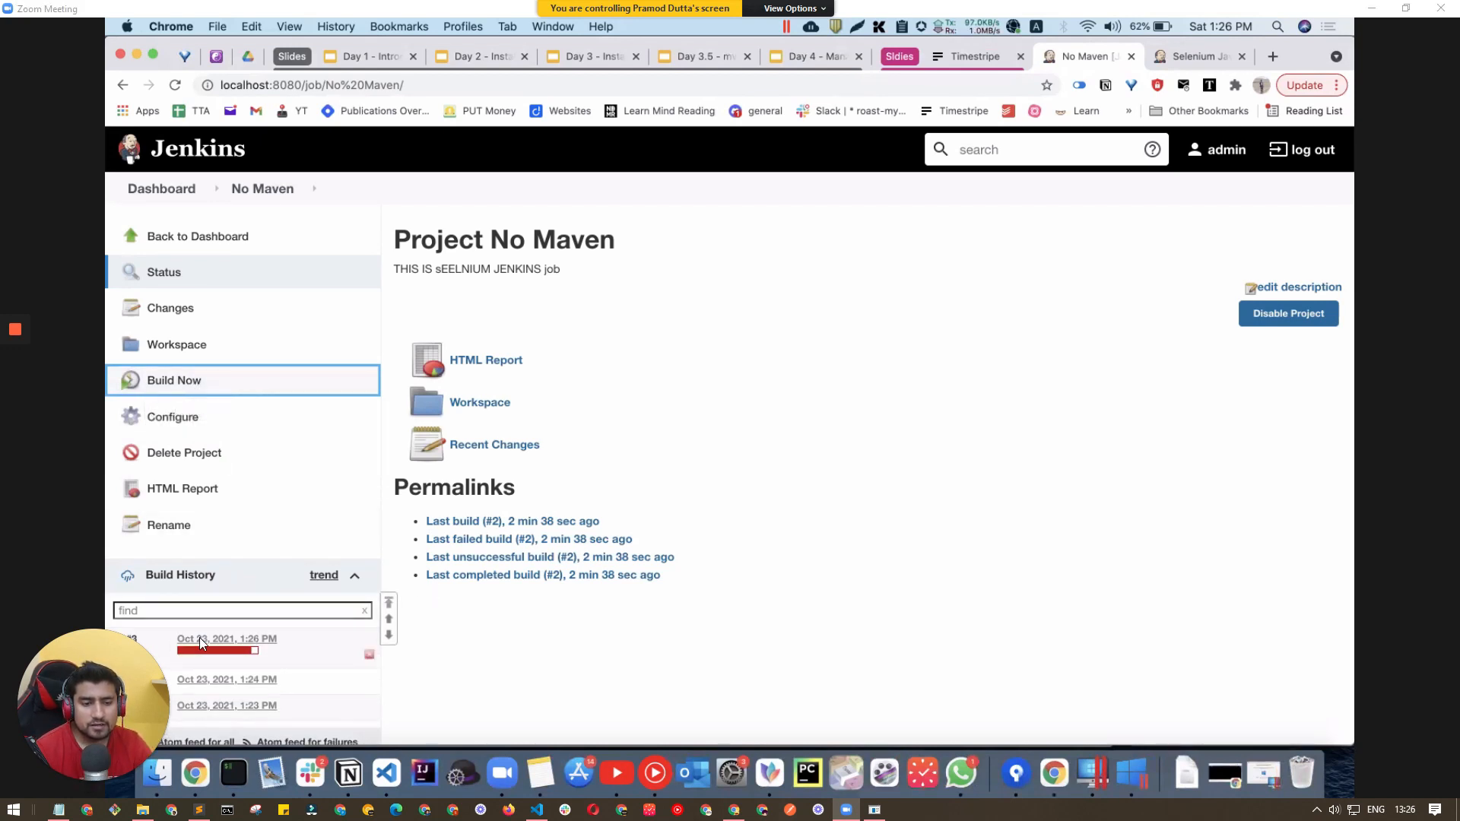
{"action": "mouse_move", "coordinate": [182, 647]}
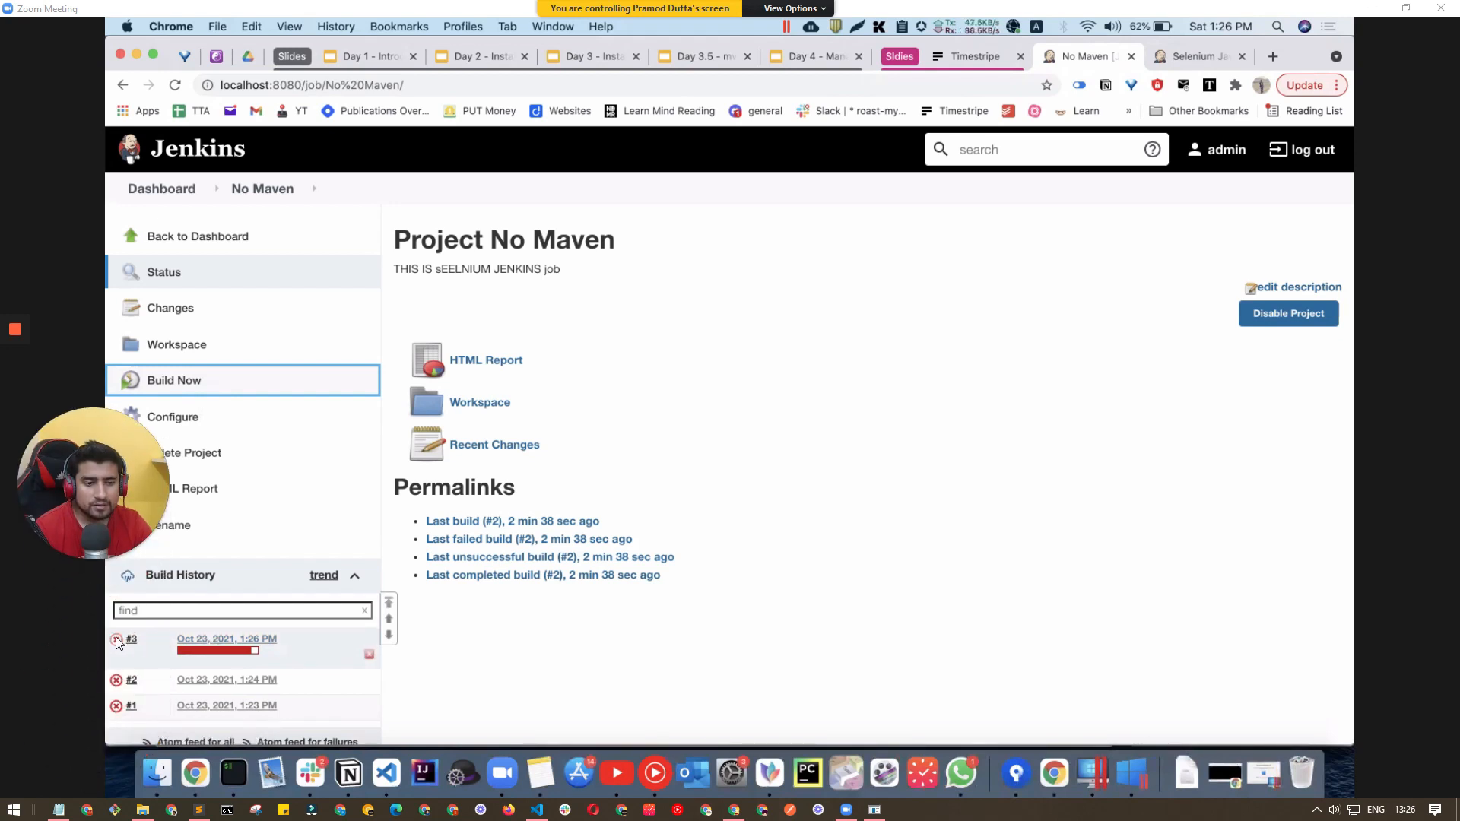
{"action": "left_click", "coordinate": [130, 639]}
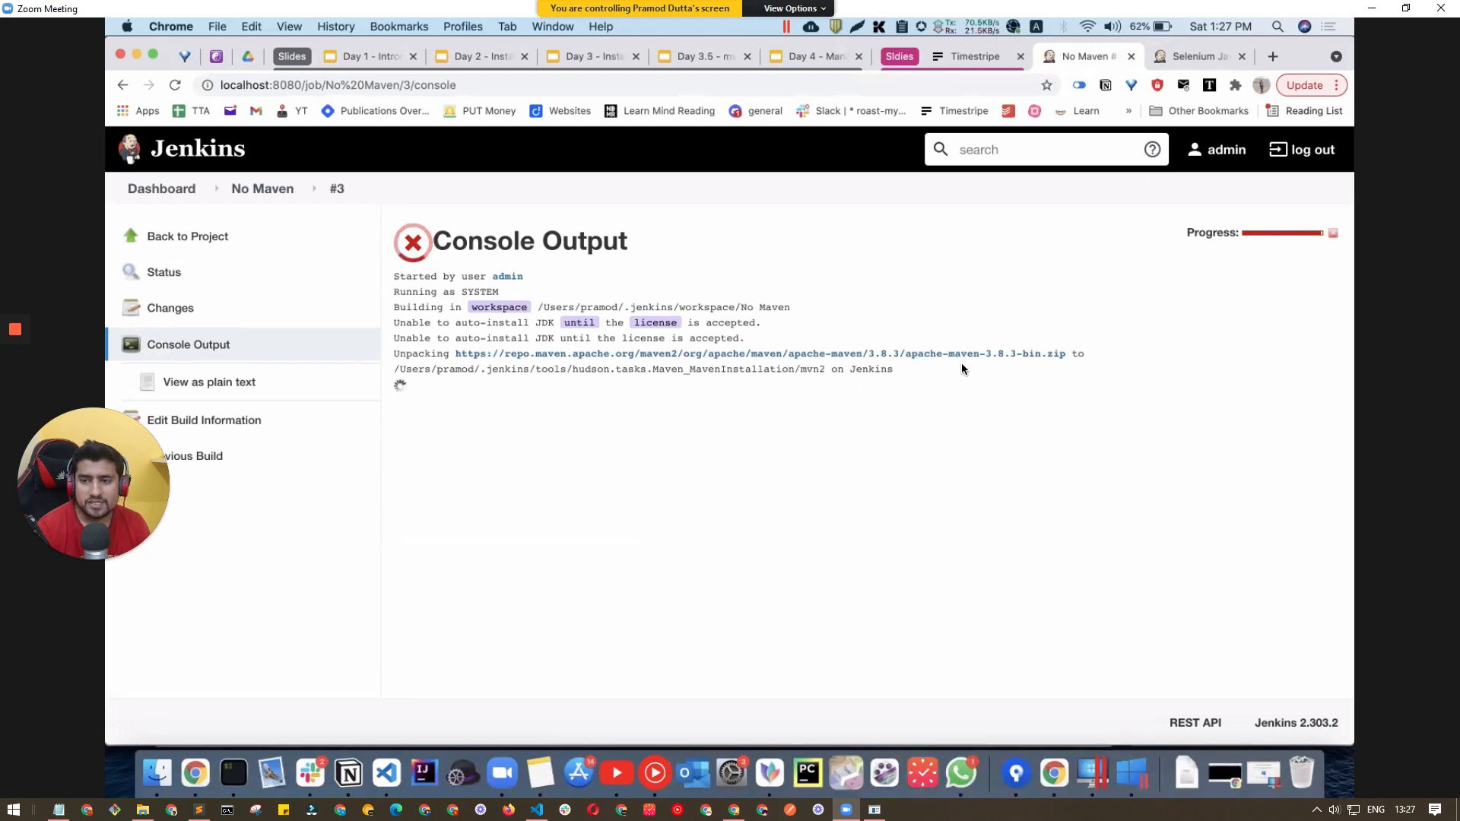
{"action": "mouse_move", "coordinate": [946, 376]}
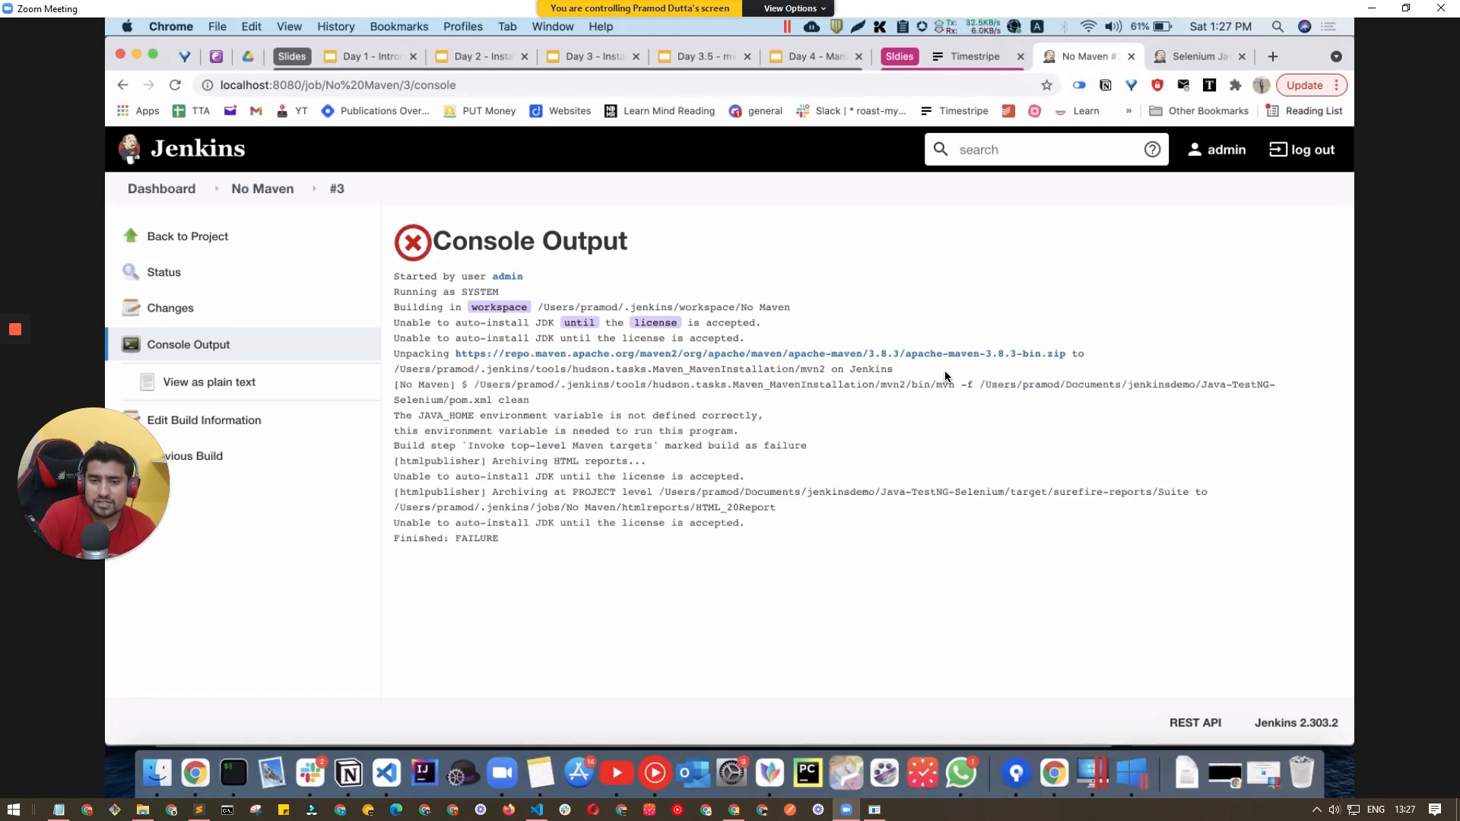
{"action": "mouse_move", "coordinate": [877, 475]}
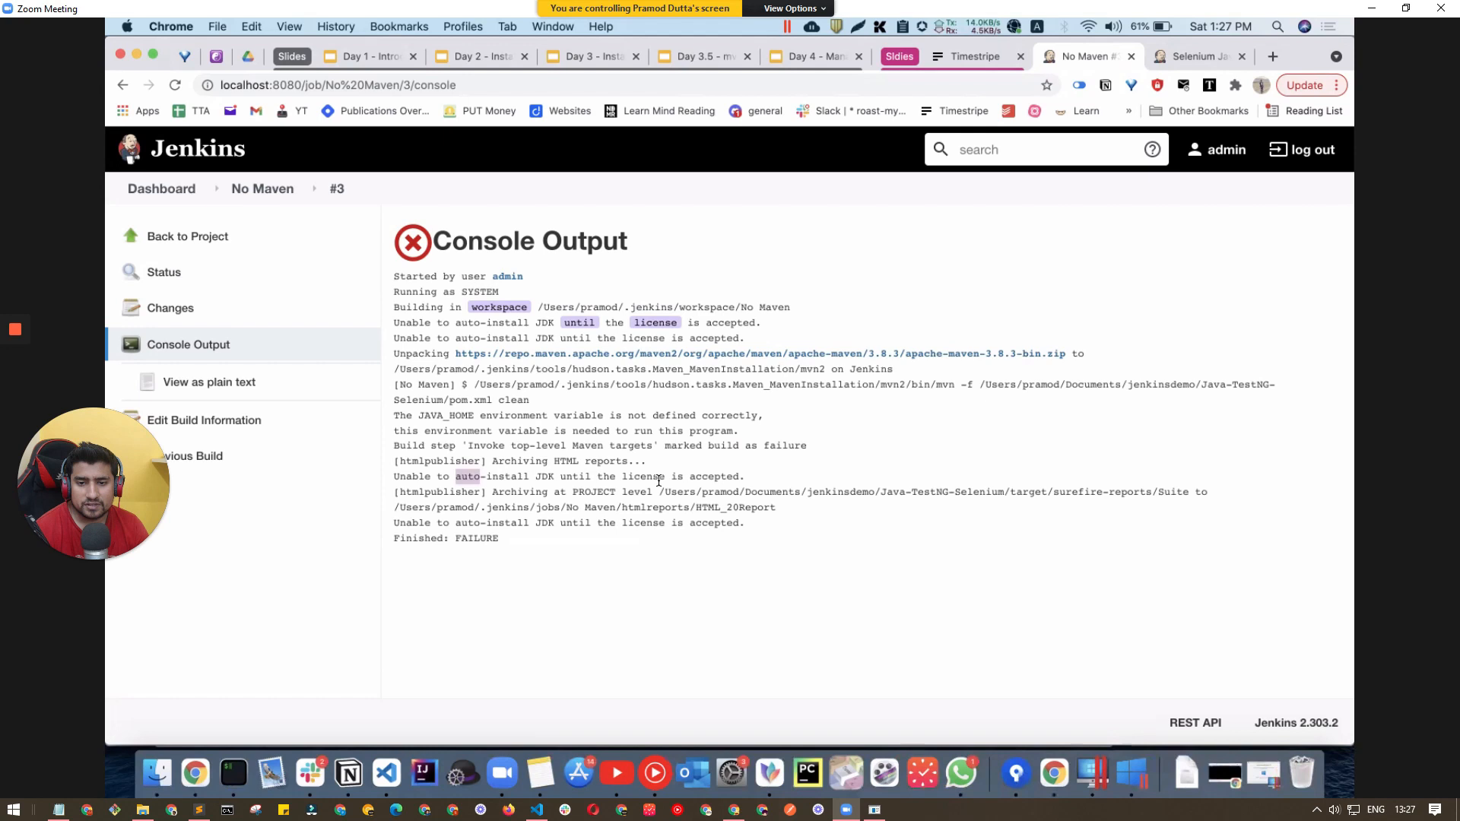
{"action": "mouse_move", "coordinate": [597, 507]}
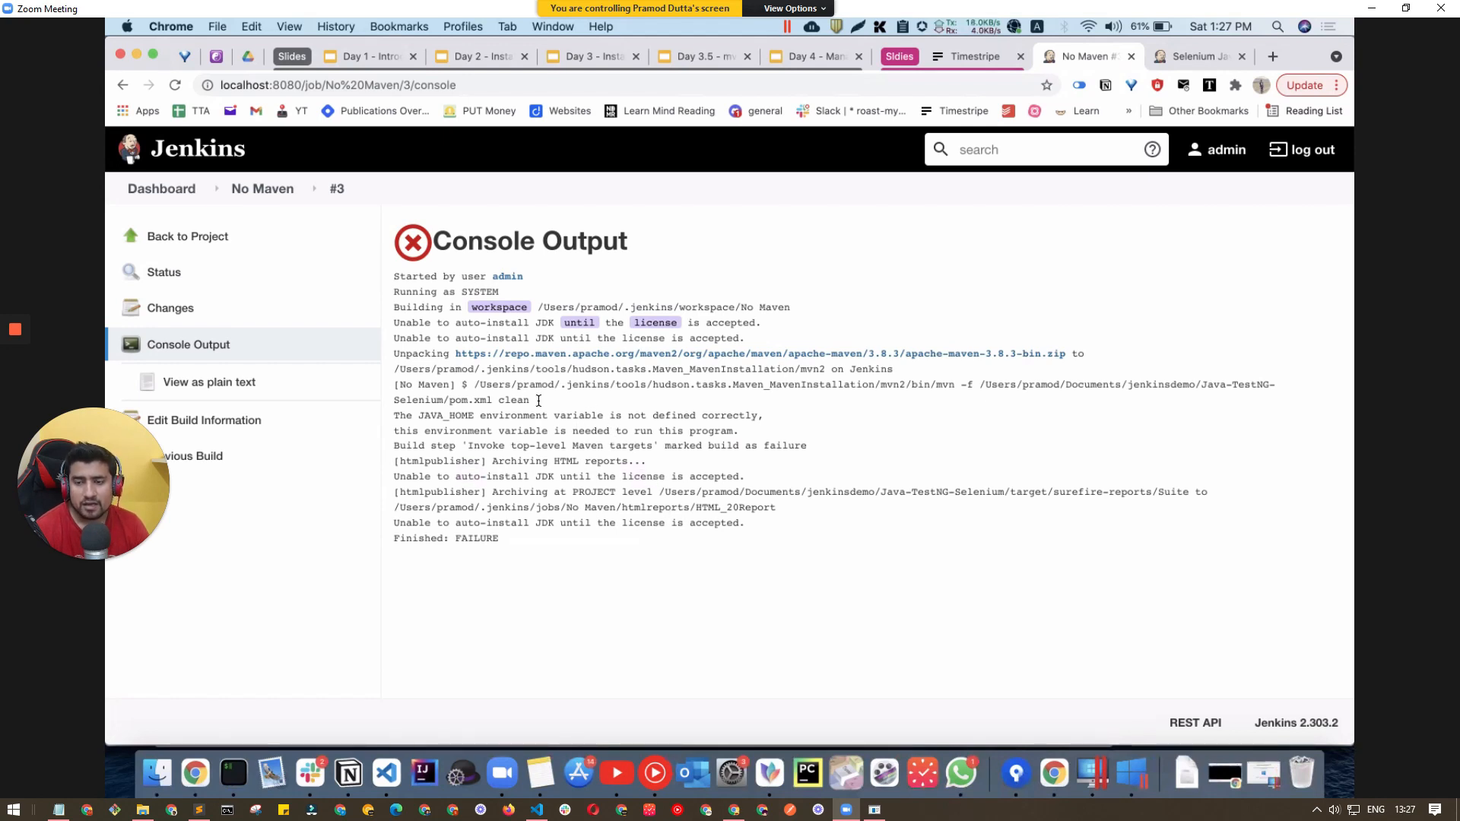
{"action": "left_click", "coordinate": [261, 188]}
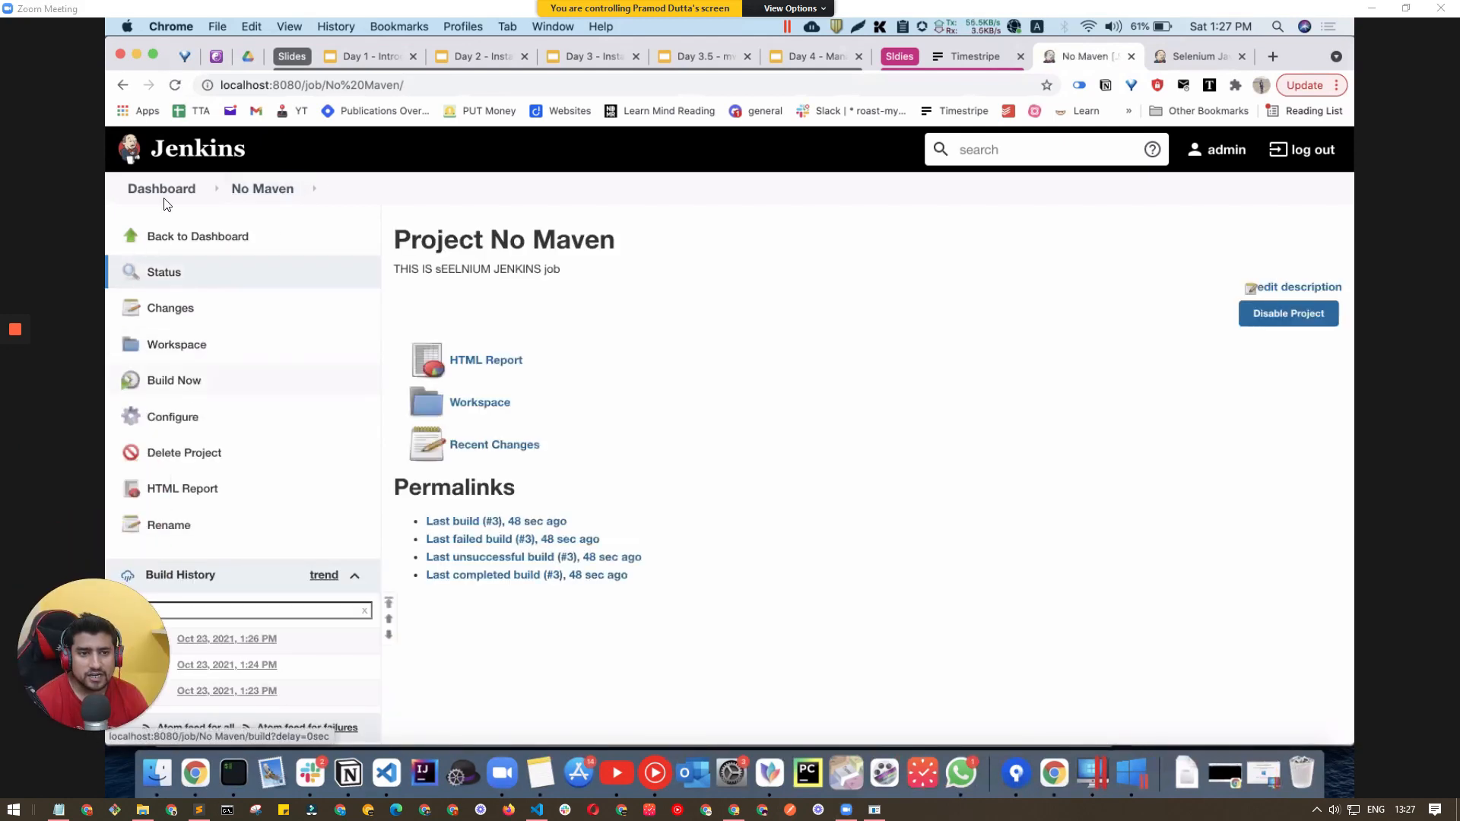
Browse Global Tool Configuration under Manage Jenkins, then leave for the dashboard without saving.
{"action": "left_click", "coordinate": [160, 188]}
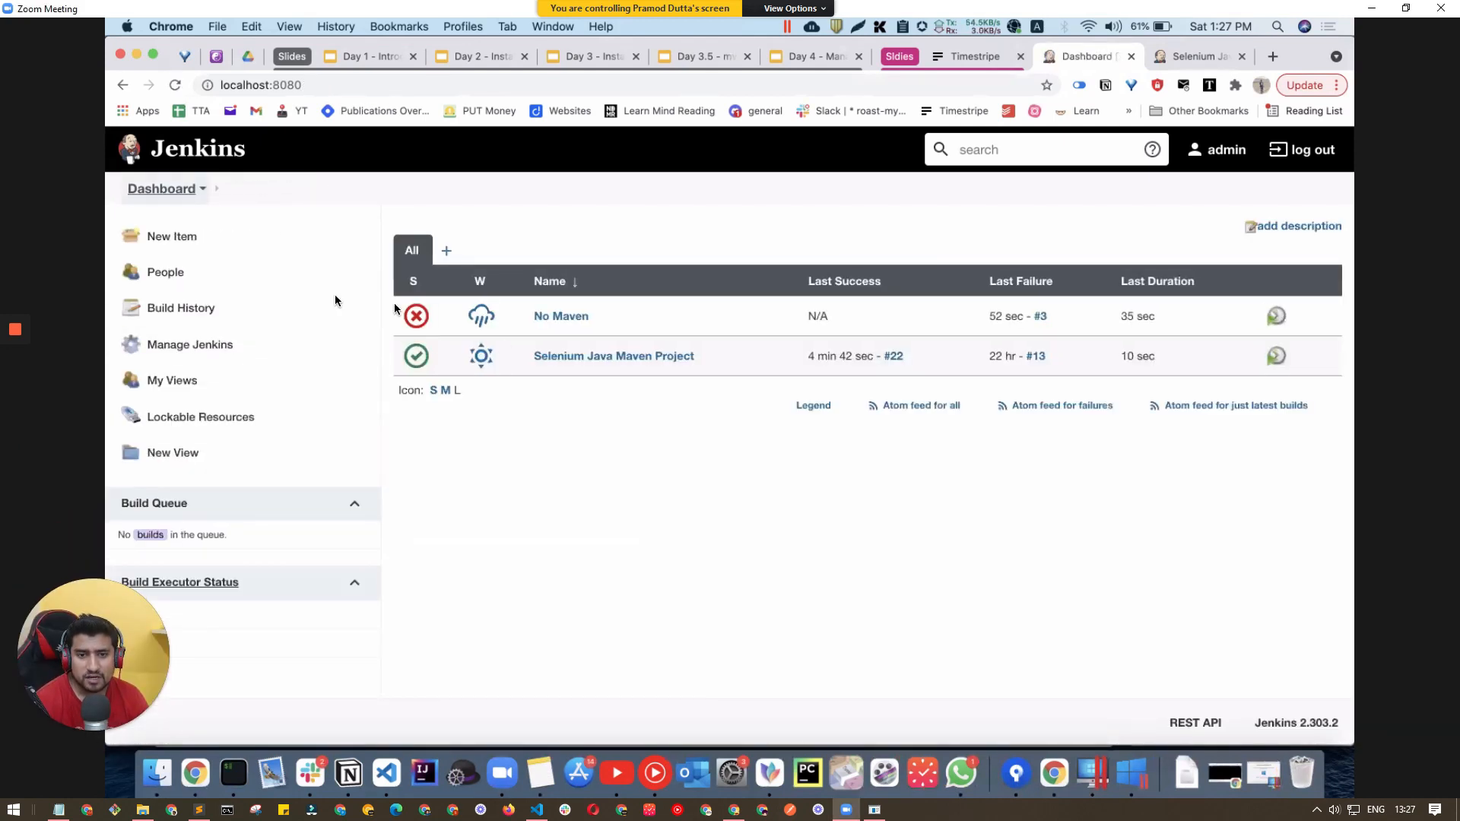
{"action": "left_click", "coordinate": [190, 344]}
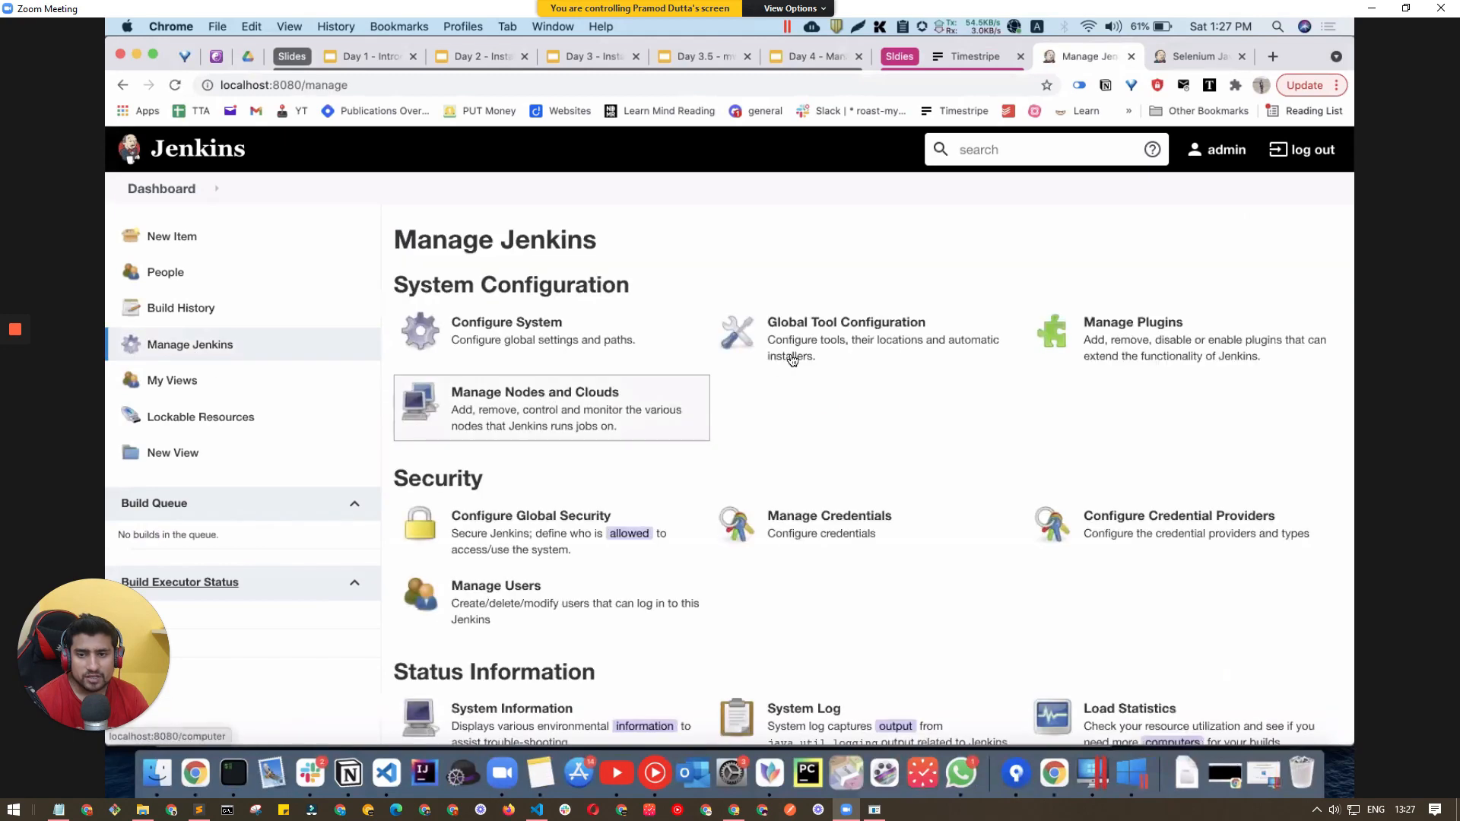
{"action": "left_click", "coordinate": [846, 321]}
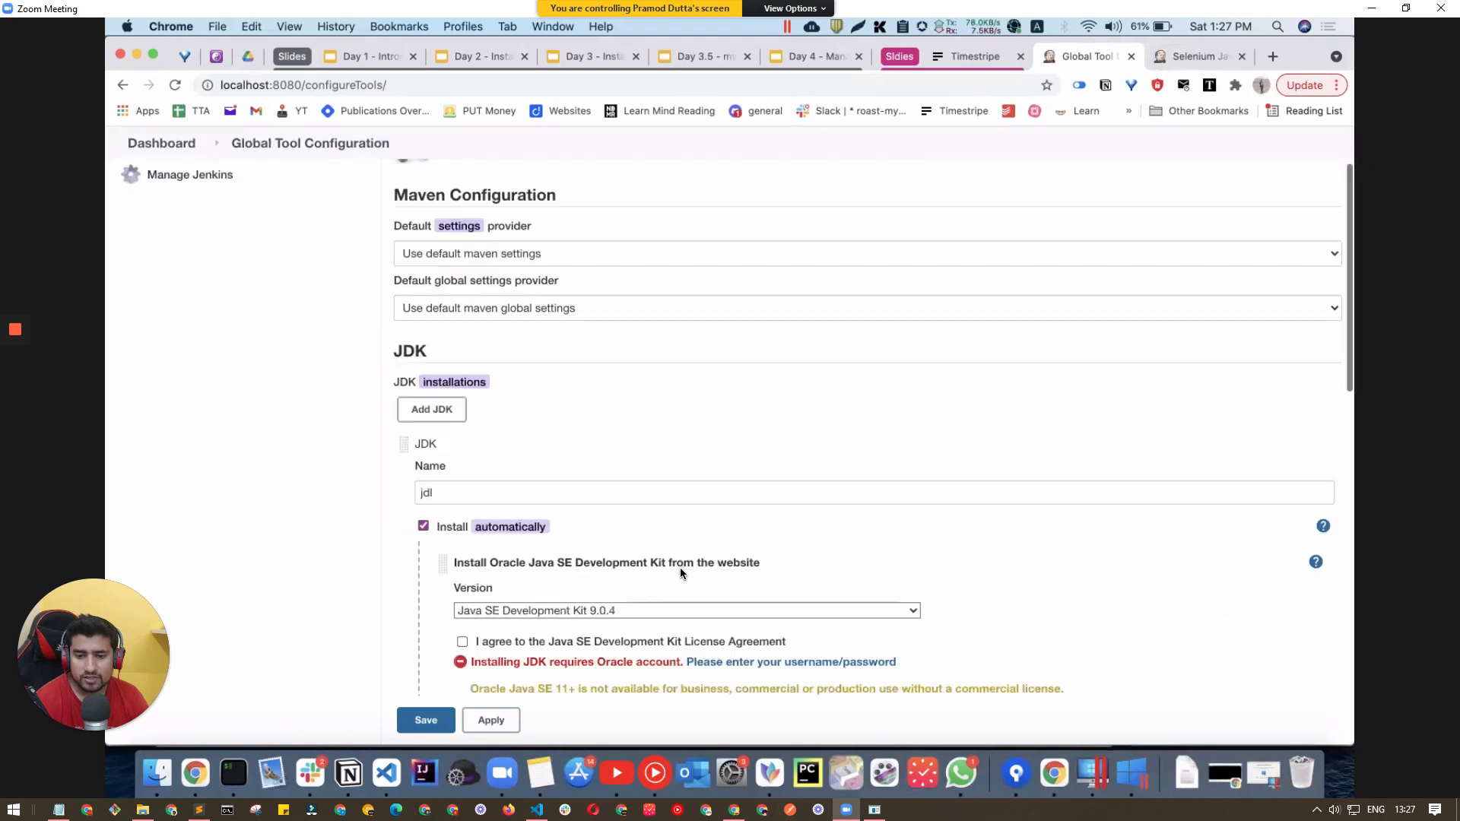
{"action": "scroll", "scroll_direction": "down", "scroll_amount": 3}
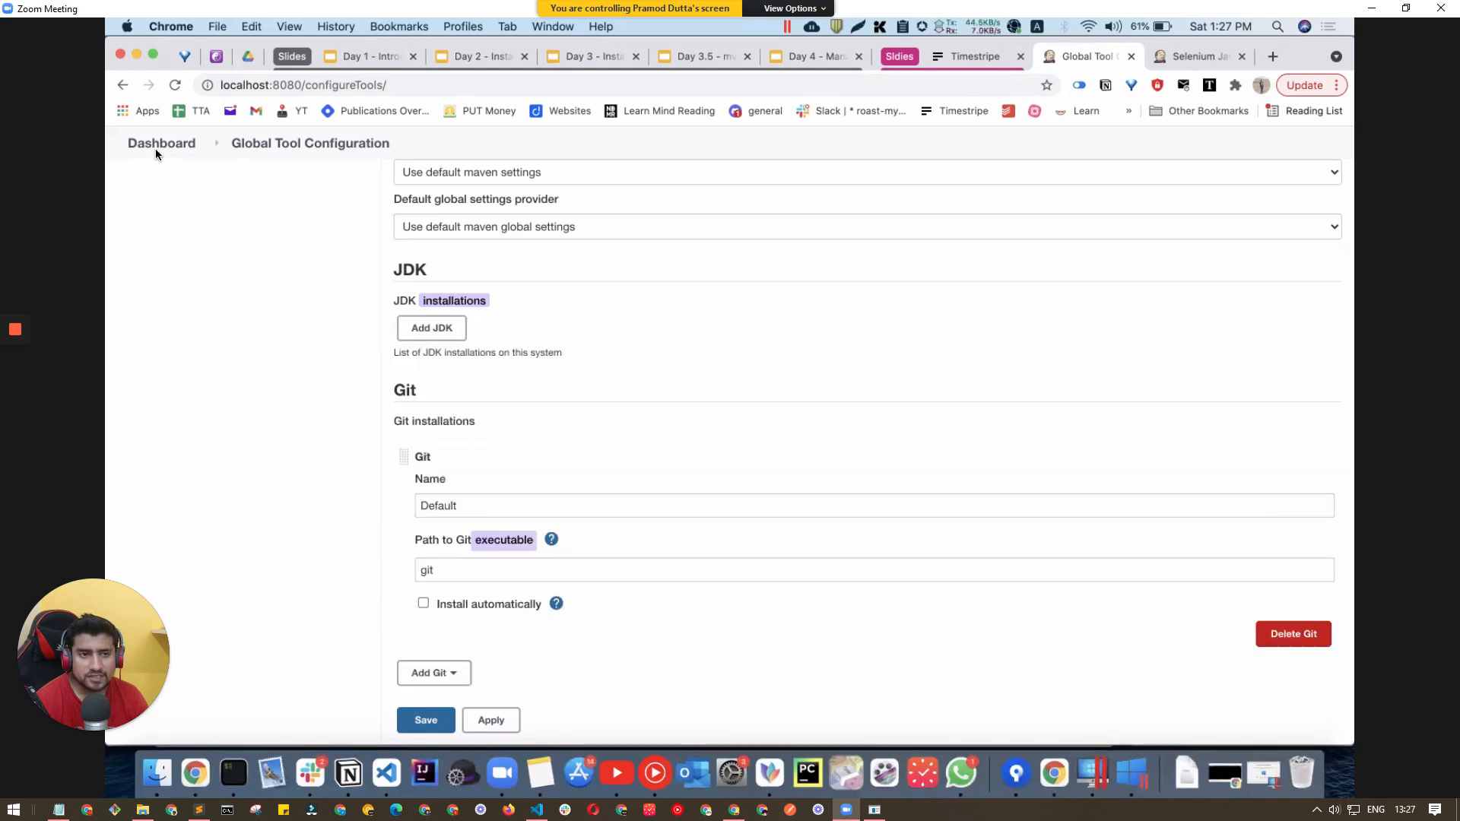
{"action": "left_click", "coordinate": [161, 143]}
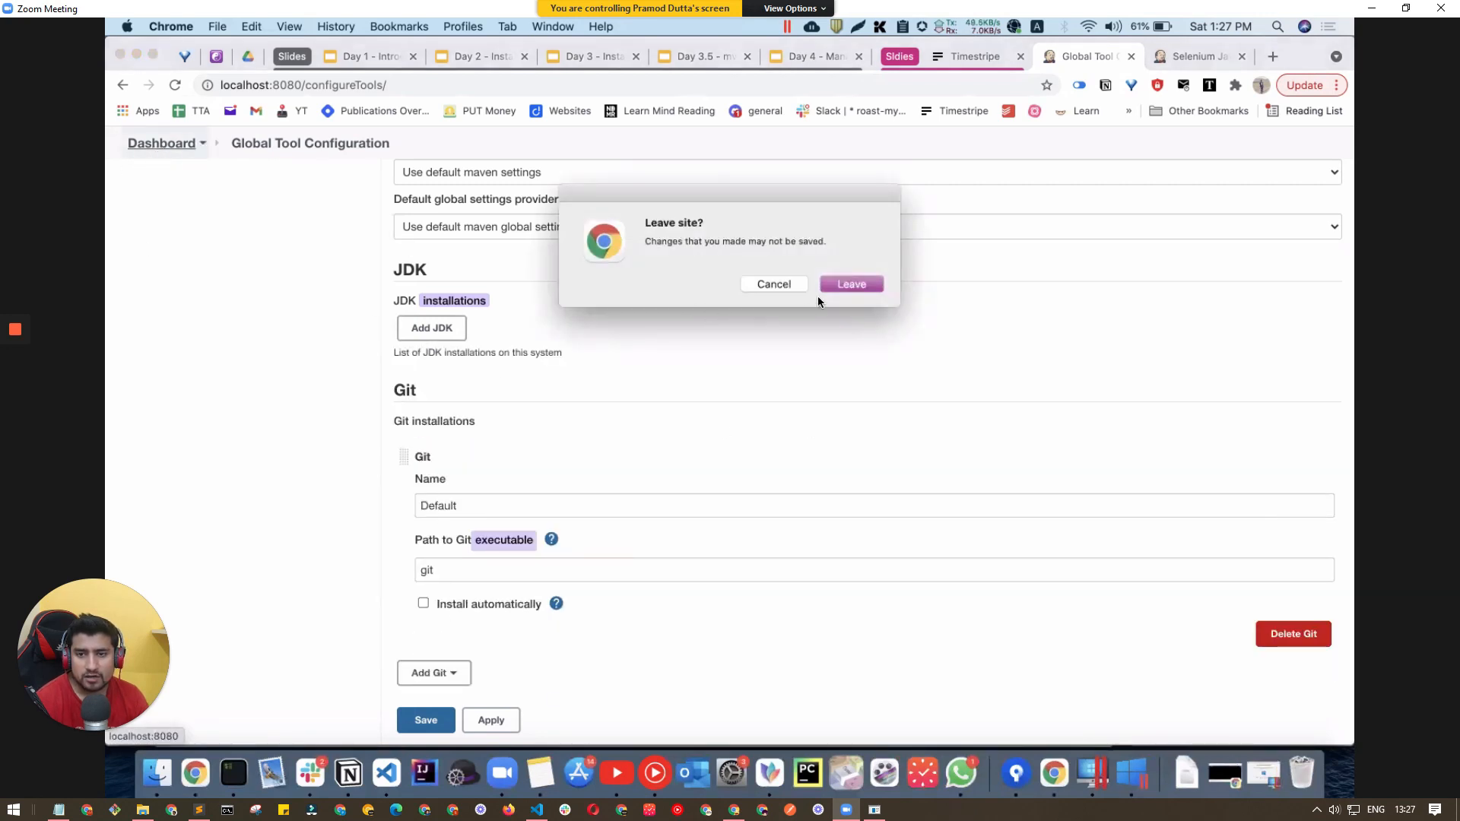
{"action": "left_click", "coordinate": [851, 284]}
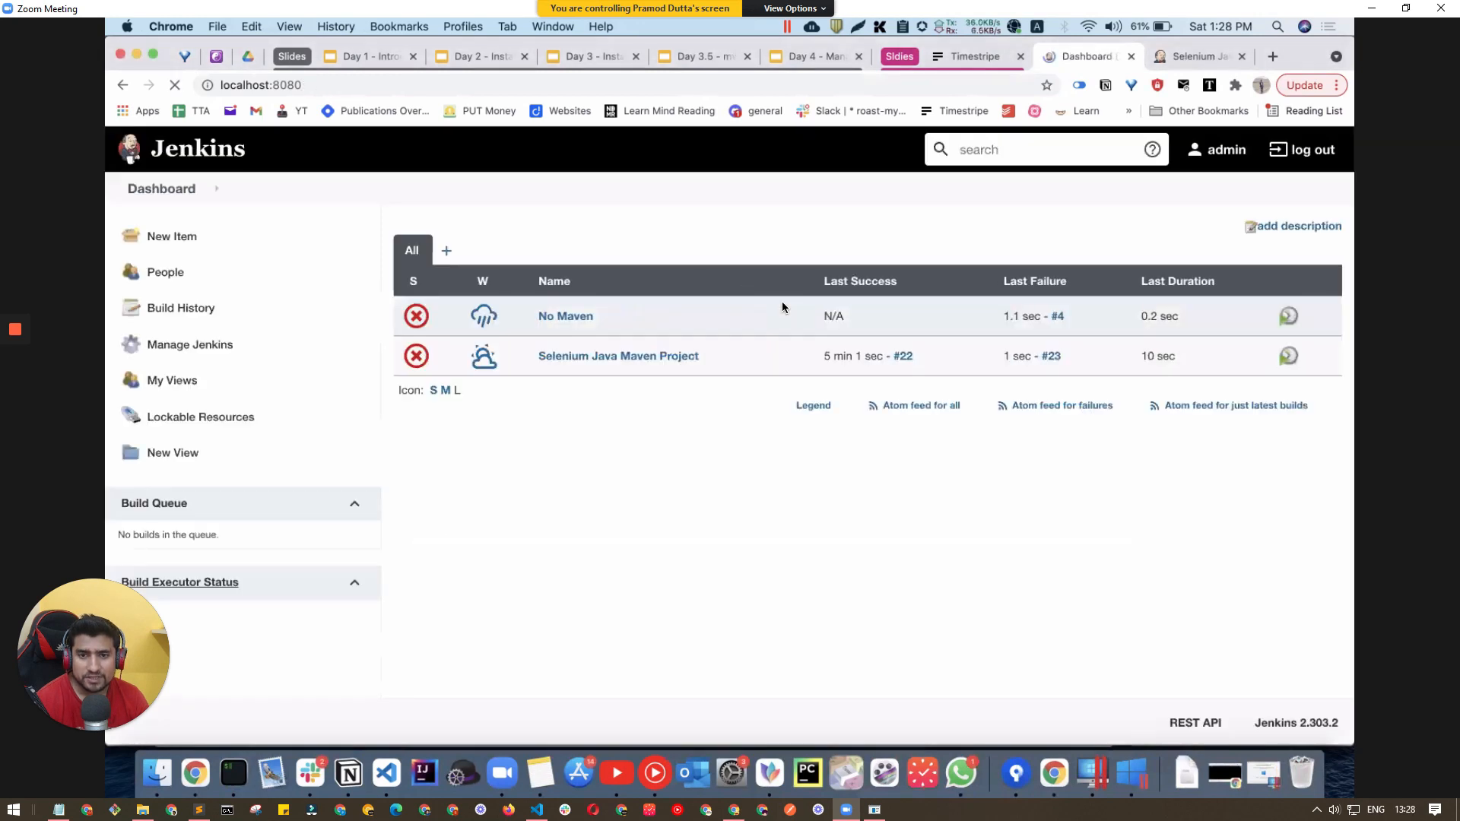
Set No Maven's Maven Version to mvn, save, and run build #5, which fails.
{"action": "left_click", "coordinate": [618, 356]}
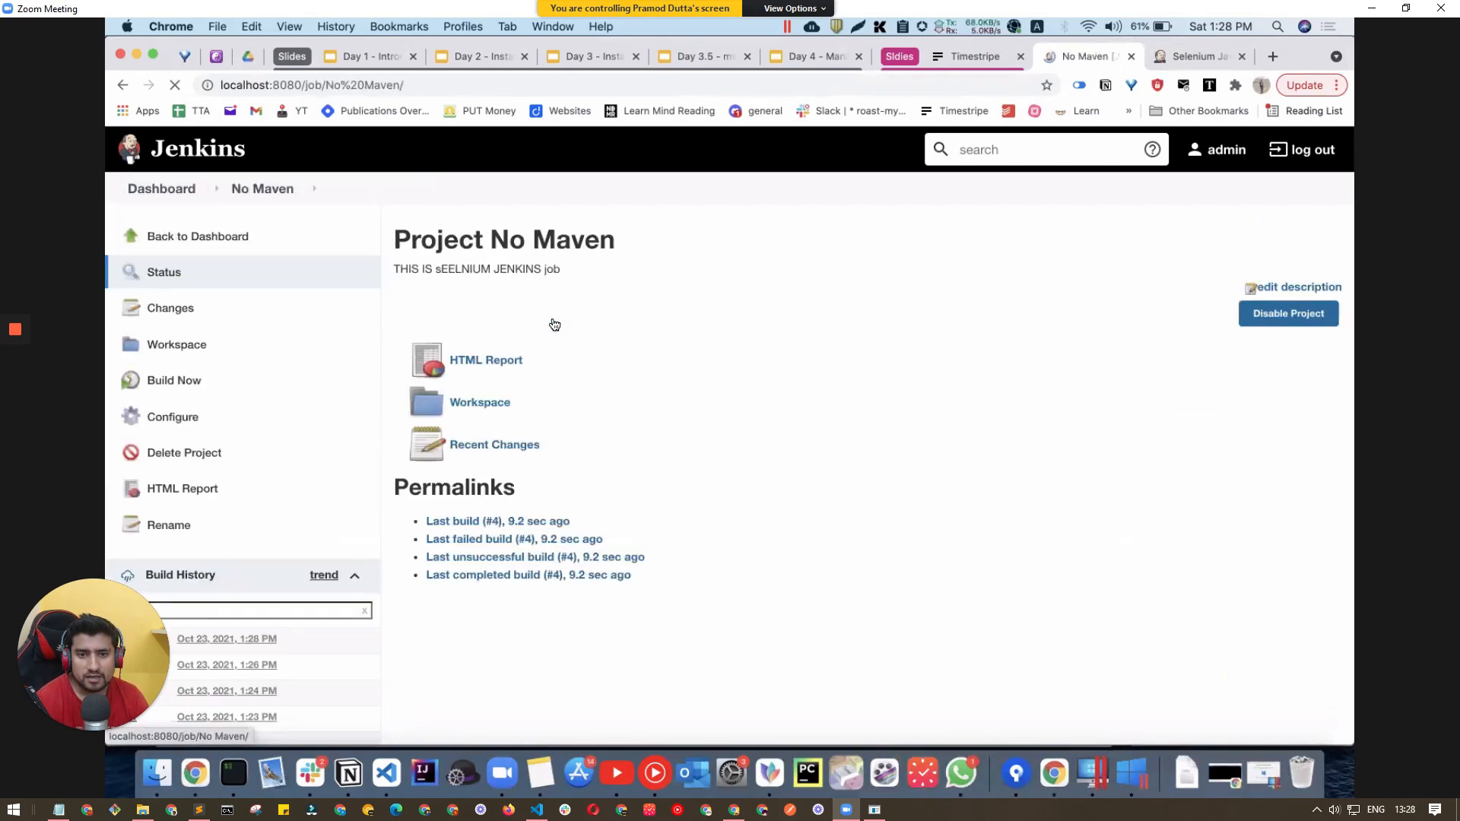
{"action": "left_click", "coordinate": [172, 416]}
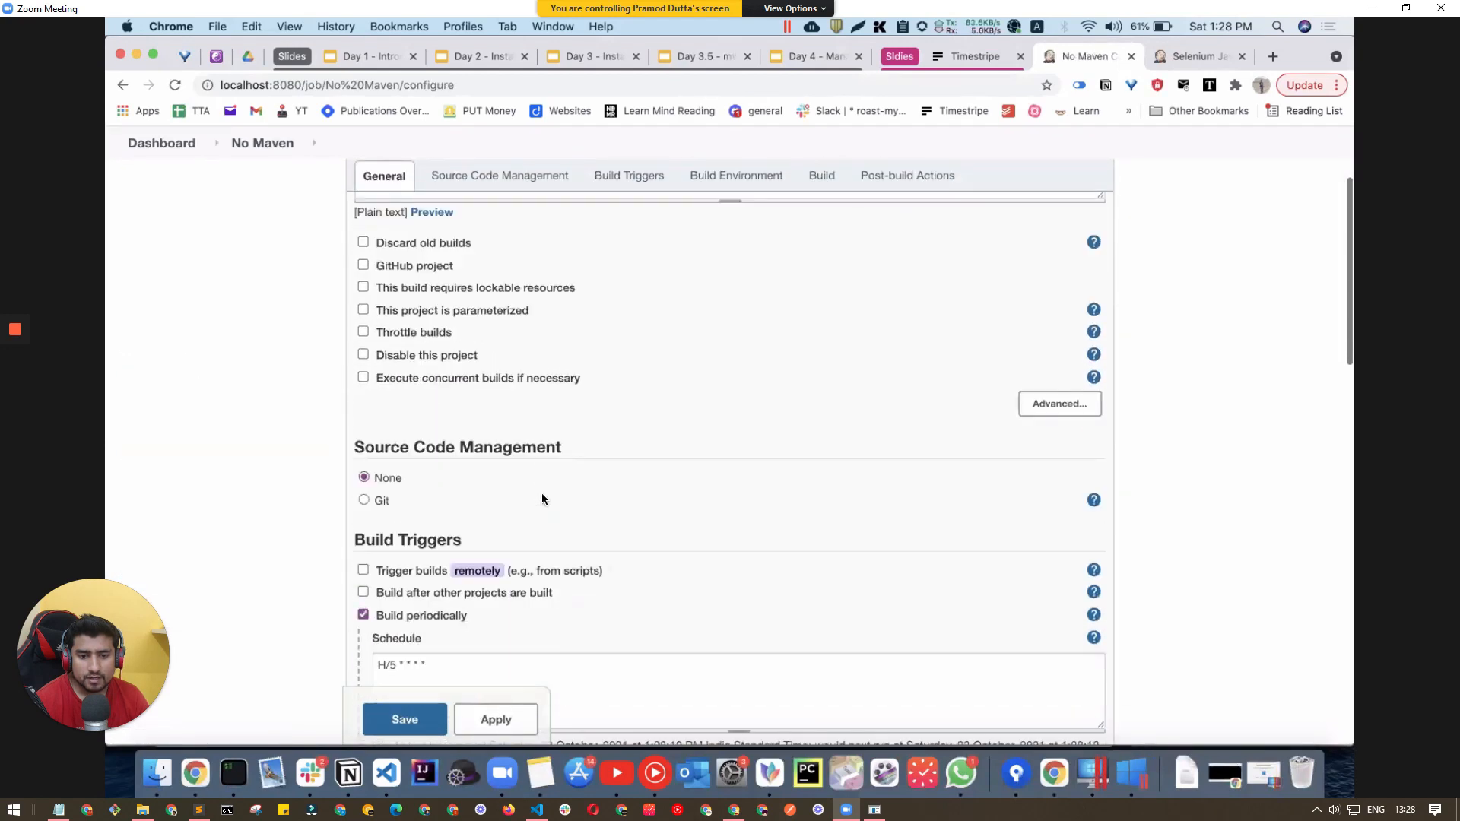
{"action": "left_click", "coordinate": [628, 176]}
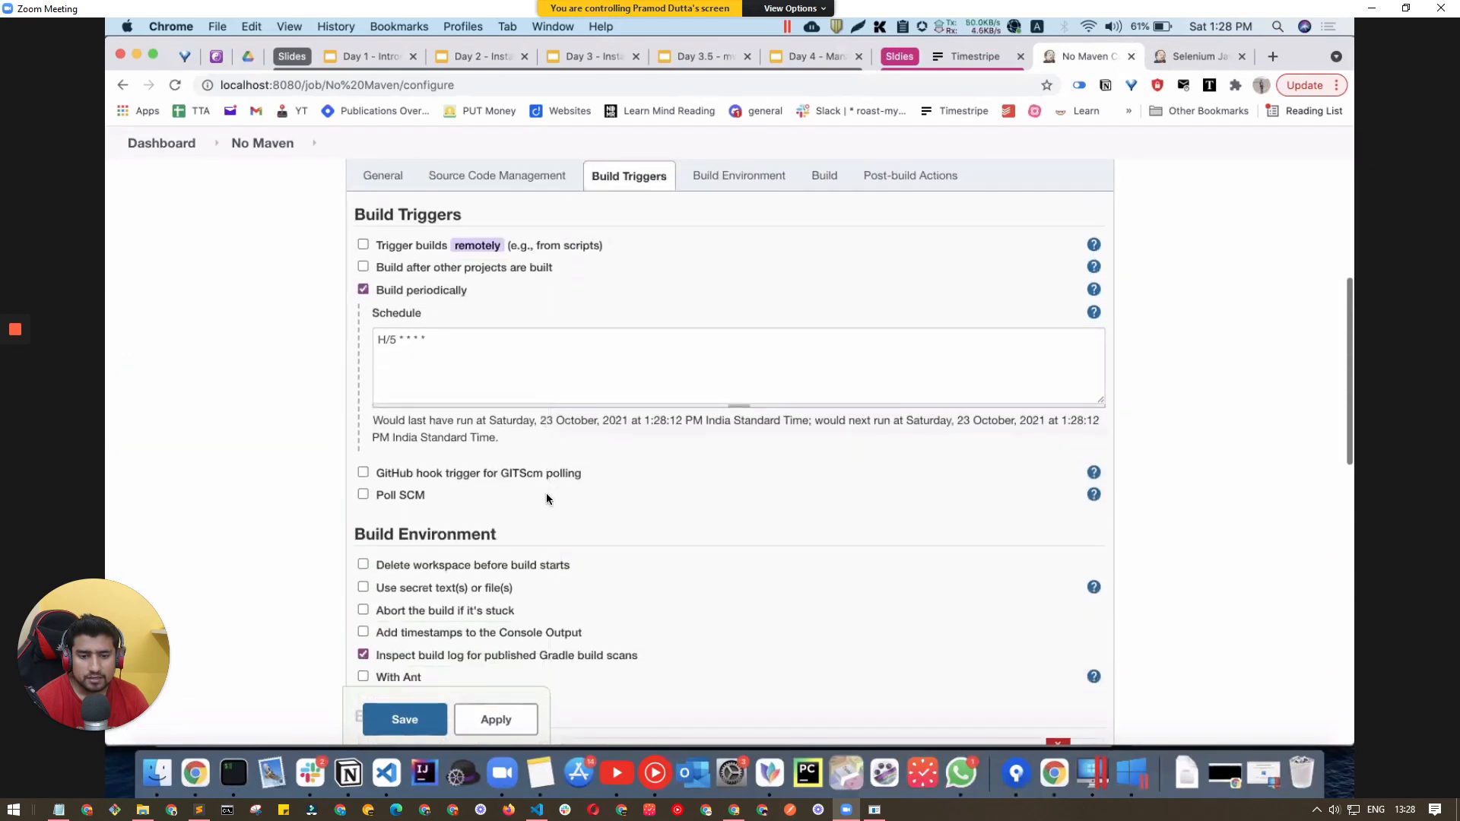
{"action": "scroll", "scroll_direction": "down", "scroll_amount": 3}
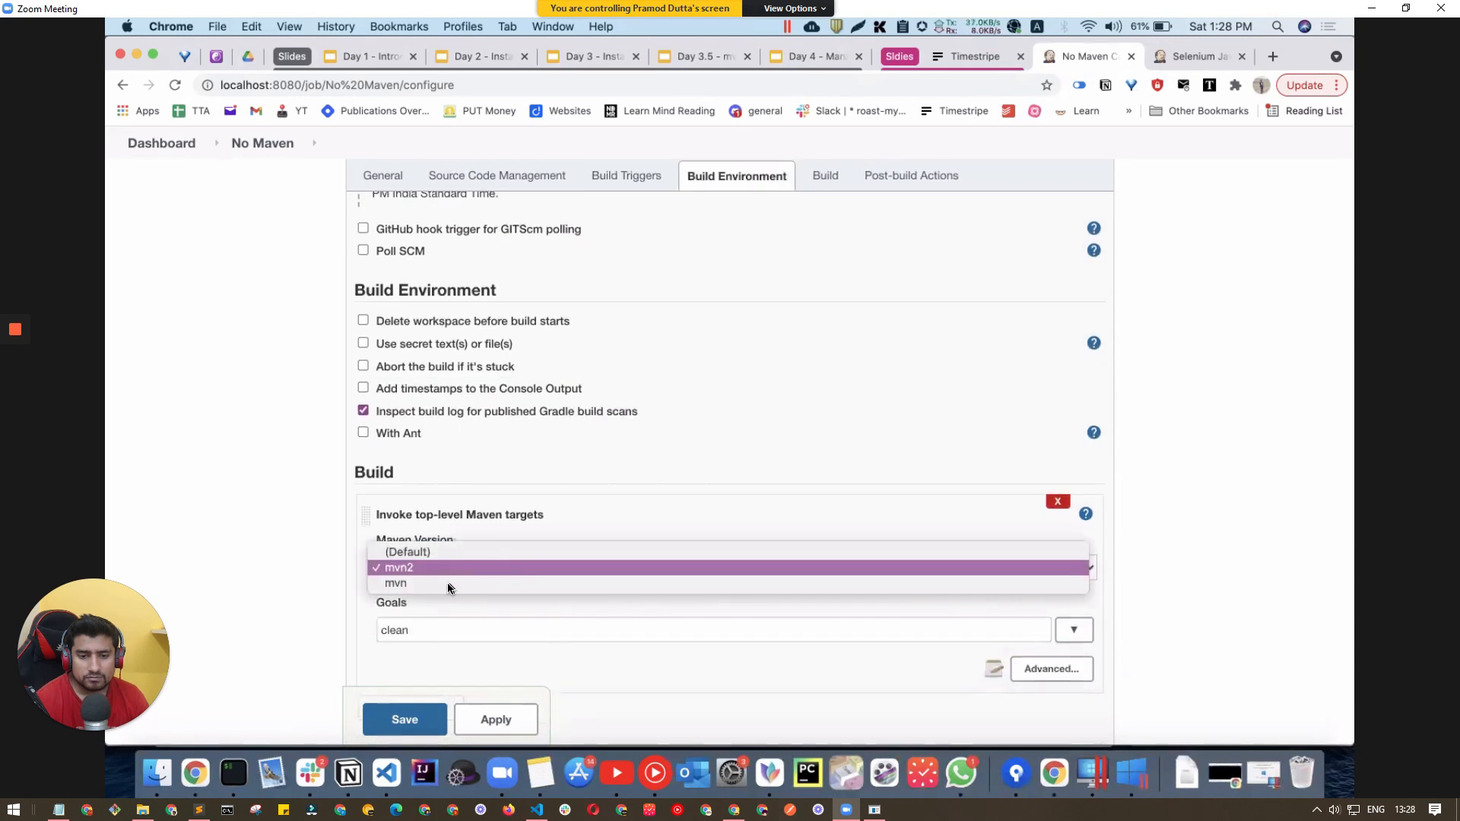
{"action": "left_click", "coordinate": [396, 583]}
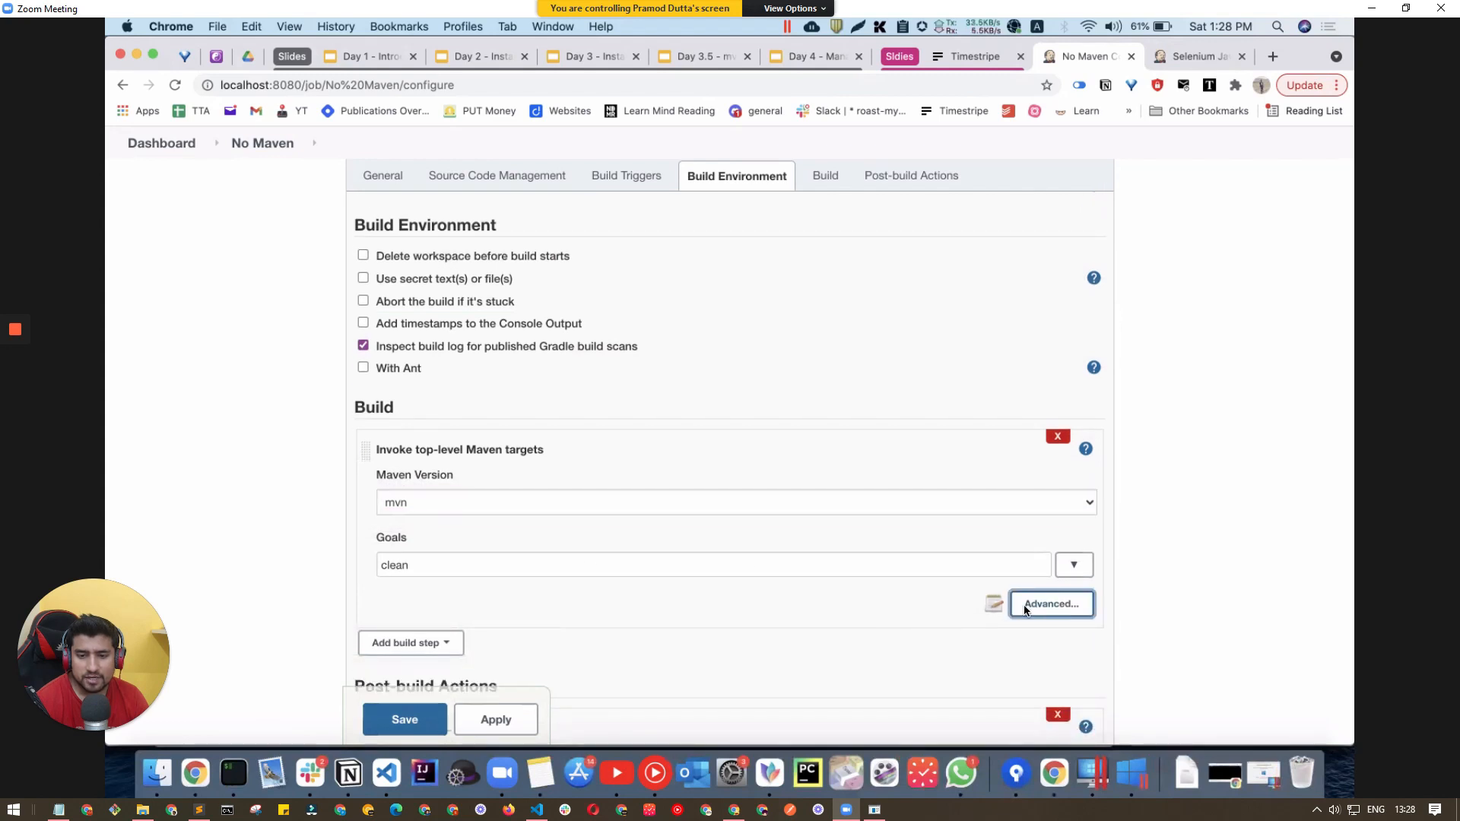
{"action": "left_click", "coordinate": [1052, 604]}
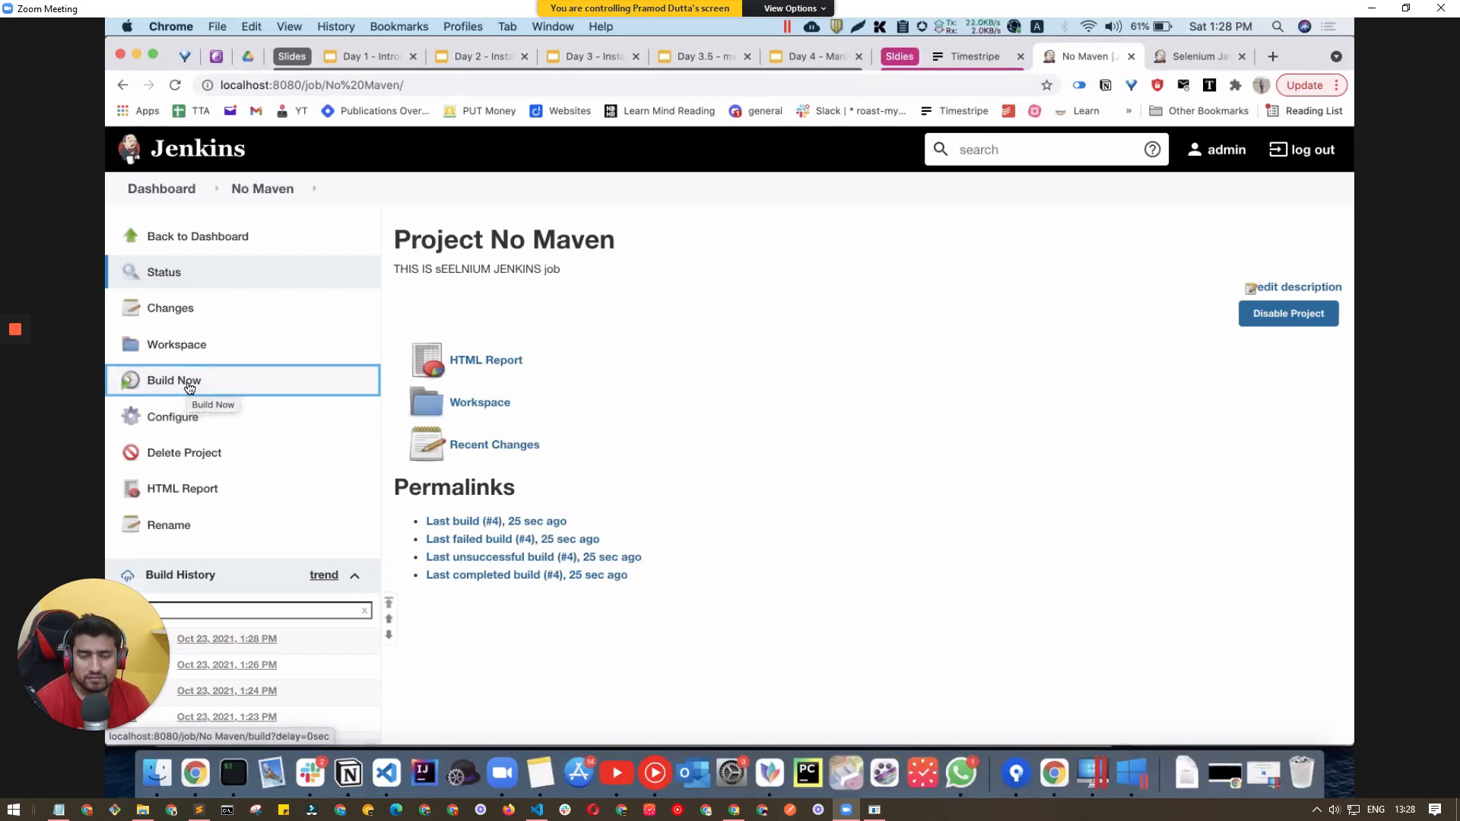
{"action": "left_click", "coordinate": [174, 380]}
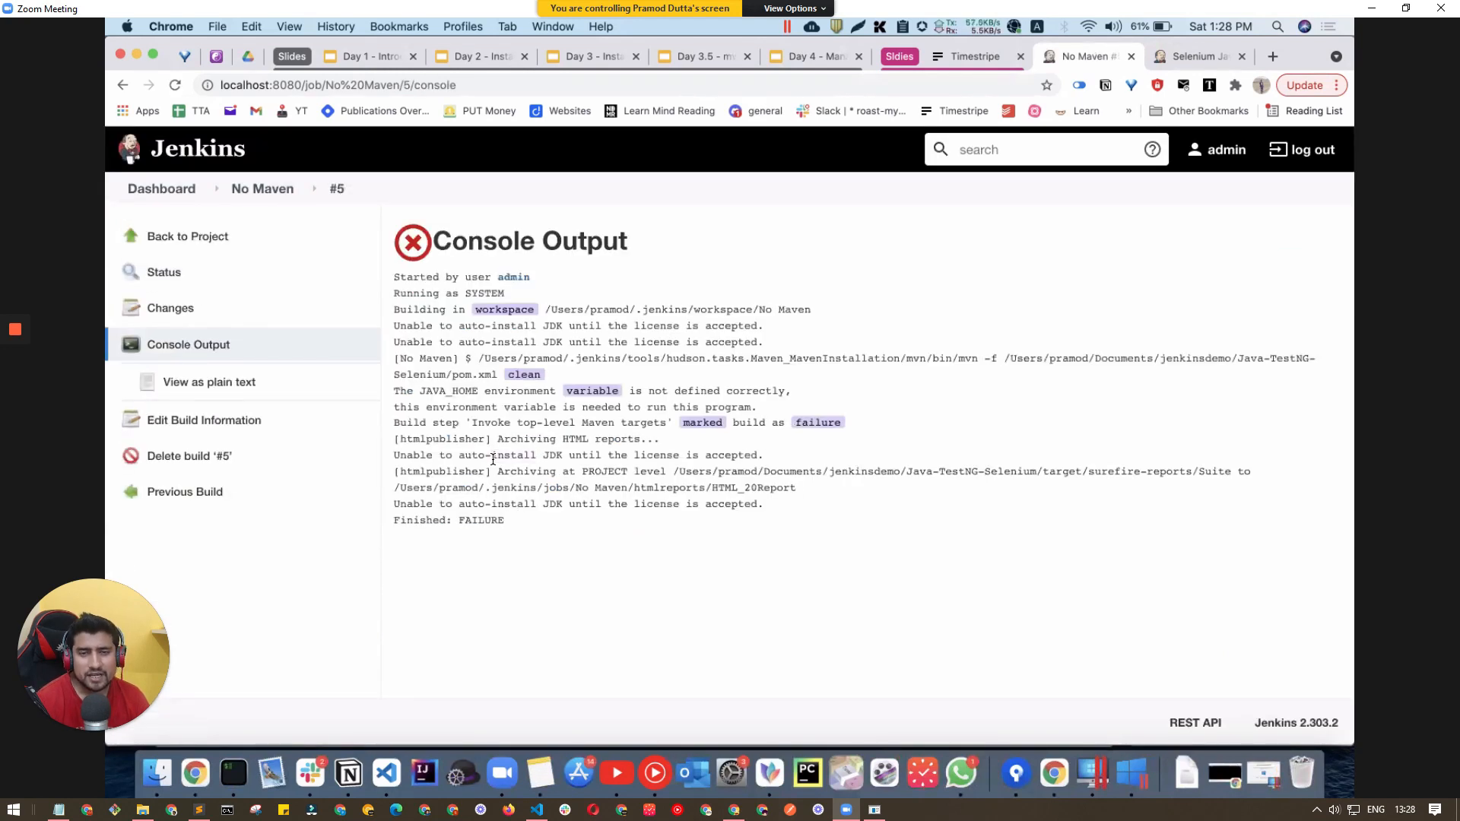
{"action": "mouse_move", "coordinate": [151, 196]}
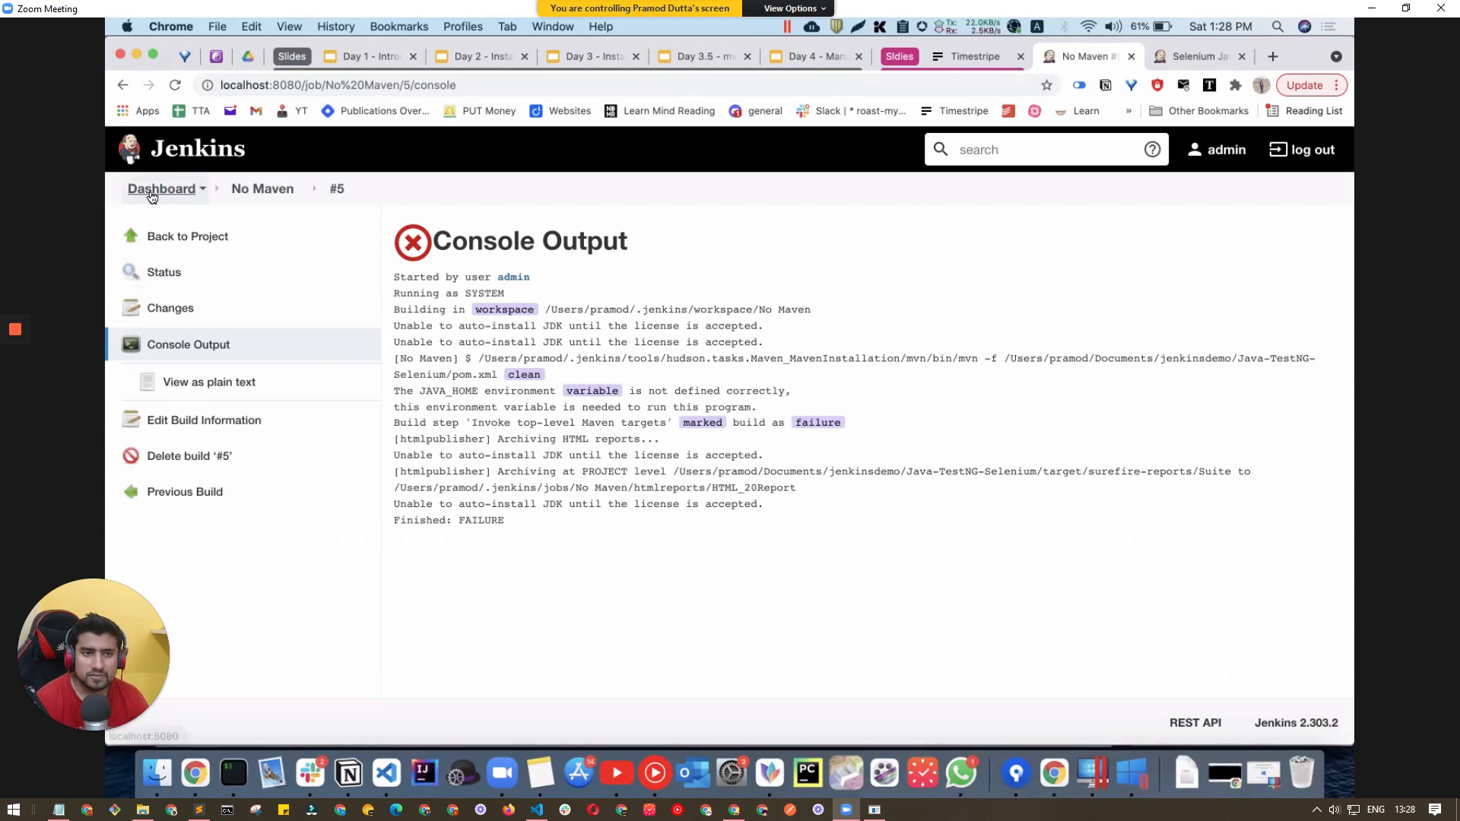
{"action": "left_click", "coordinate": [160, 190]}
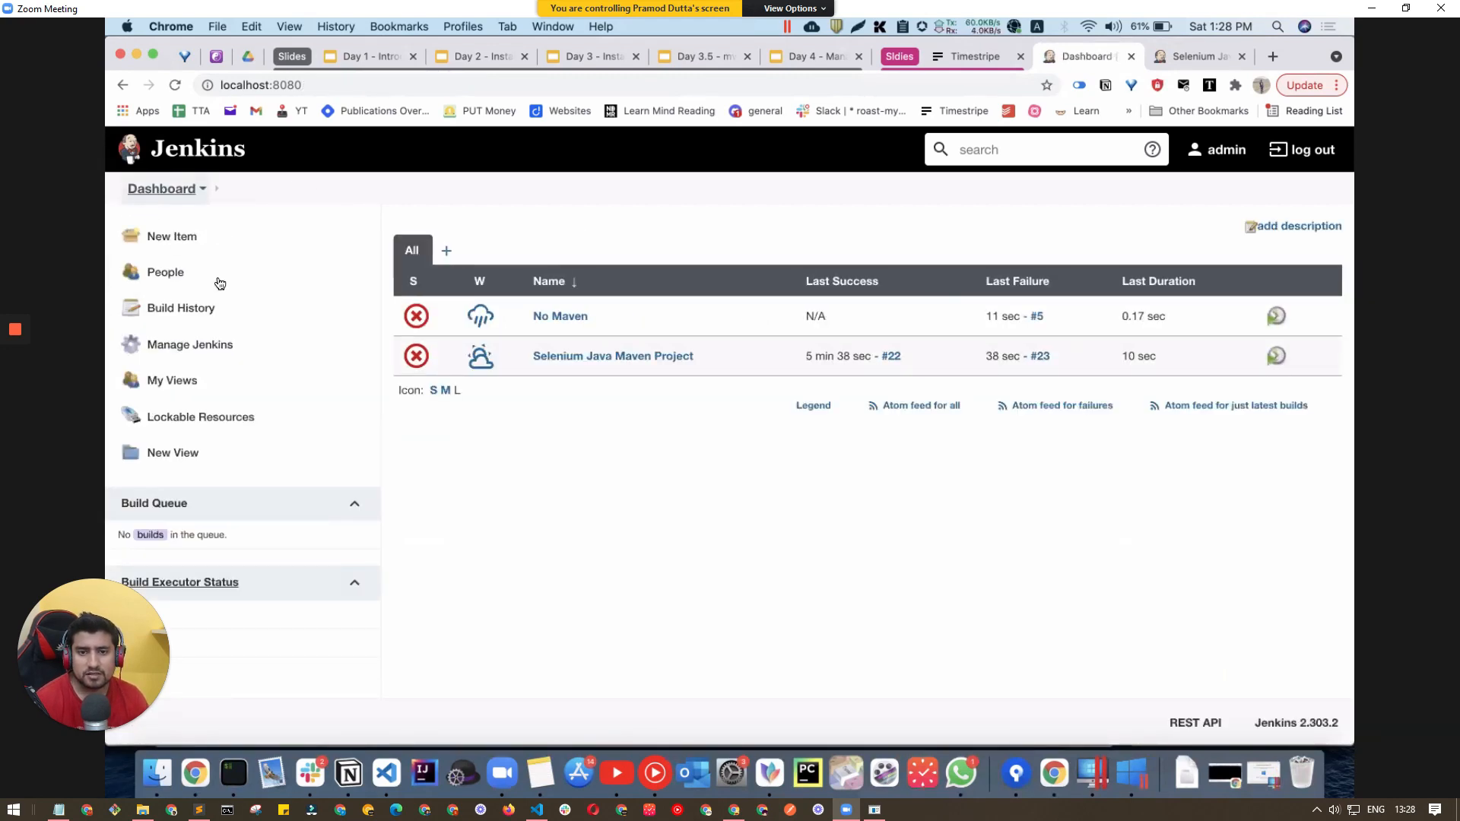
Open the Hello World job and view slide 6 showing the Goals and POM fields.
{"action": "left_click", "coordinate": [613, 356]}
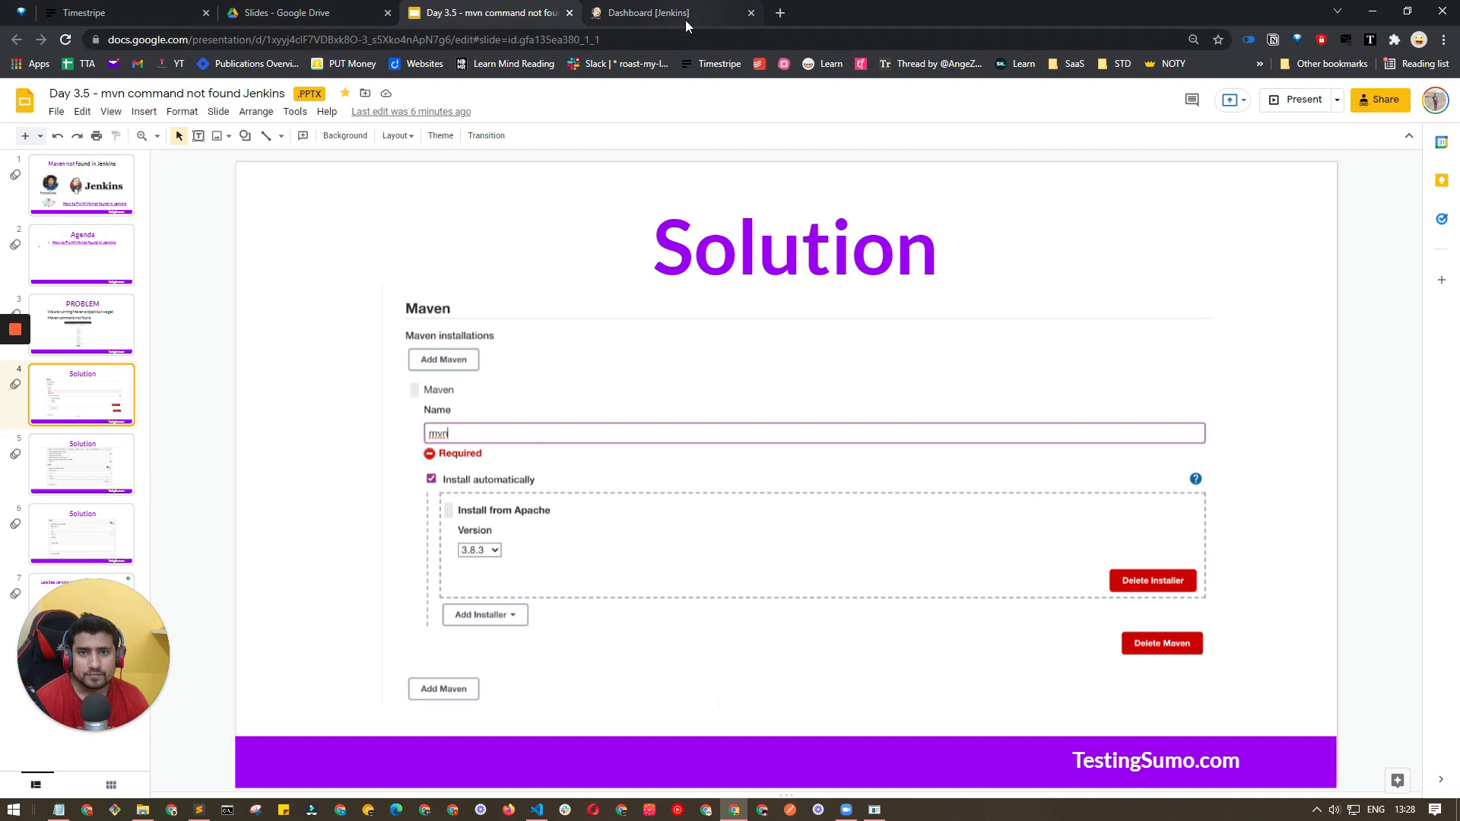
{"action": "left_click", "coordinate": [657, 13]}
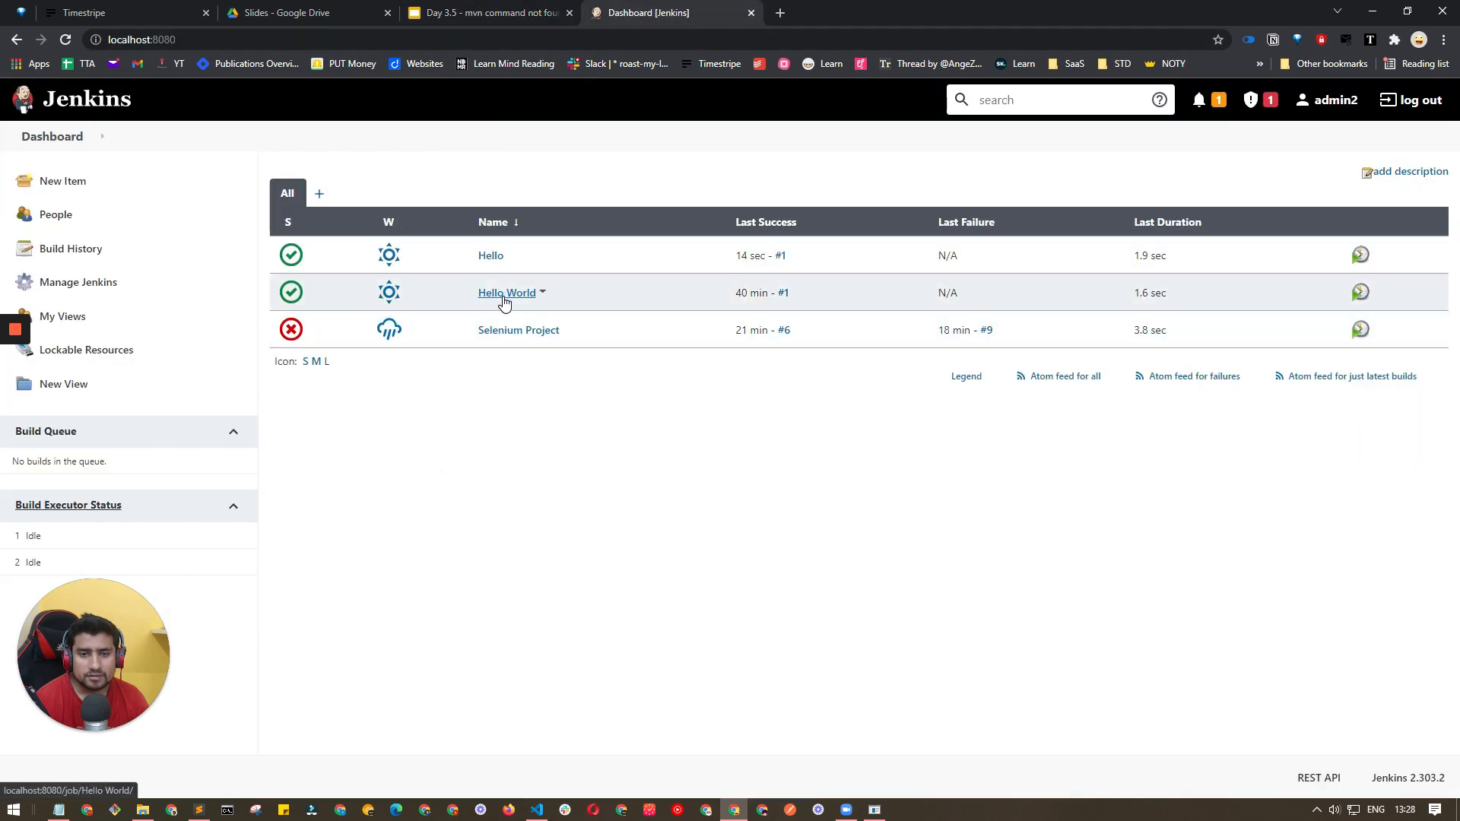
{"action": "left_click", "coordinate": [506, 293]}
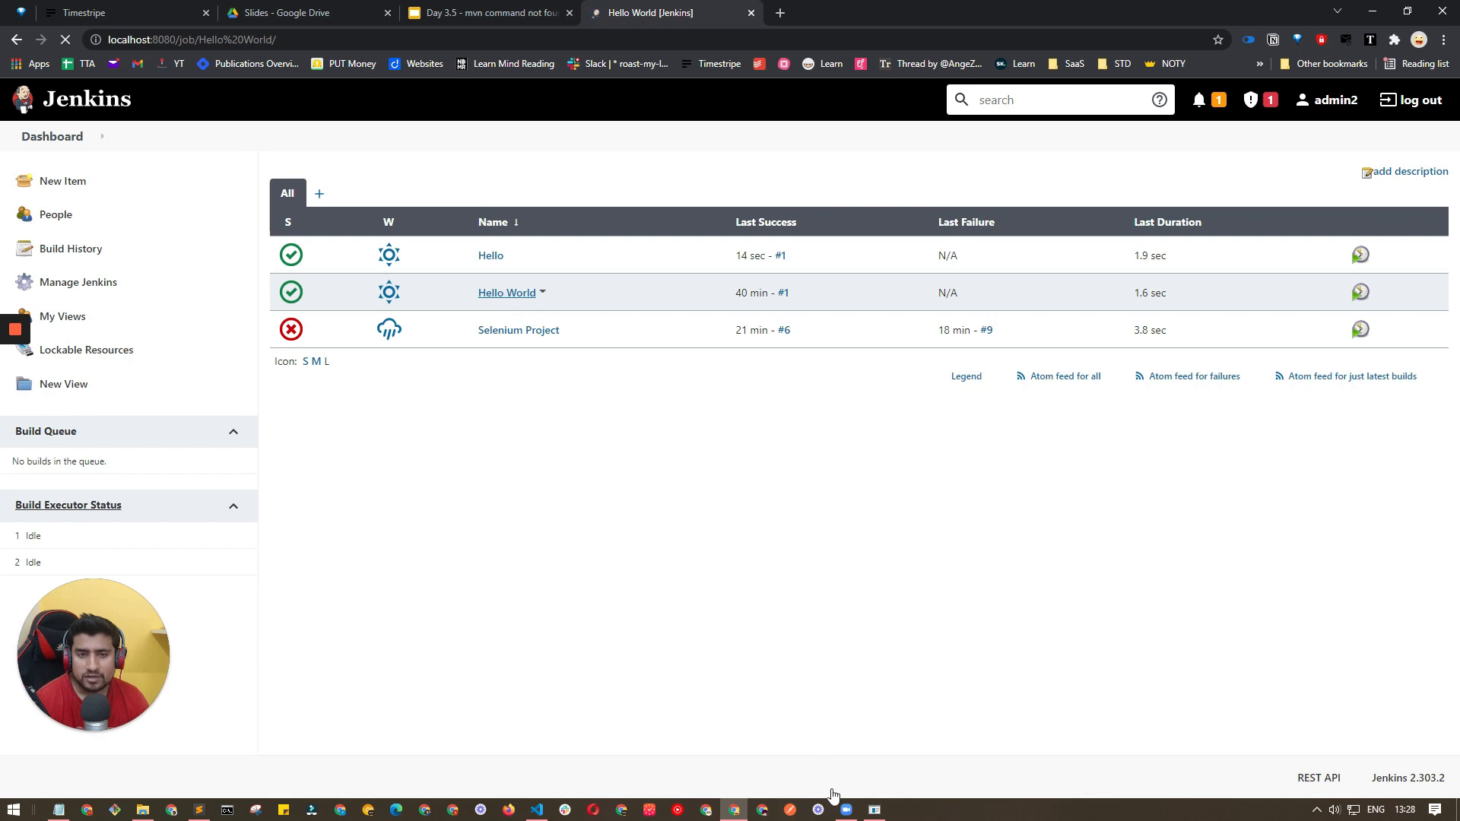
{"action": "left_click", "coordinate": [491, 13]}
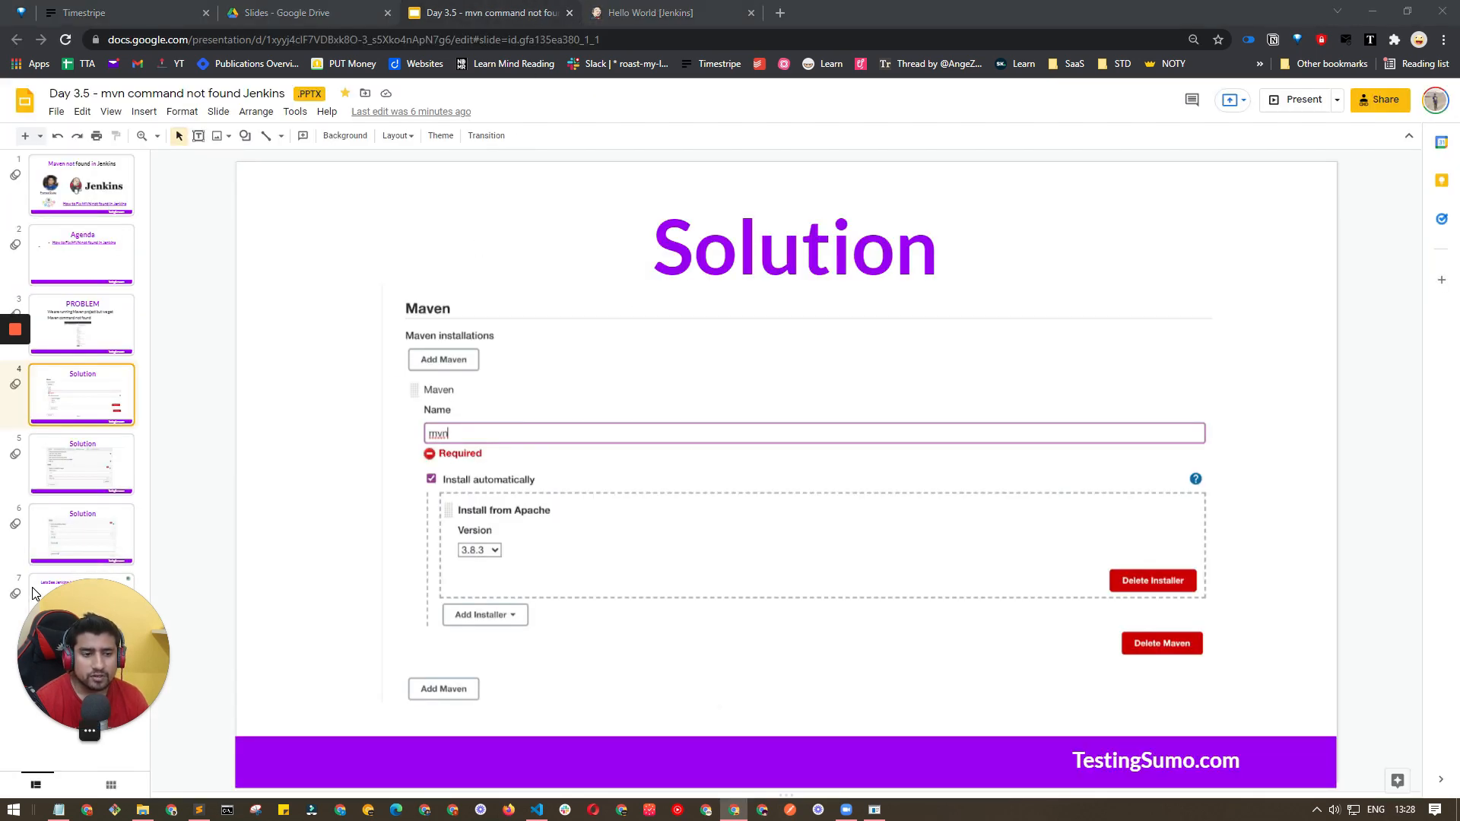
{"action": "left_click", "coordinate": [81, 535]}
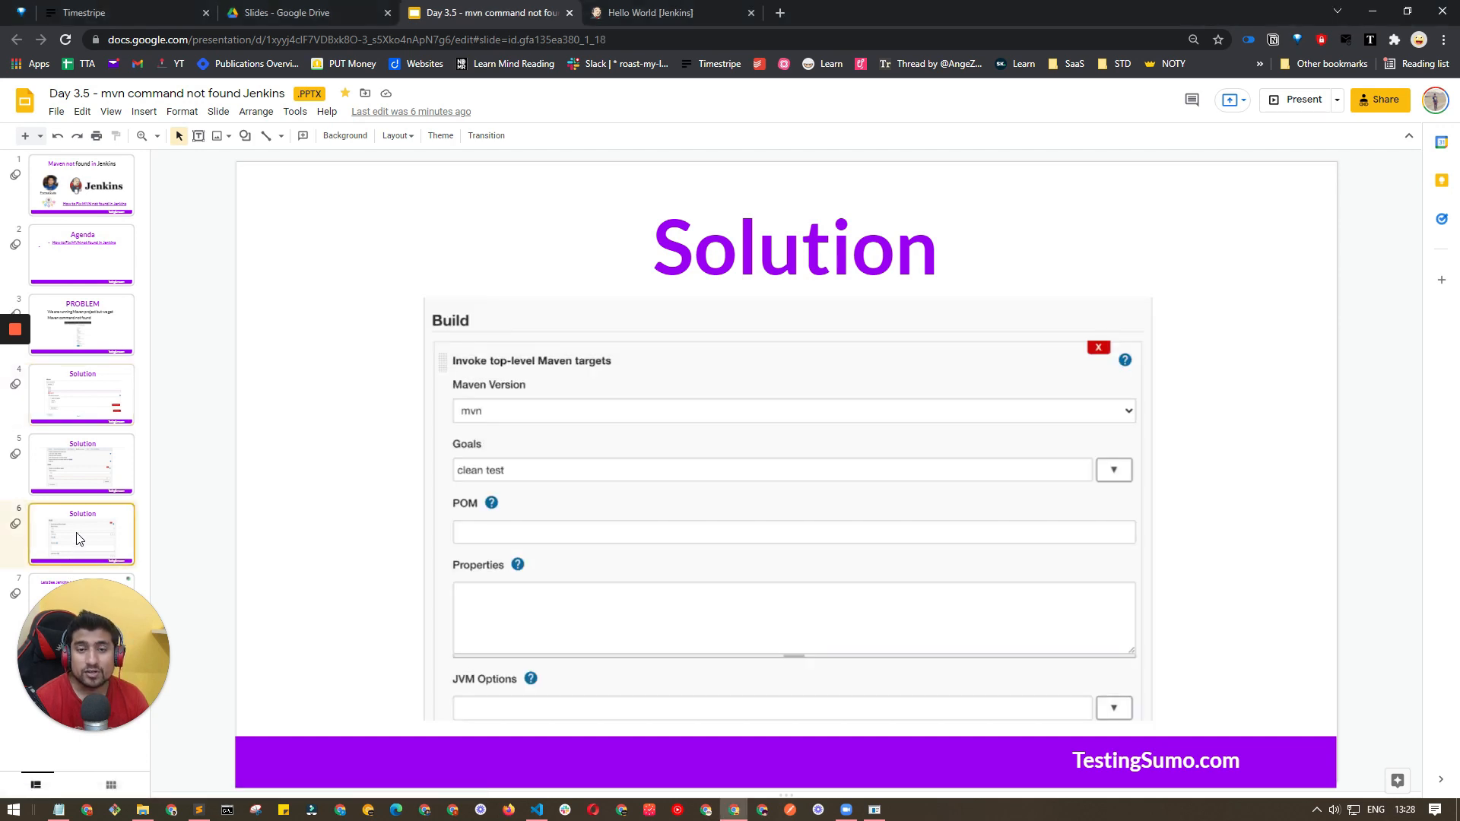
{"action": "mouse_move", "coordinate": [147, 557]}
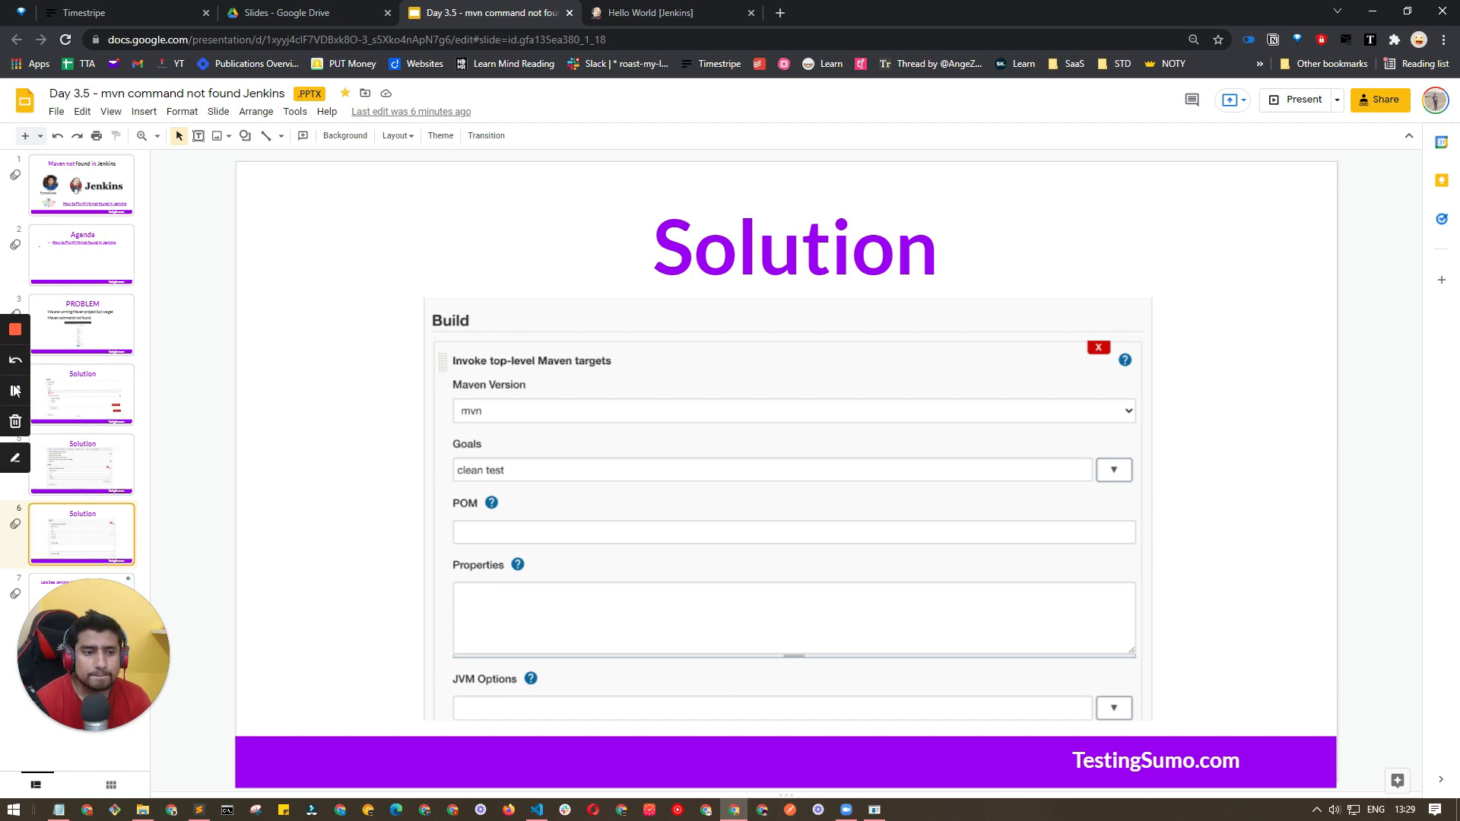
{"action": "left_click", "coordinate": [654, 12]}
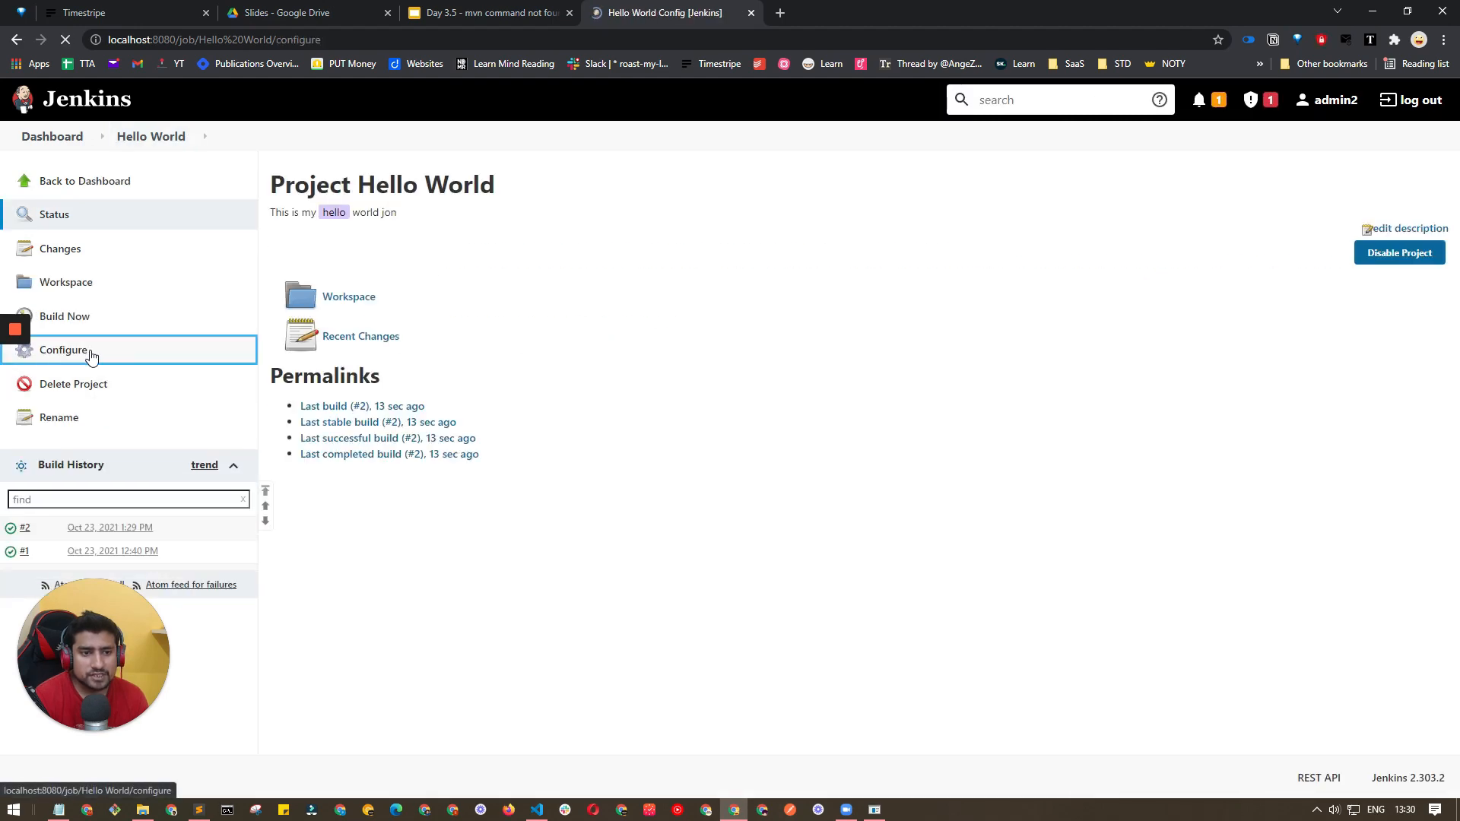
Set Hello World's POM to D:\Project\Java-TestNG-Selenium\pom.xml, save, and confirm build #3 succeeds.
{"action": "left_click", "coordinate": [64, 350]}
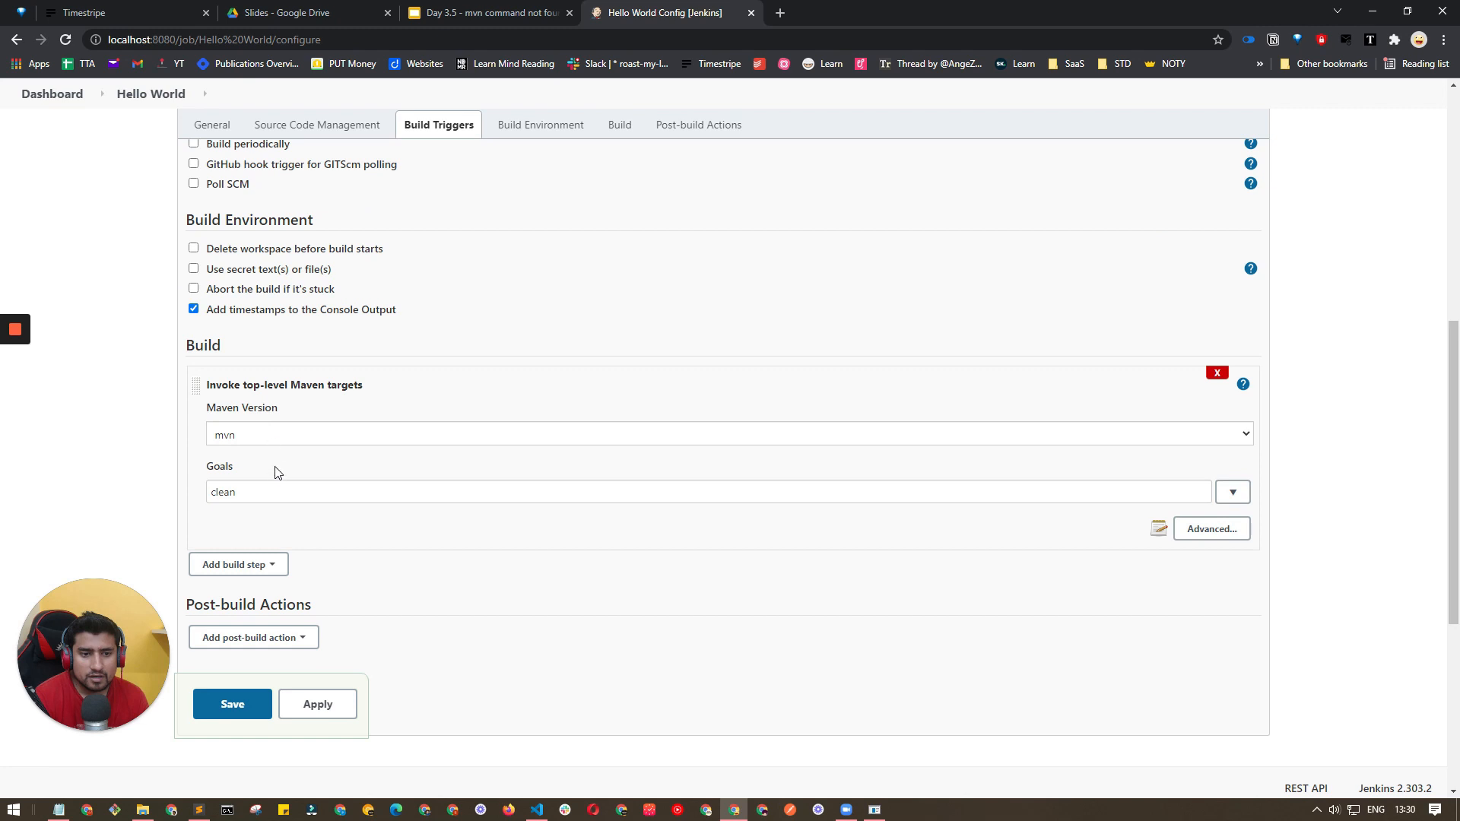
{"action": "left_click", "coordinate": [1211, 528]}
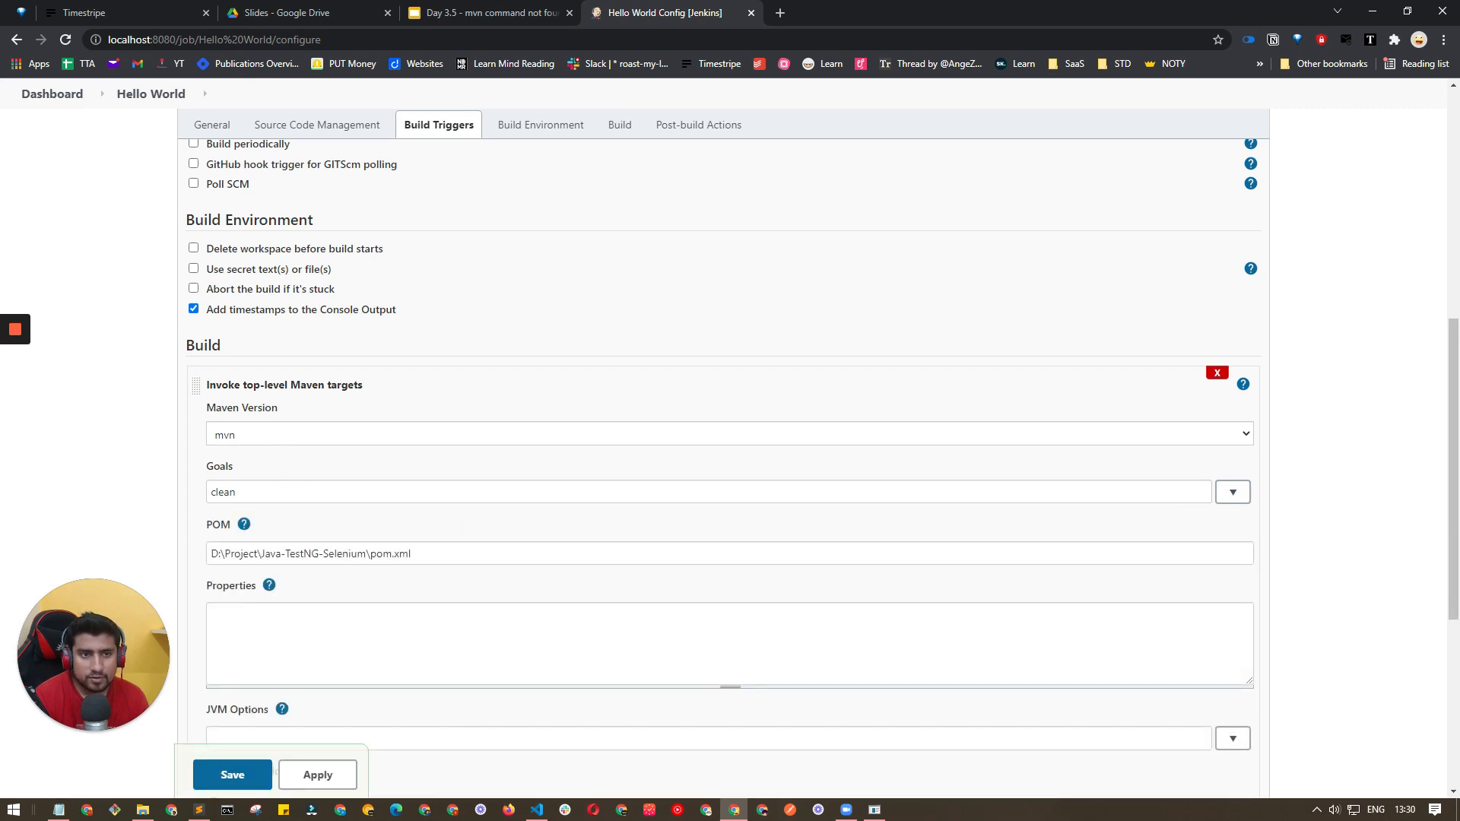
{"action": "left_click", "coordinate": [231, 775]}
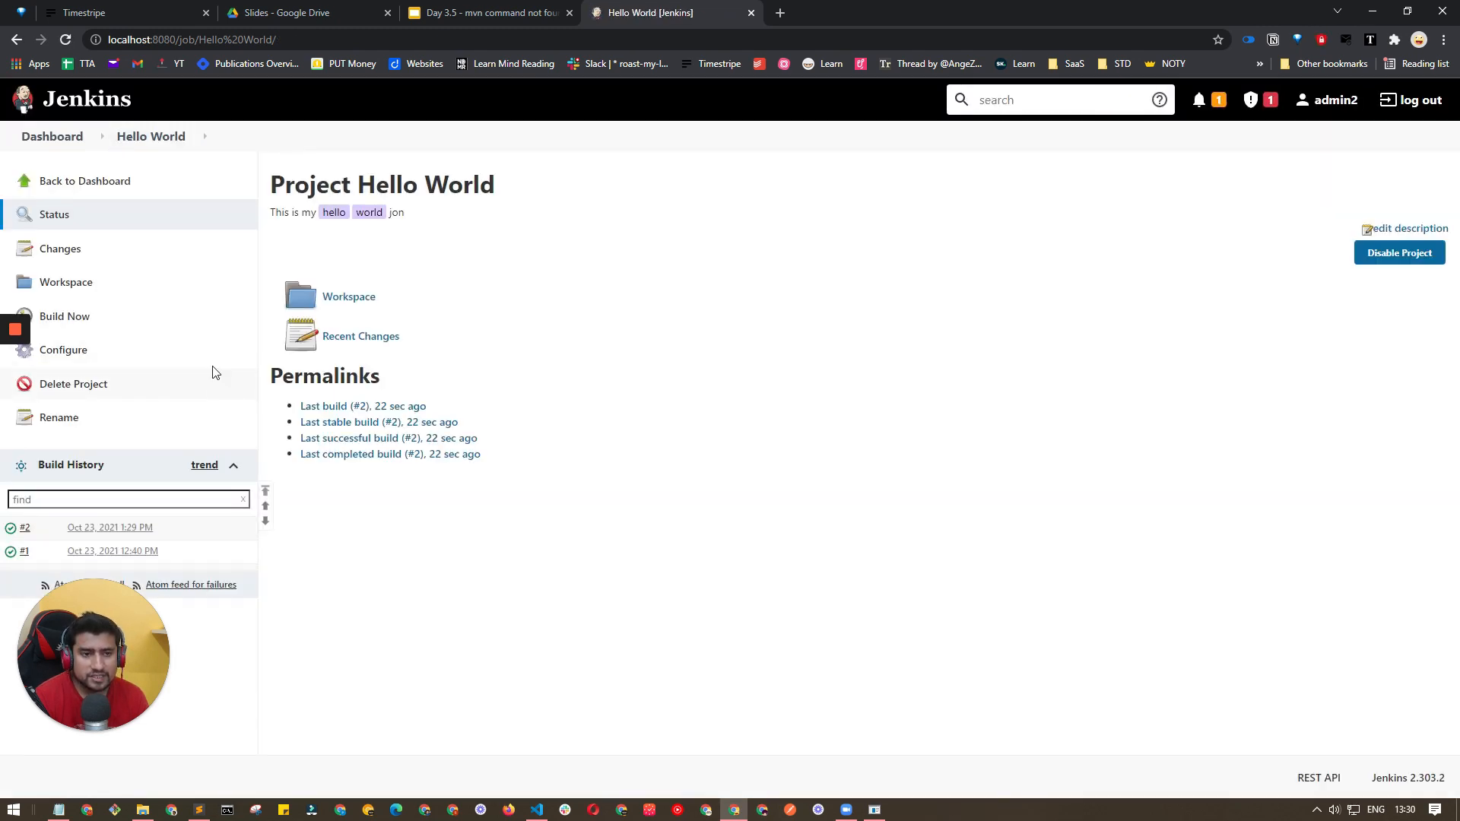
{"action": "left_click", "coordinate": [65, 316]}
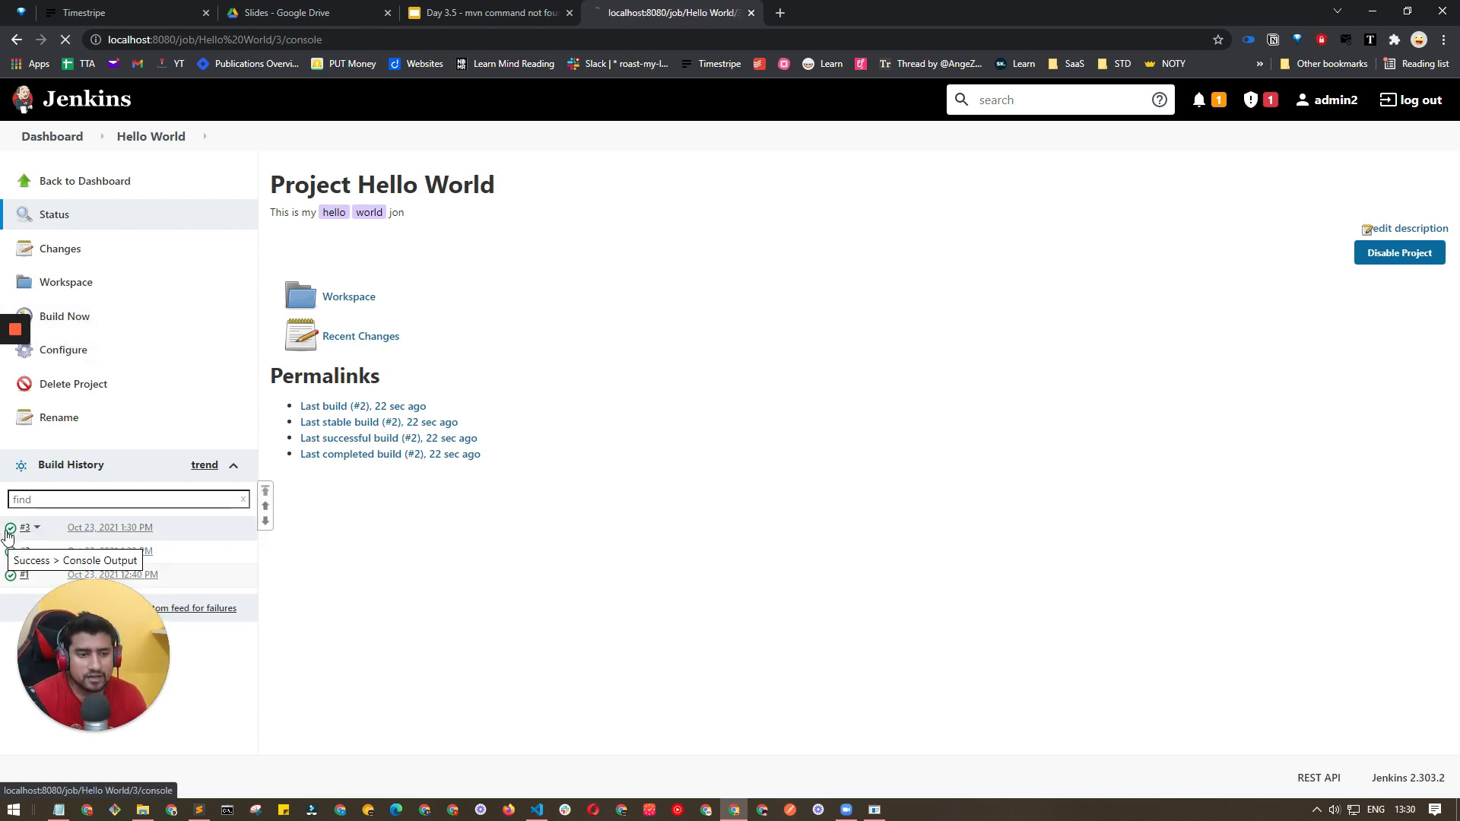
{"action": "left_click", "coordinate": [11, 530]}
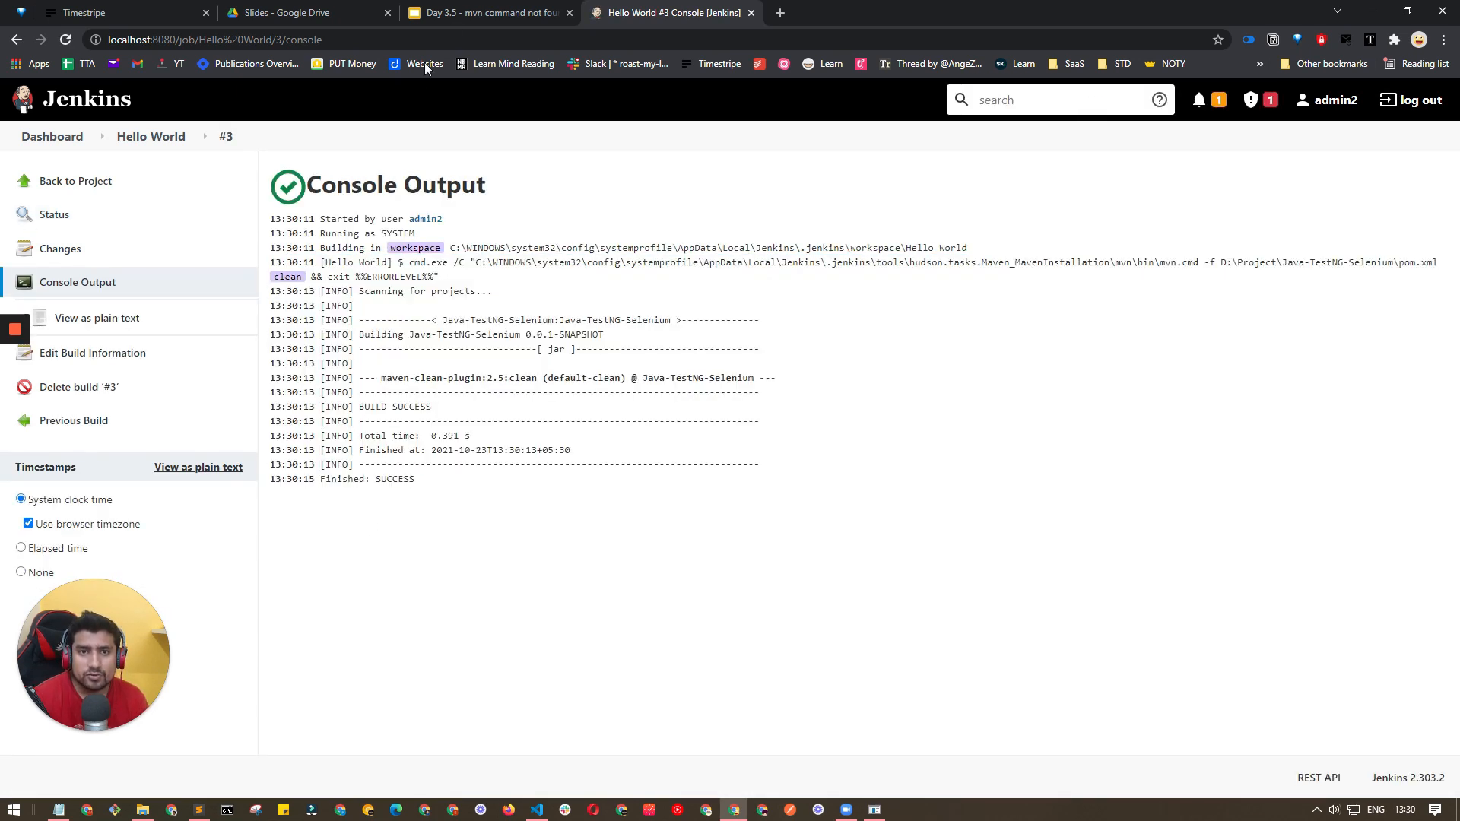
{"action": "left_click", "coordinate": [483, 13]}
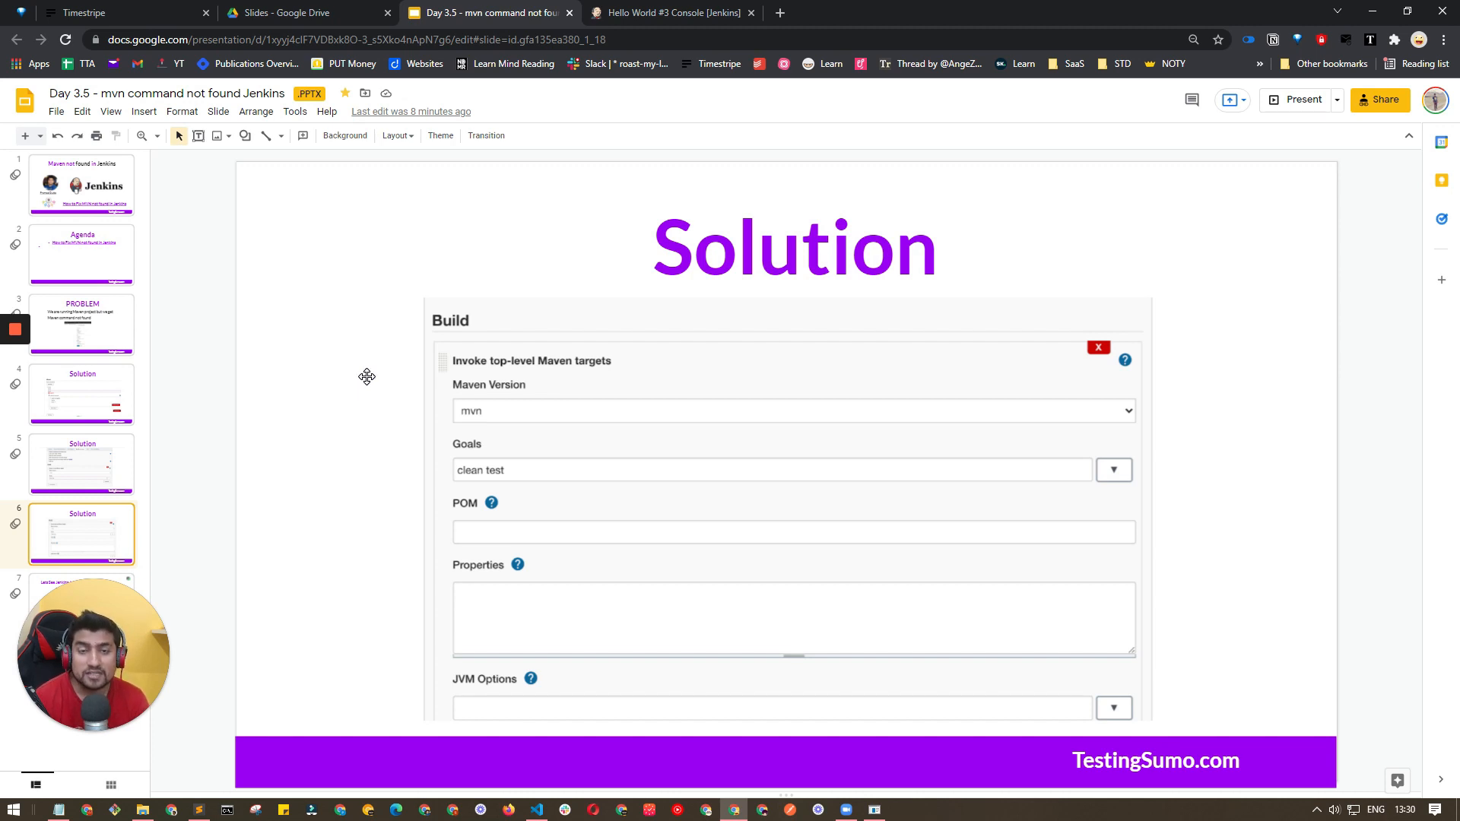
{"action": "mouse_move", "coordinate": [385, 394]}
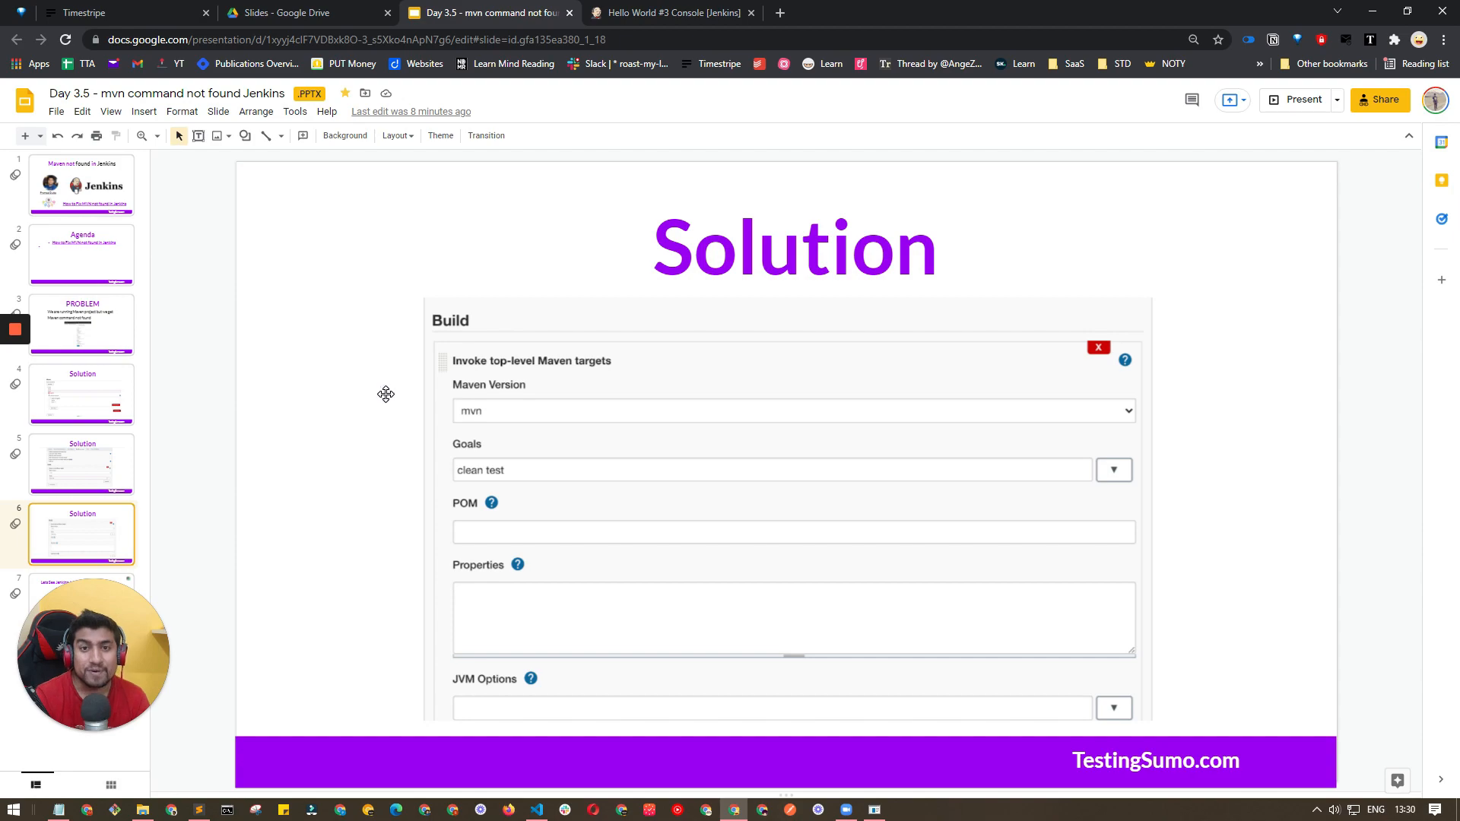